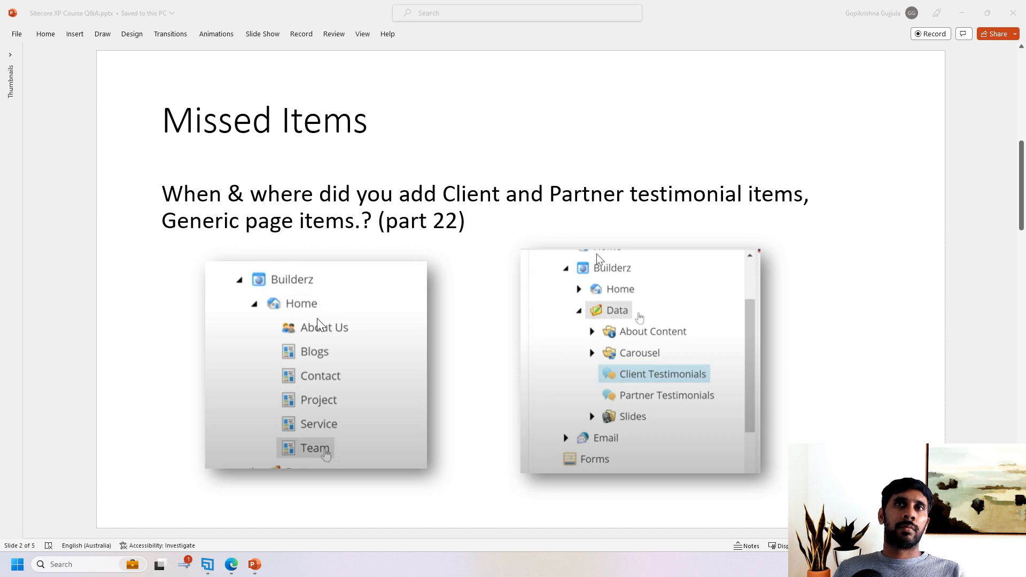
{"action": "mouse_move", "coordinate": [225, 345]}
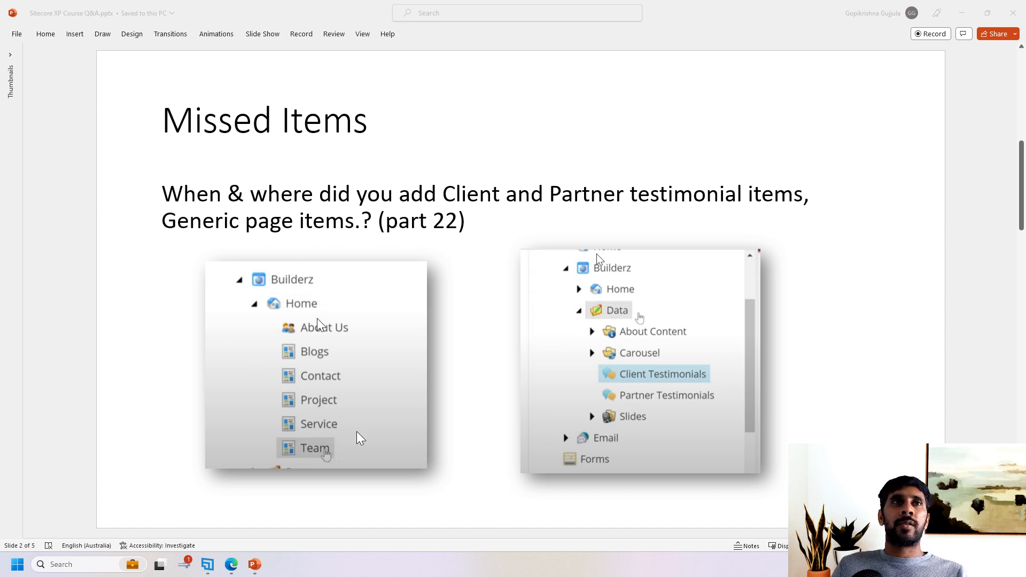
{"action": "mouse_move", "coordinate": [311, 382]}
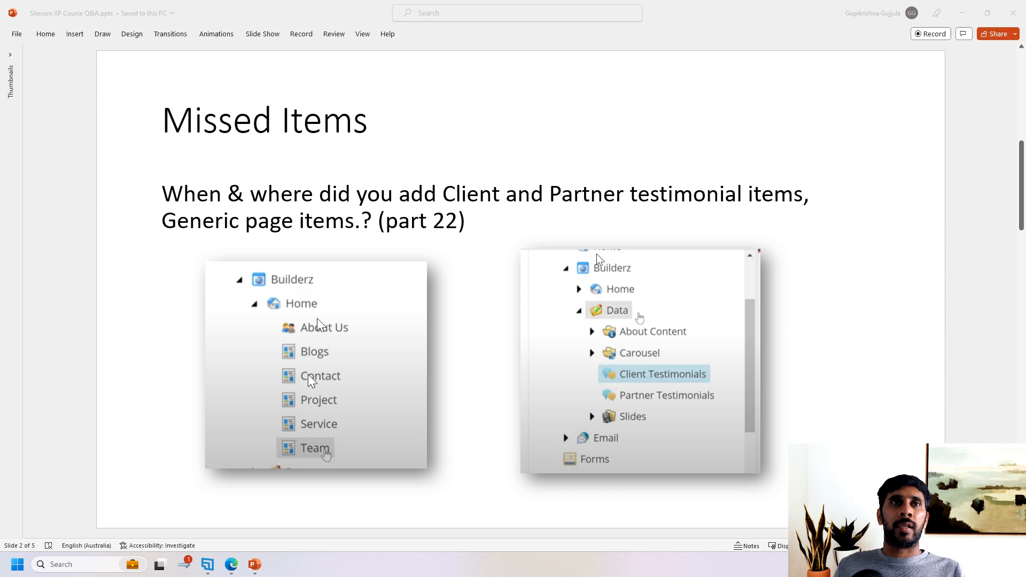
{"action": "mouse_move", "coordinate": [695, 398]}
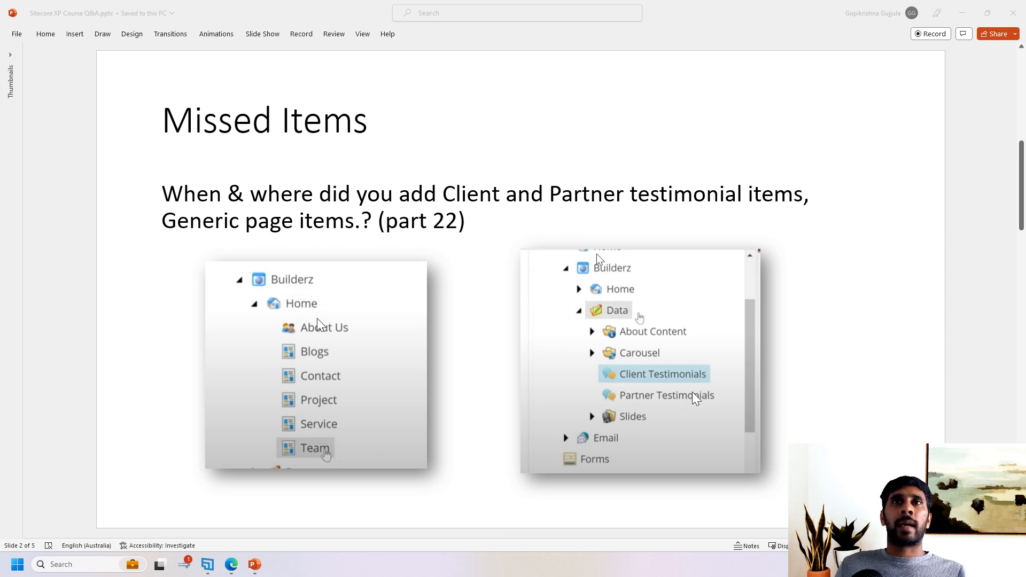
{"action": "mouse_move", "coordinate": [711, 403]}
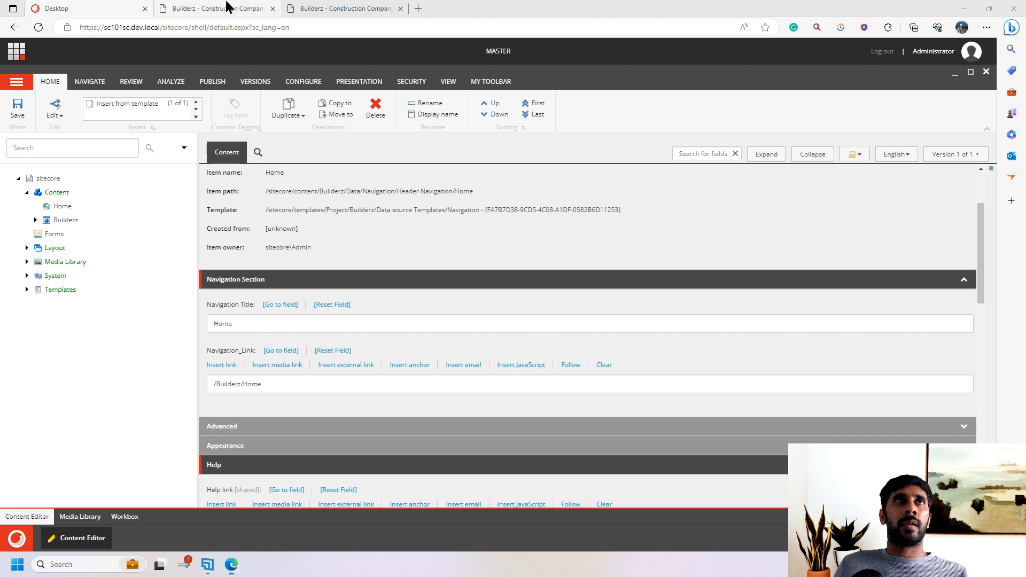
Step: Check the live Builderz site, then expand Templates > Project > Builderz > Page Templates
{"action": "left_click", "coordinate": [216, 7]}
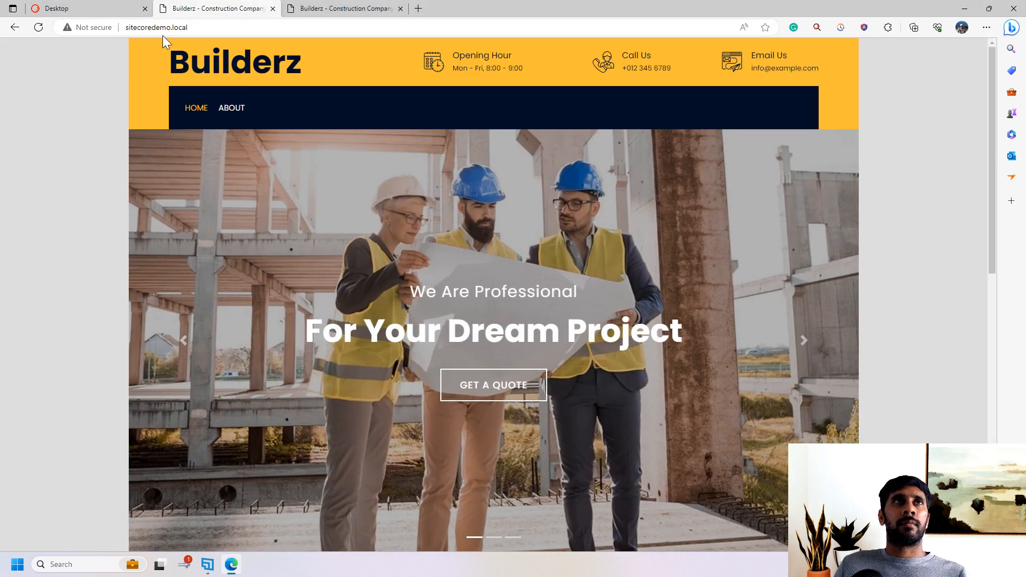
{"action": "mouse_move", "coordinate": [626, 367]}
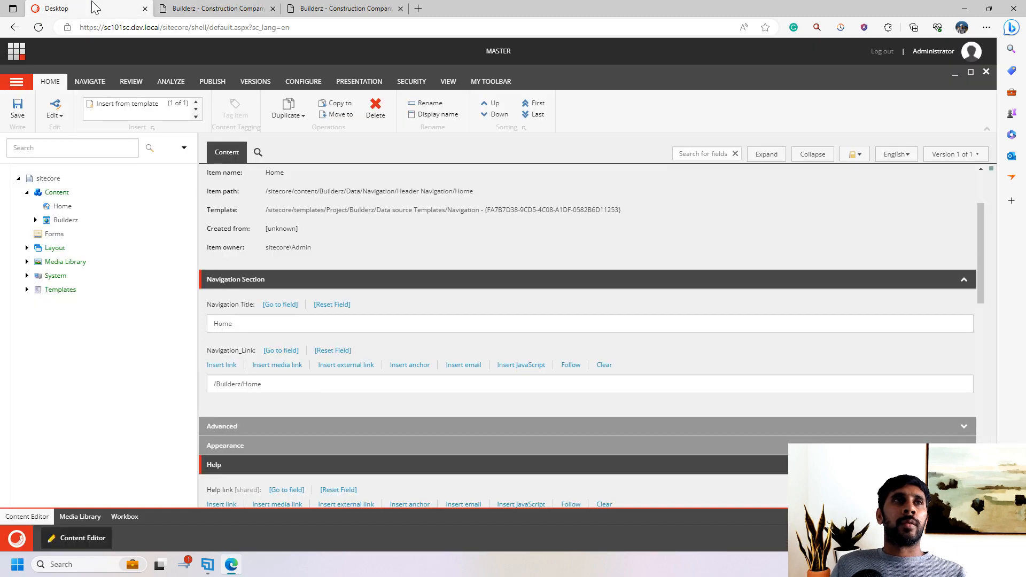
{"action": "mouse_move", "coordinate": [27, 295]}
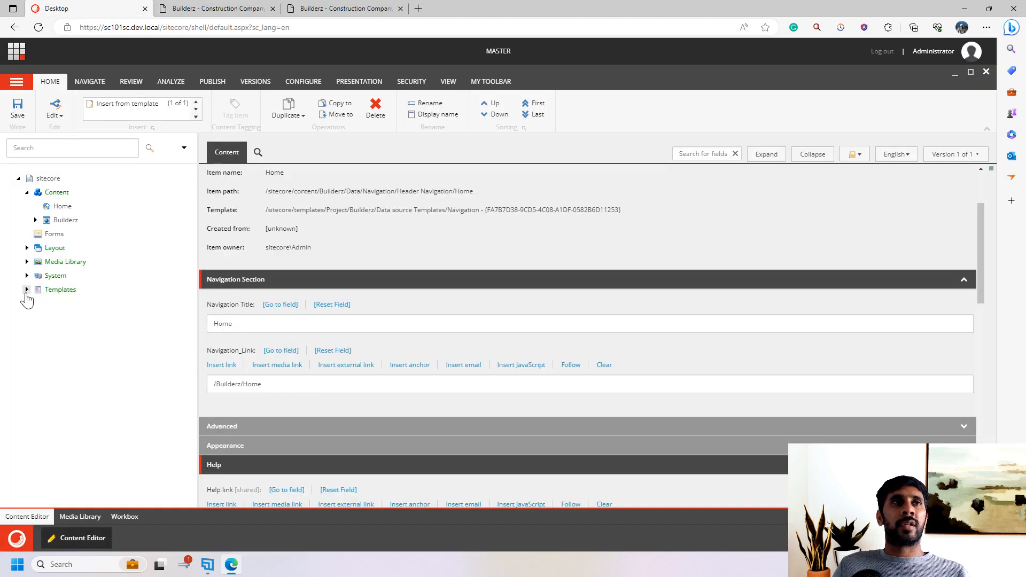
{"action": "left_click", "coordinate": [28, 290]}
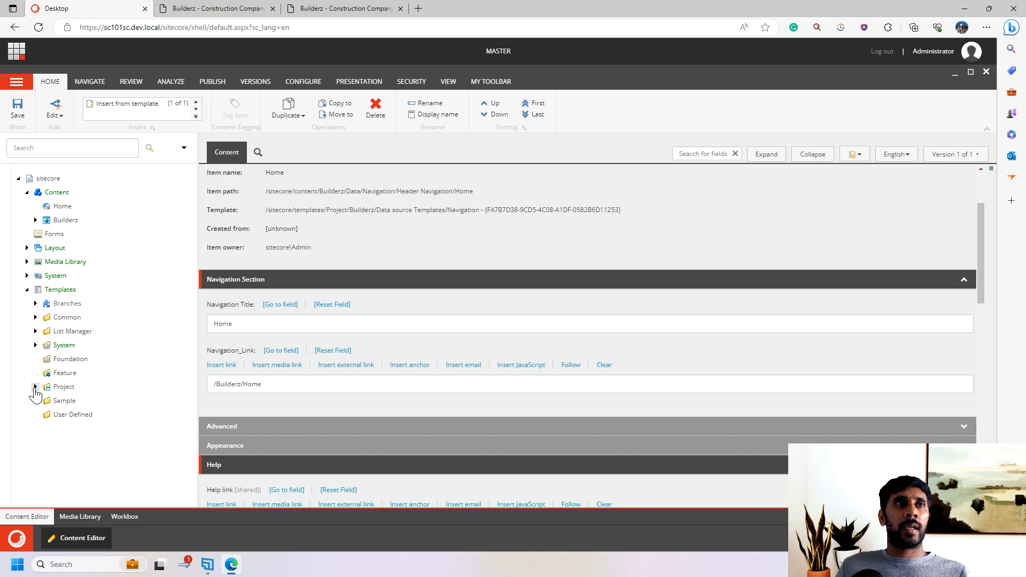
{"action": "left_click", "coordinate": [36, 387]}
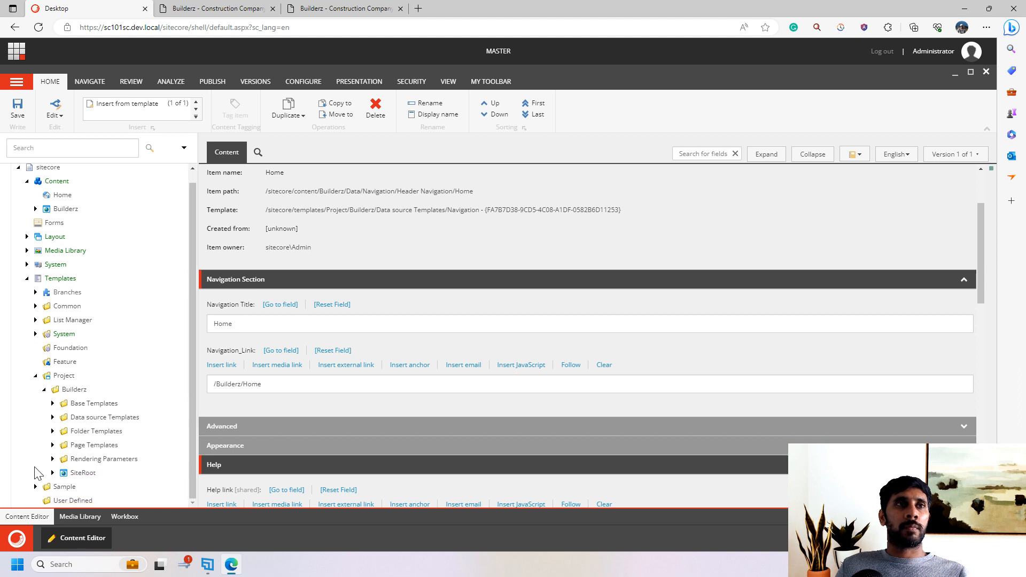
{"action": "left_click", "coordinate": [66, 389]}
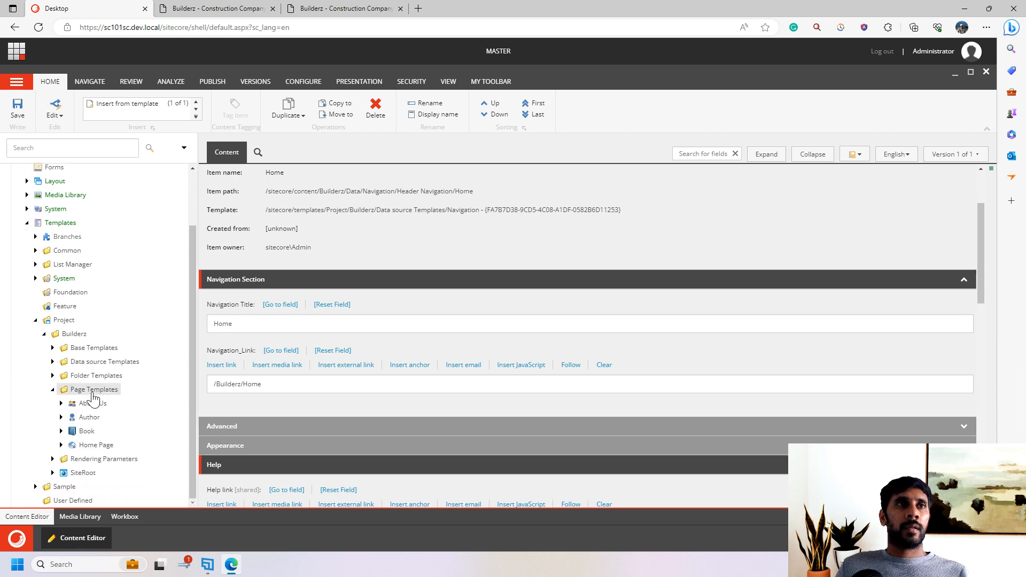
Step: Insert a new template named Generic Page under Page Templates and dismiss the confirmation
{"action": "right_click", "coordinate": [94, 389]}
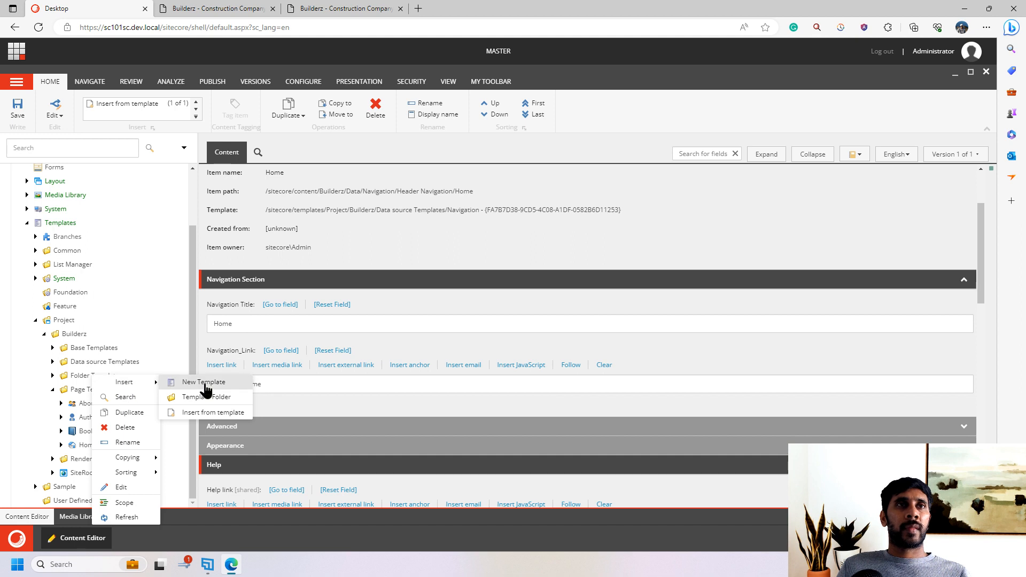
{"action": "left_click", "coordinate": [204, 382]}
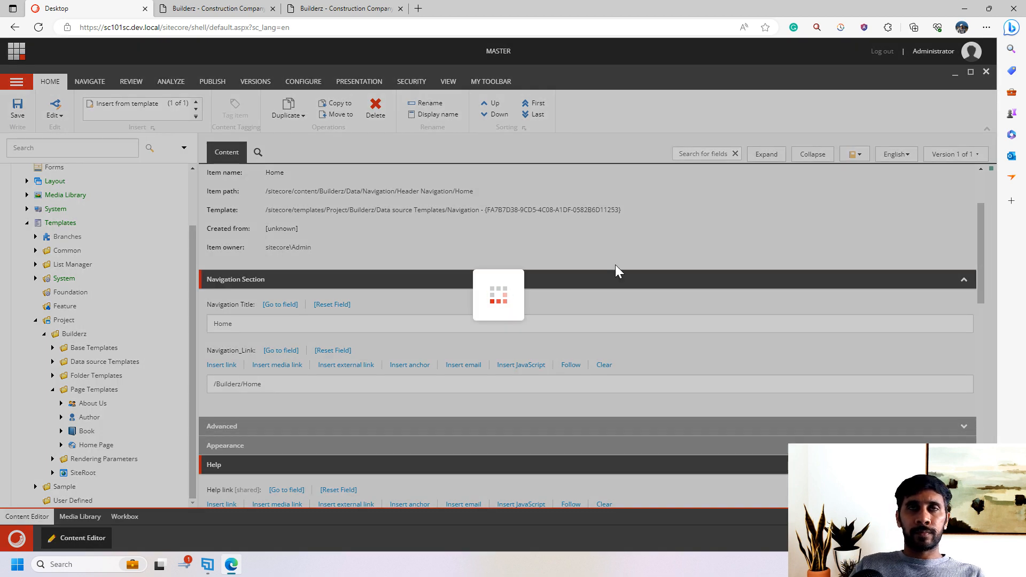
{"action": "type", "text": "C"}
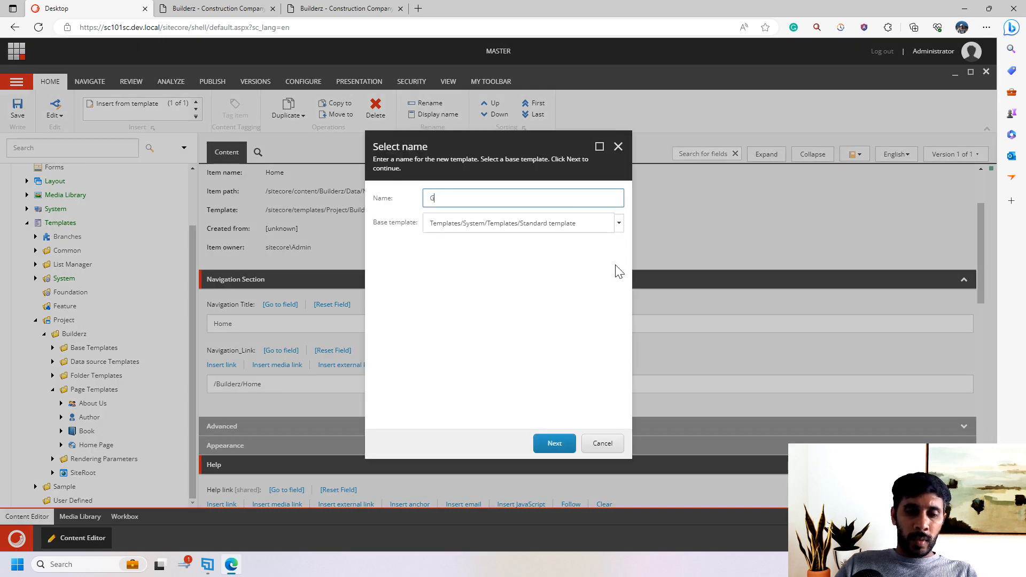
{"action": "type", "text": "ee"}
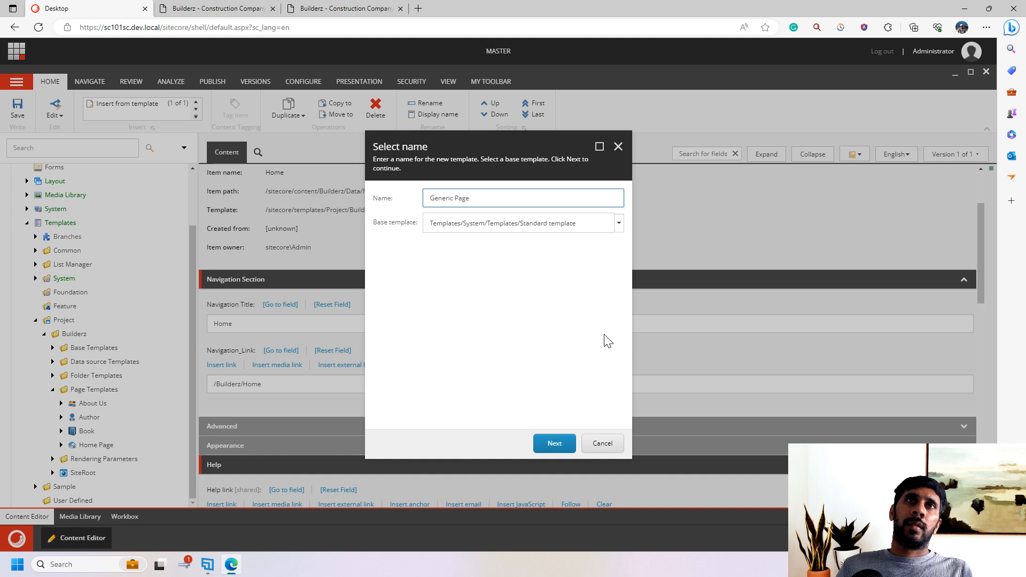
{"action": "left_click", "coordinate": [554, 442]}
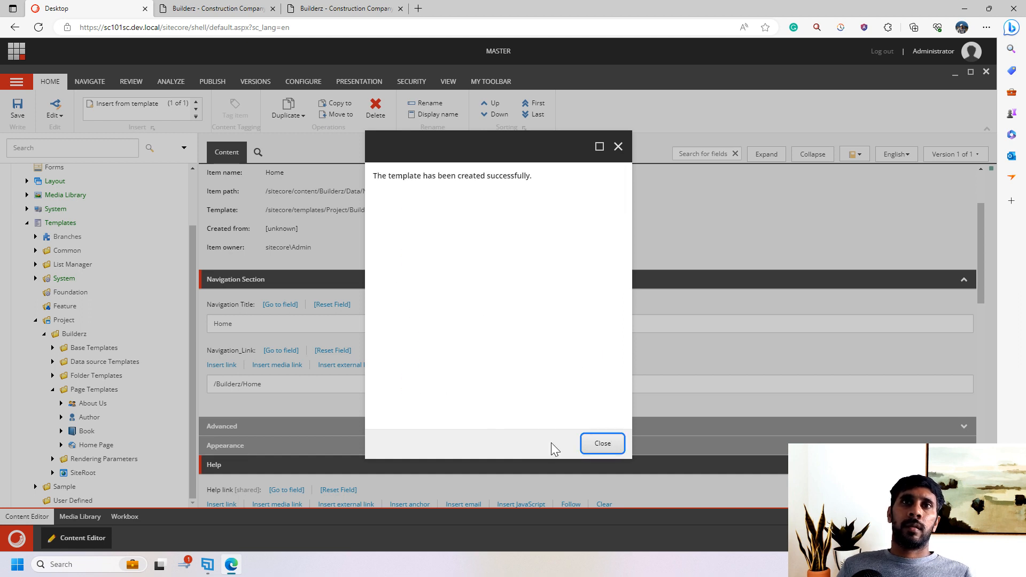
{"action": "left_click", "coordinate": [601, 443]}
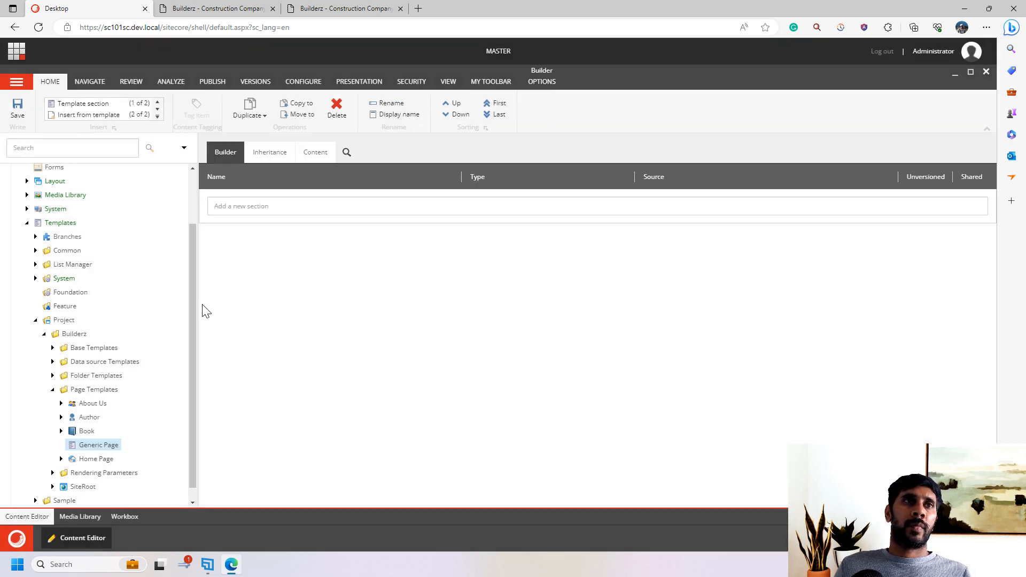
Step: Review the Generic Page template's Content fields and look over the project's base templates
{"action": "left_click", "coordinate": [314, 152]}
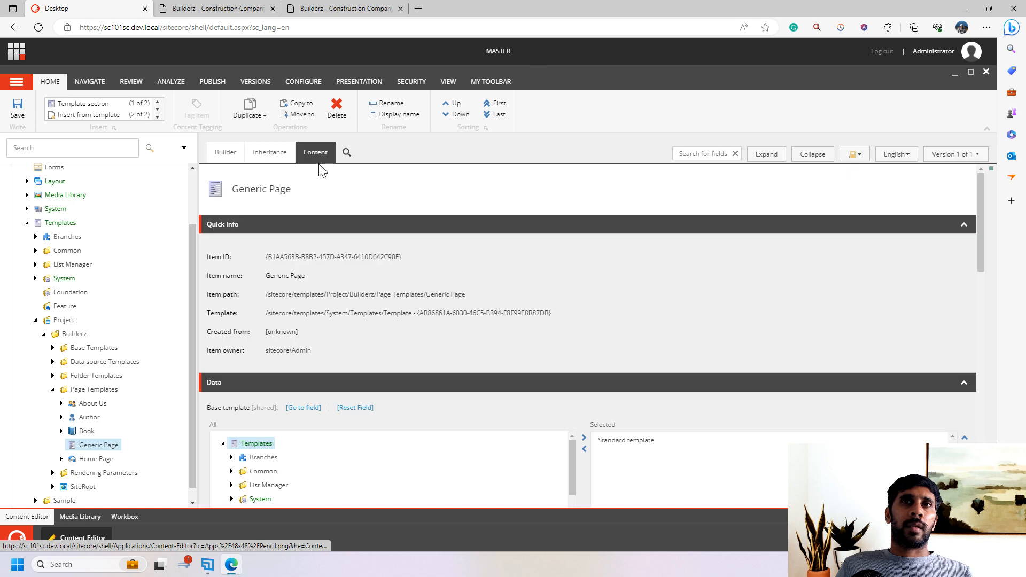
{"action": "scroll", "scroll_direction": "down", "scroll_amount": 3}
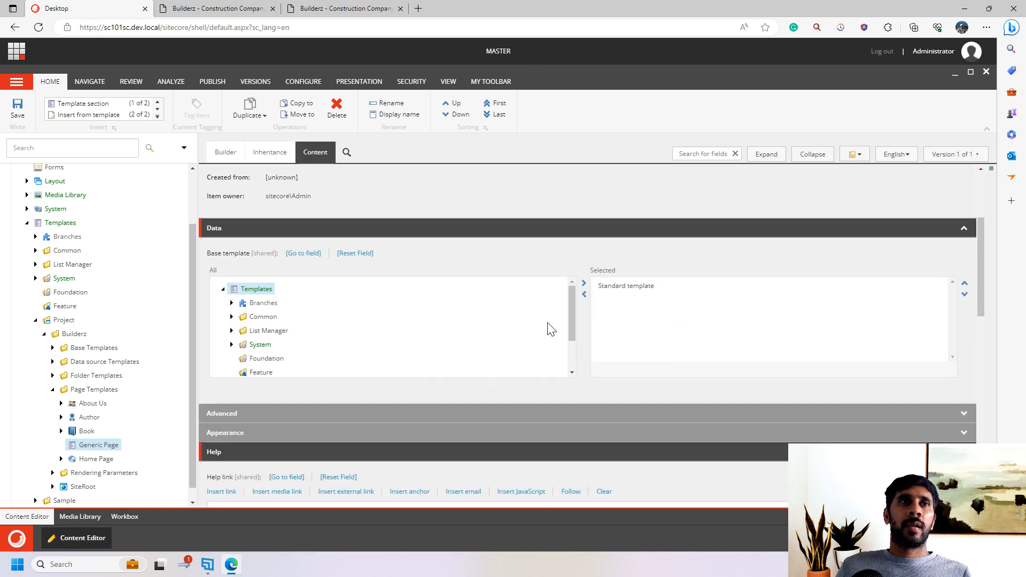
{"action": "scroll", "scroll_direction": "down", "scroll_amount": 3}
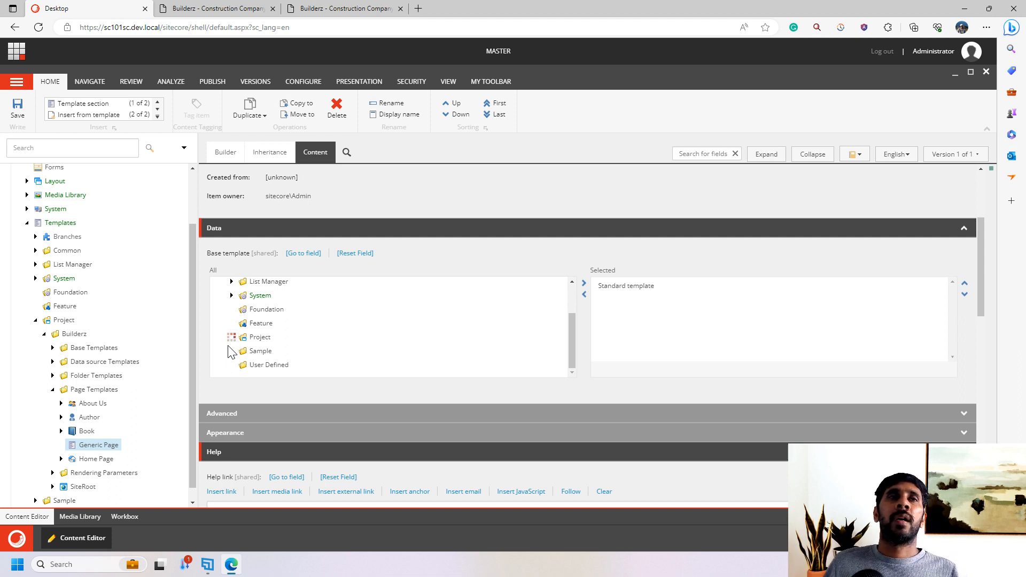
{"action": "left_click", "coordinate": [54, 347]}
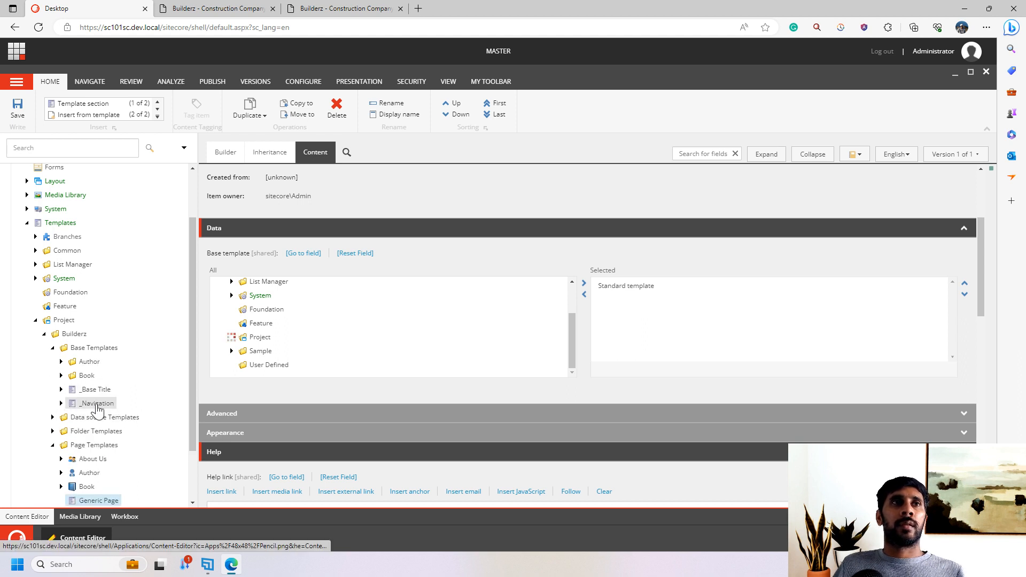
{"action": "left_click", "coordinate": [61, 403]}
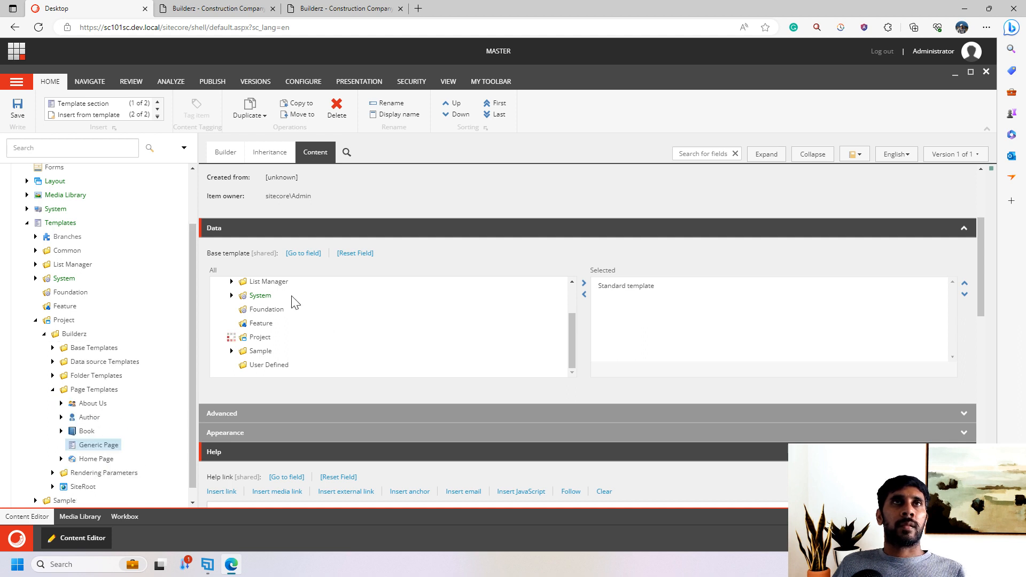
Step: Add _Base Title and _Navigation as base templates of Generic Page and return to its fields
{"action": "left_click", "coordinate": [231, 337]}
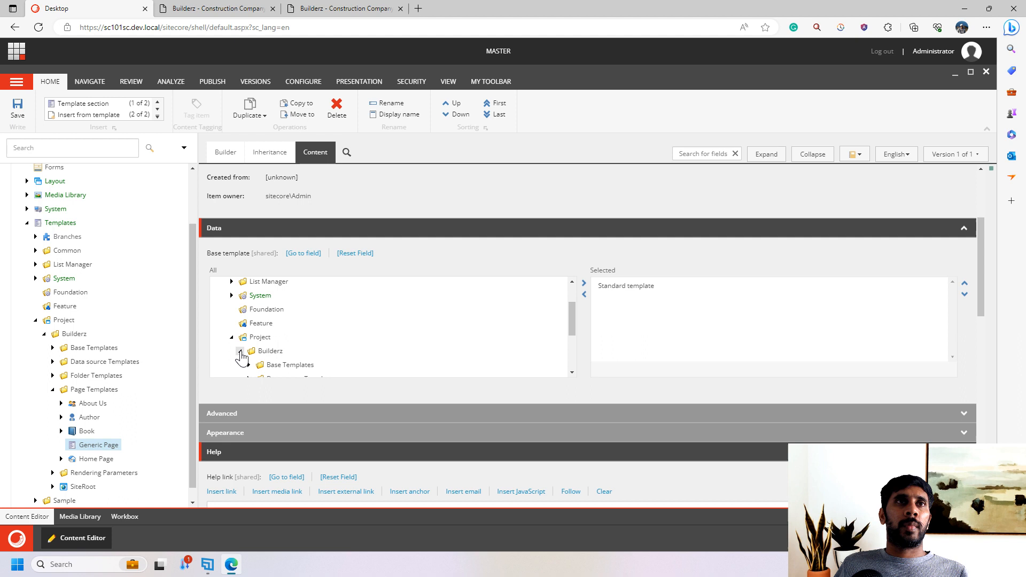
{"action": "left_click", "coordinate": [257, 364]}
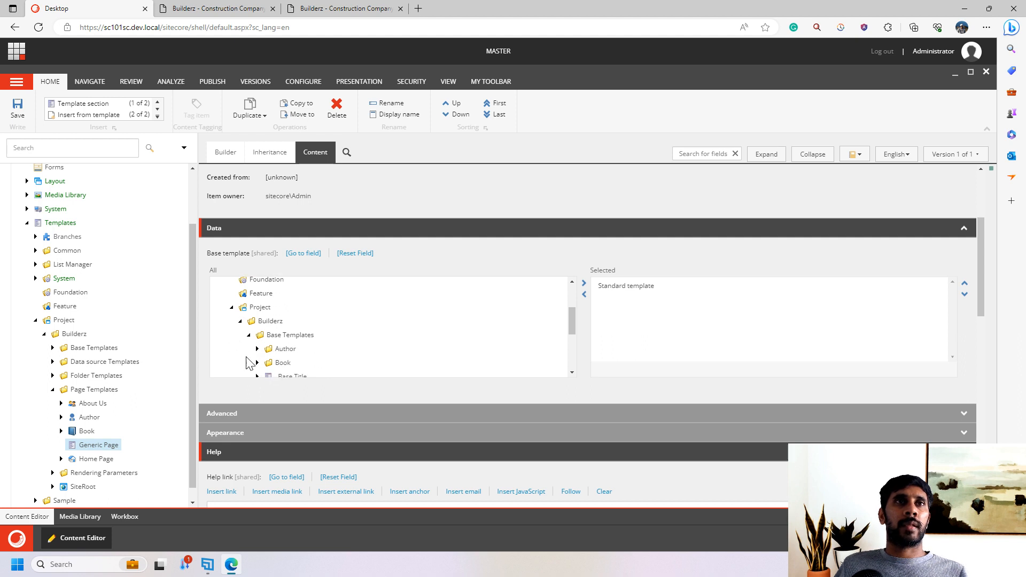
{"action": "double_click", "coordinate": [293, 330]}
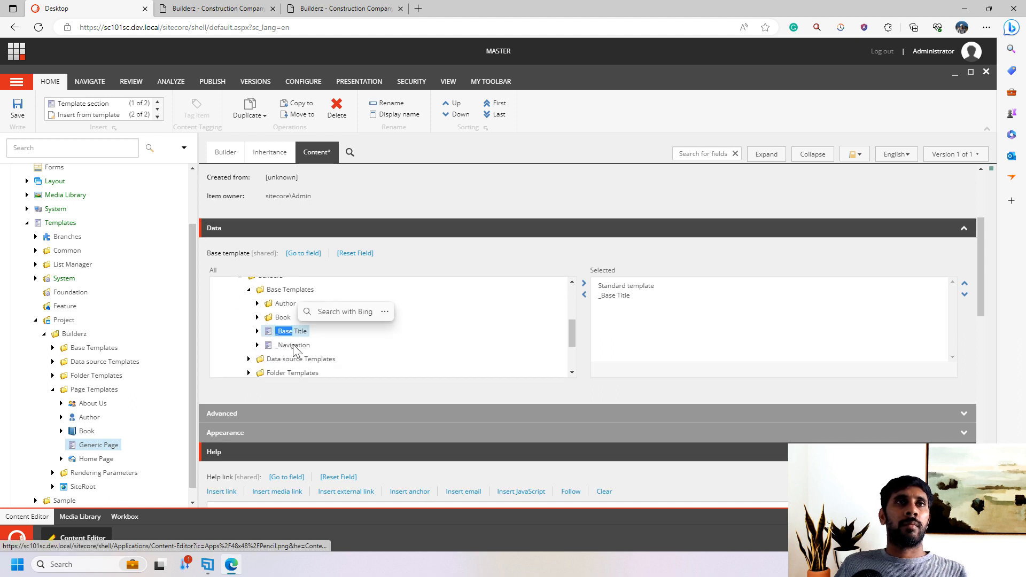
{"action": "double_click", "coordinate": [292, 345]}
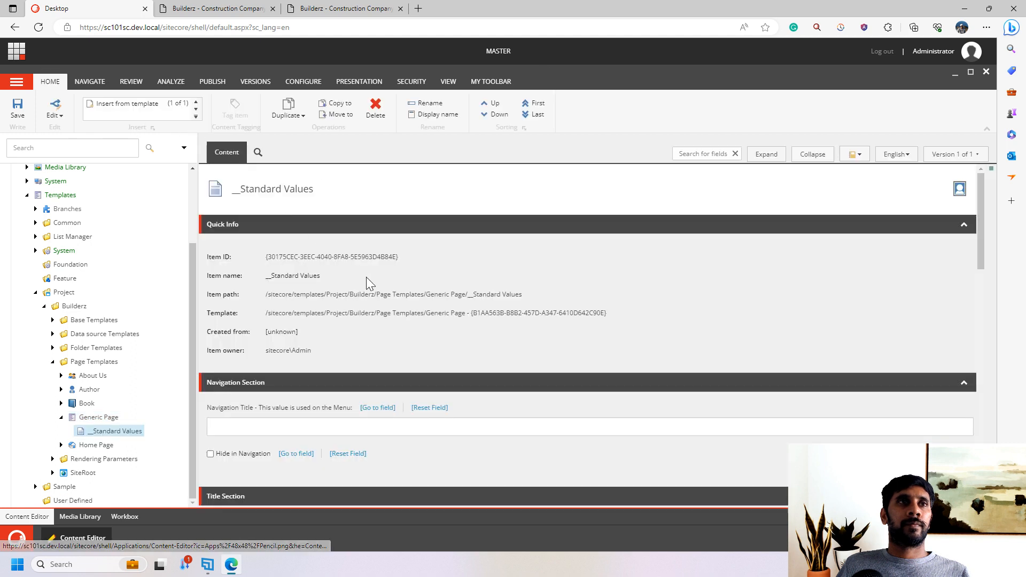
{"action": "left_click", "coordinate": [99, 417]}
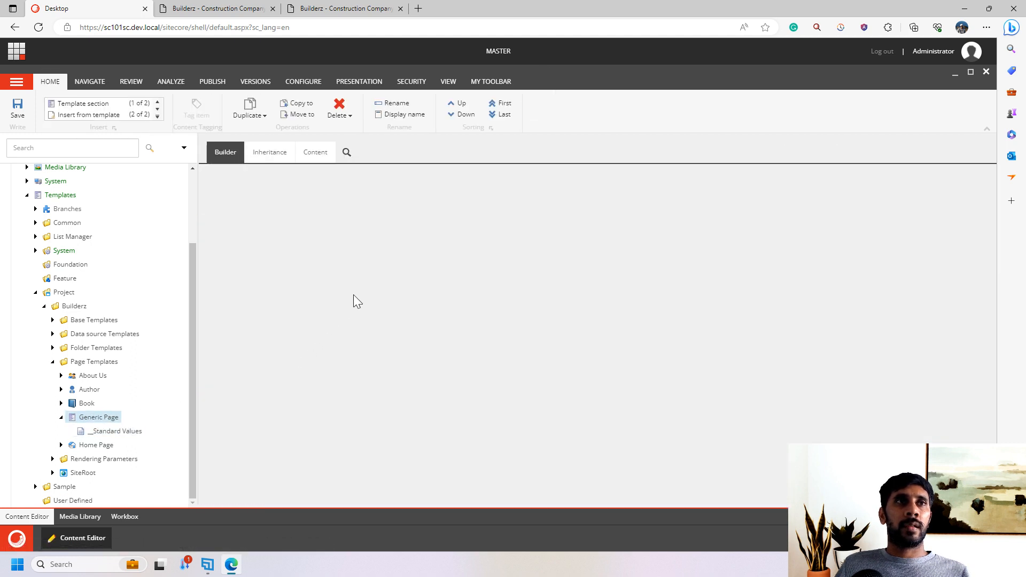
{"action": "left_click", "coordinate": [315, 152]}
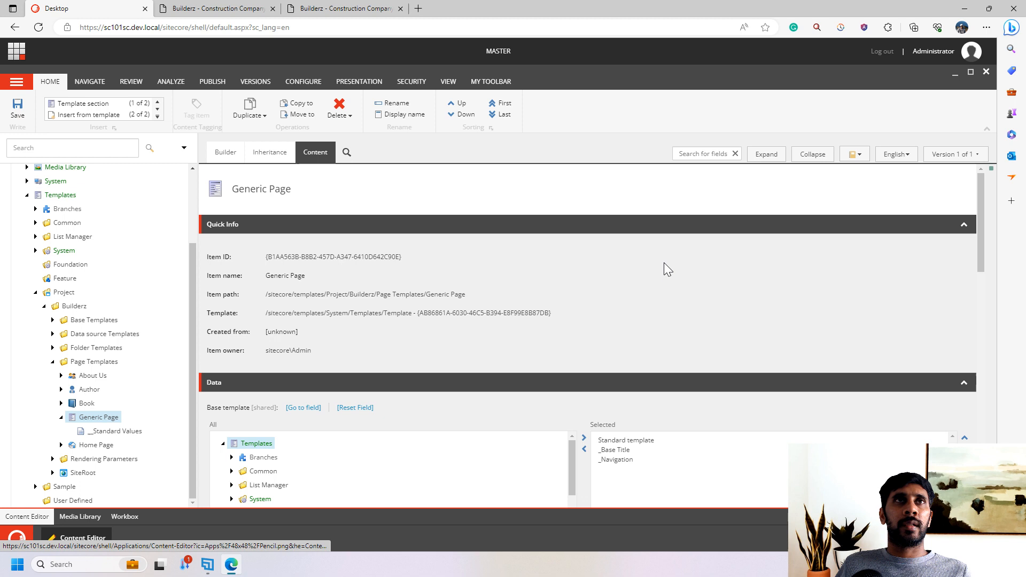
{"action": "left_click", "coordinate": [700, 154]}
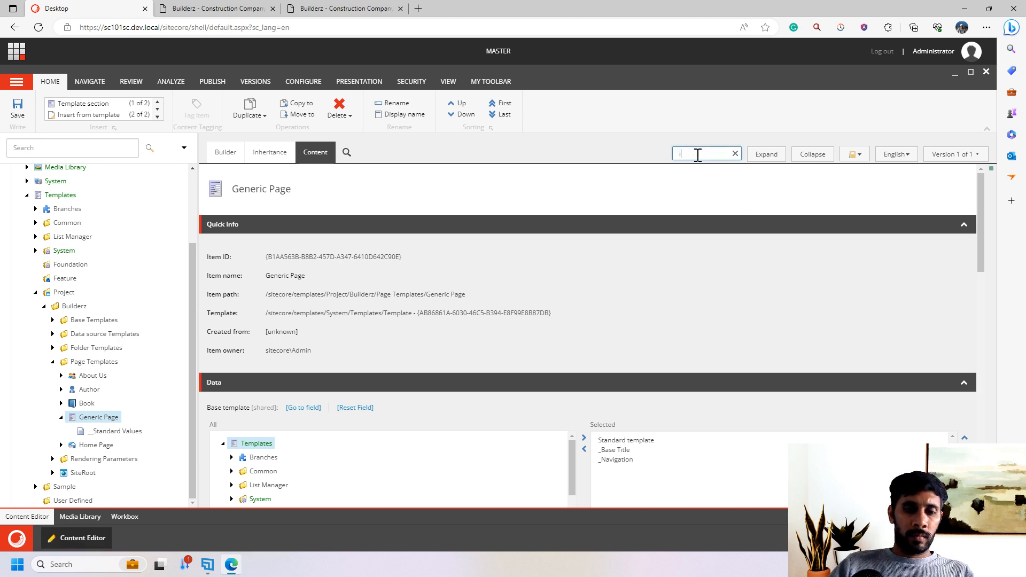
Step: Search icons for 'page' and apply the text_rich_colored icon to Generic Page
{"action": "type", "text": "con"}
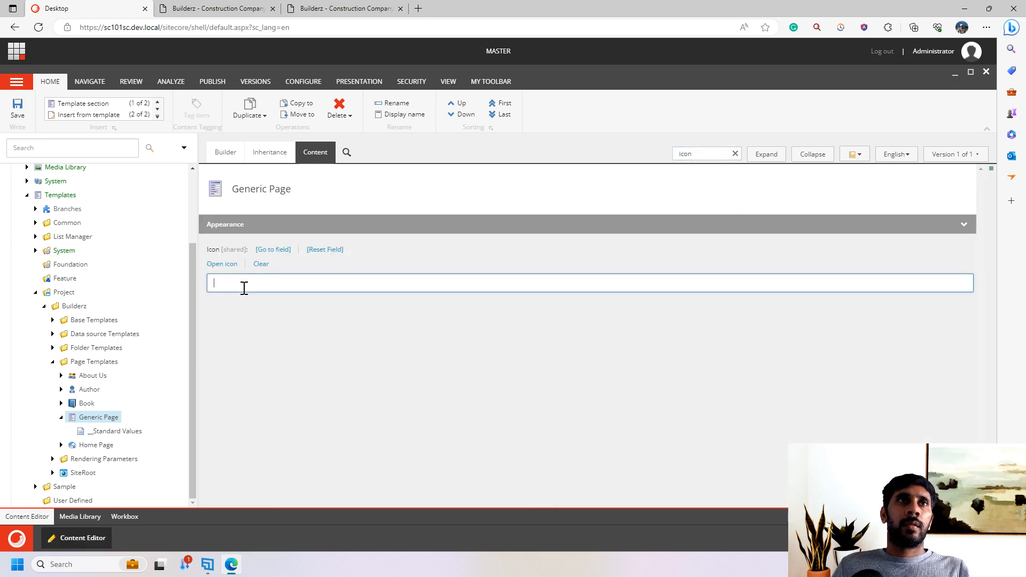
{"action": "left_click", "coordinate": [222, 264]}
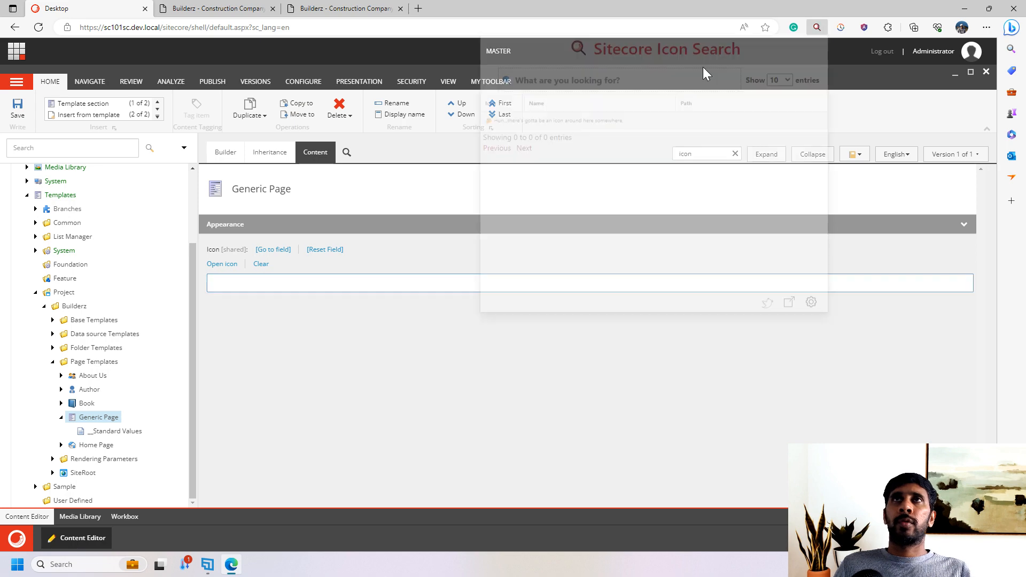
{"action": "type", "text": "page"}
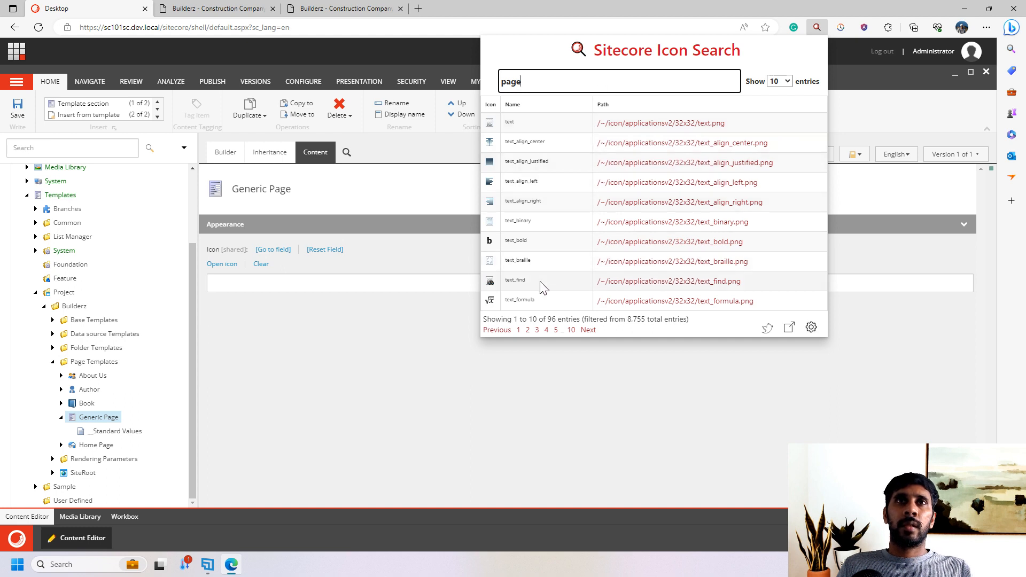
{"action": "left_click", "coordinate": [588, 331]}
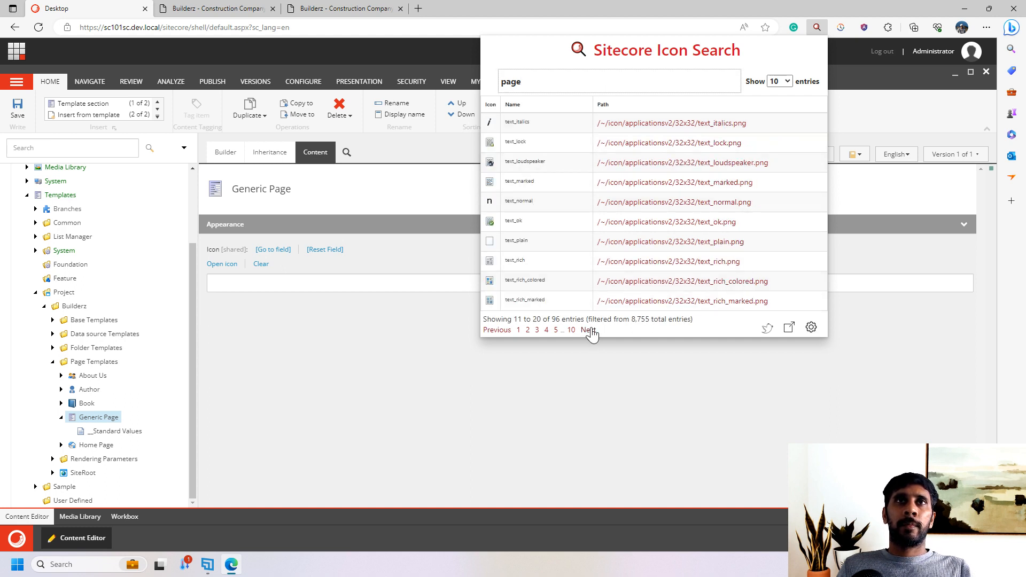
{"action": "left_click", "coordinate": [489, 281]}
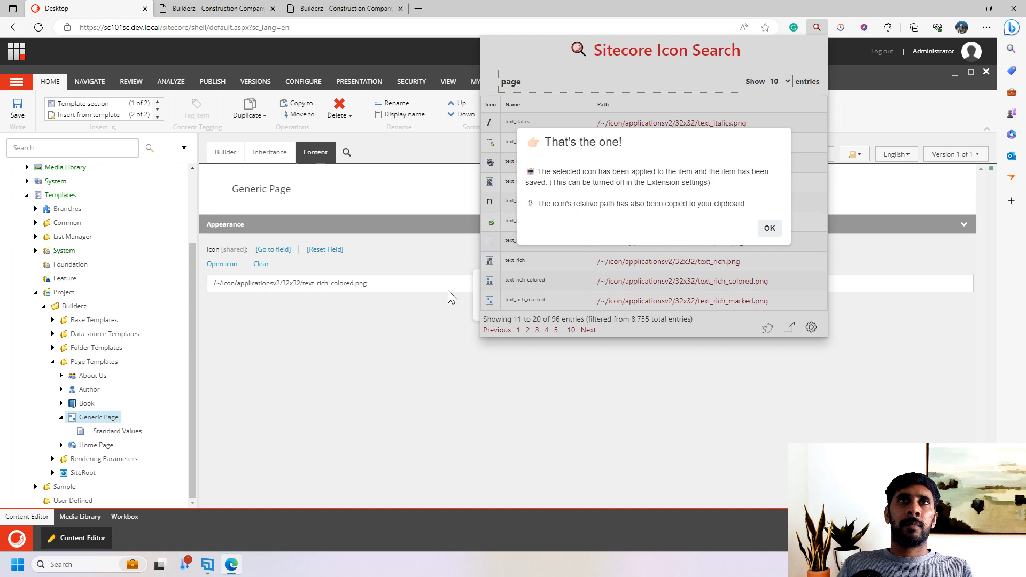
{"action": "left_click", "coordinate": [769, 228]}
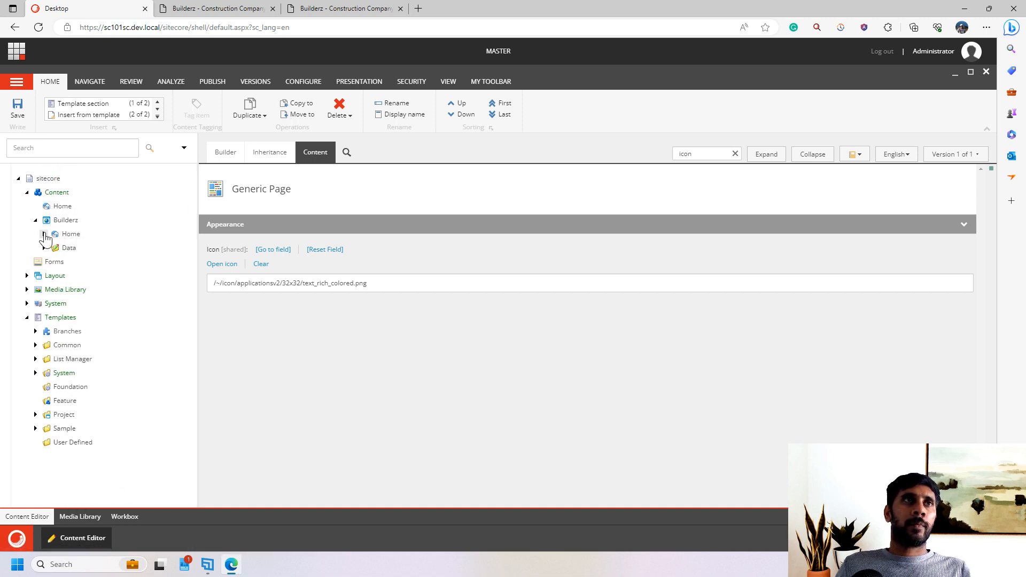
Step: Edit Home's Insert options and add Generic Page from Project > Builderz > Page Templates
{"action": "right_click", "coordinate": [68, 234]}
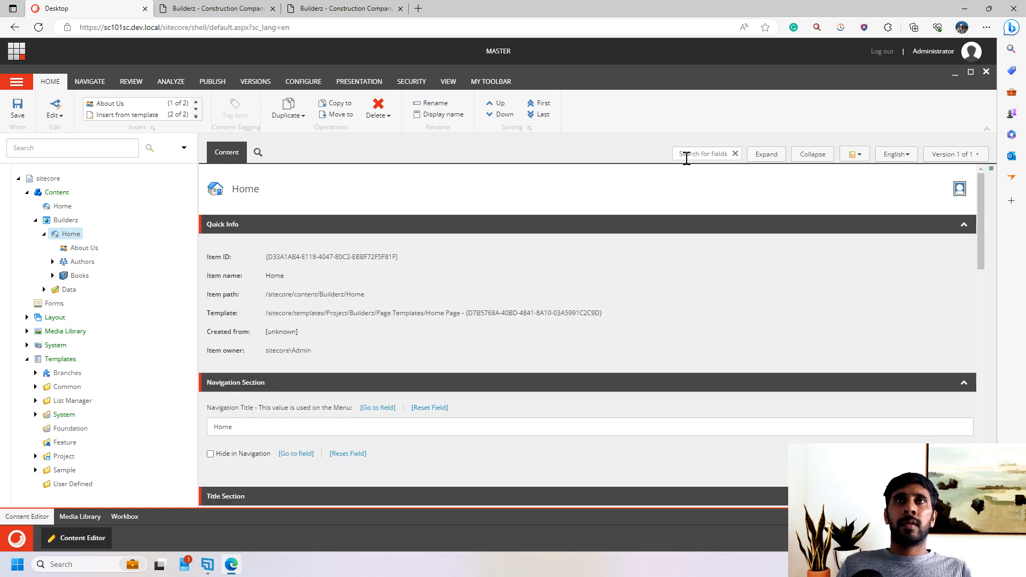
{"action": "type", "text": "Insert"}
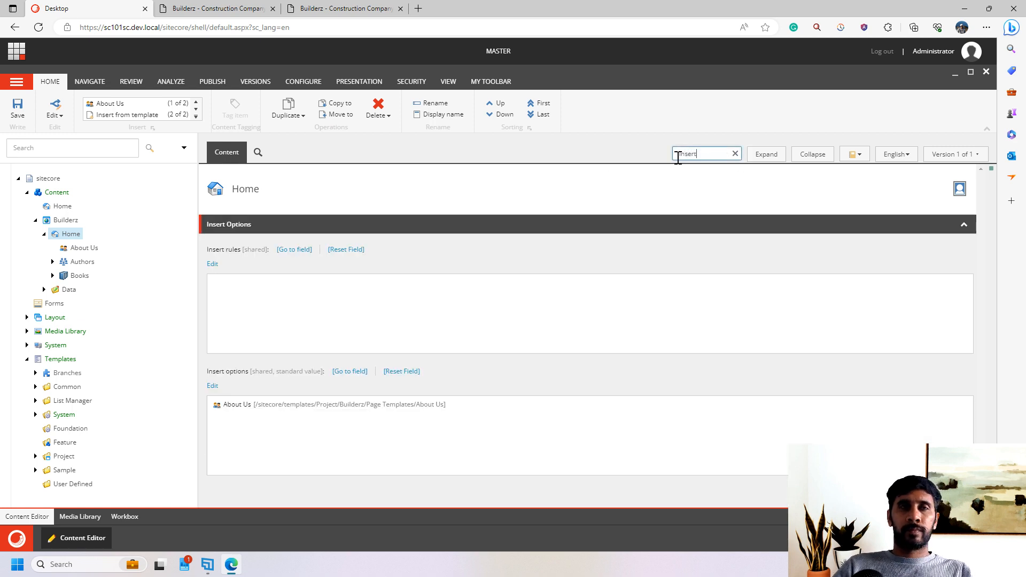
{"action": "mouse_move", "coordinate": [212, 386]}
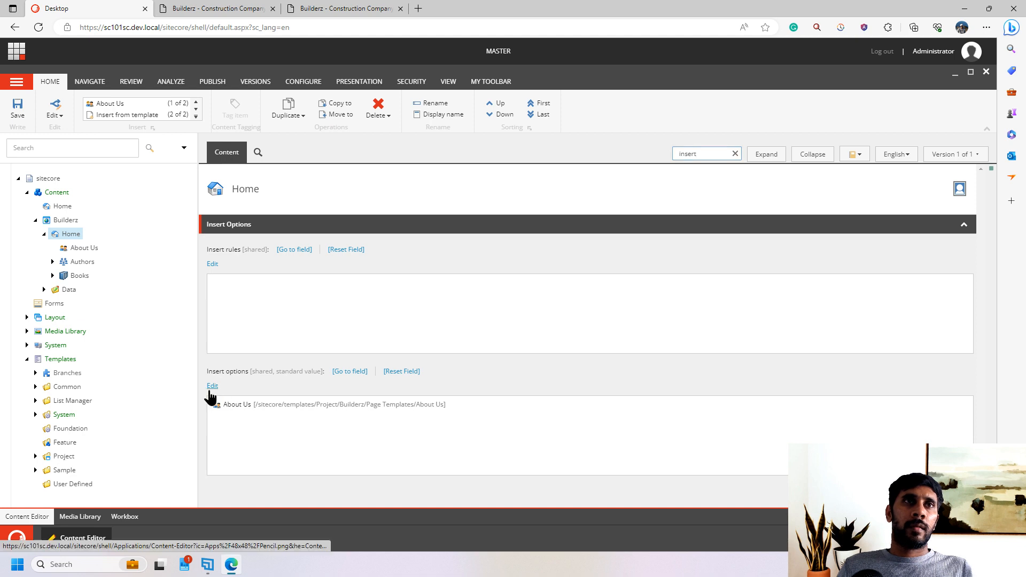
{"action": "left_click", "coordinate": [212, 386]}
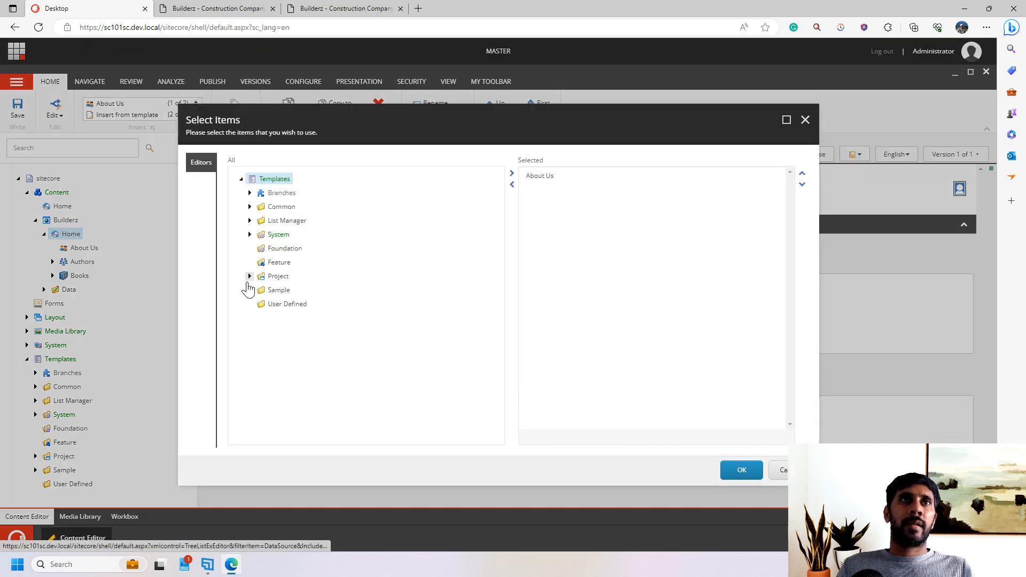
{"action": "left_click", "coordinate": [249, 276]}
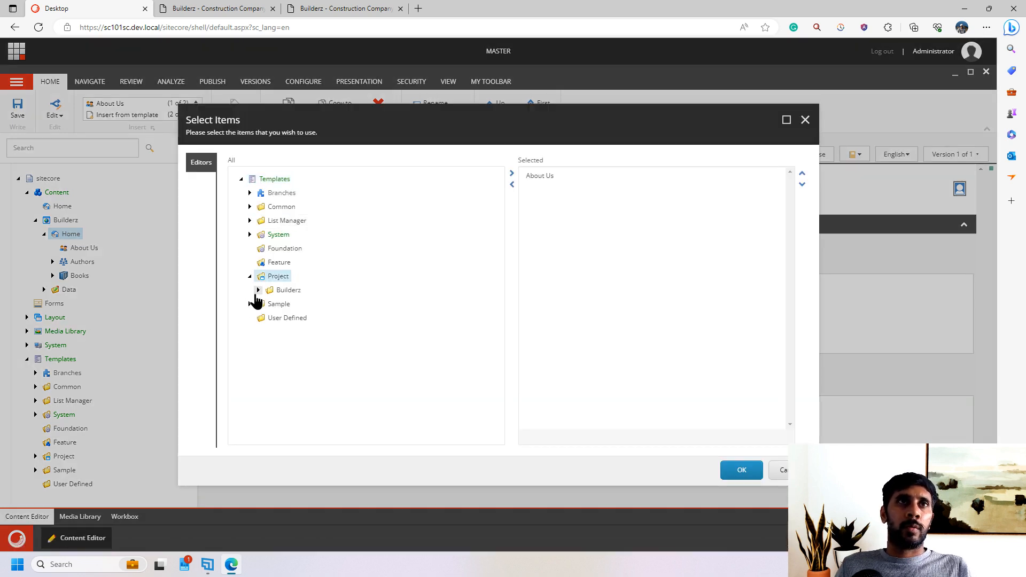
{"action": "left_click", "coordinate": [258, 289]}
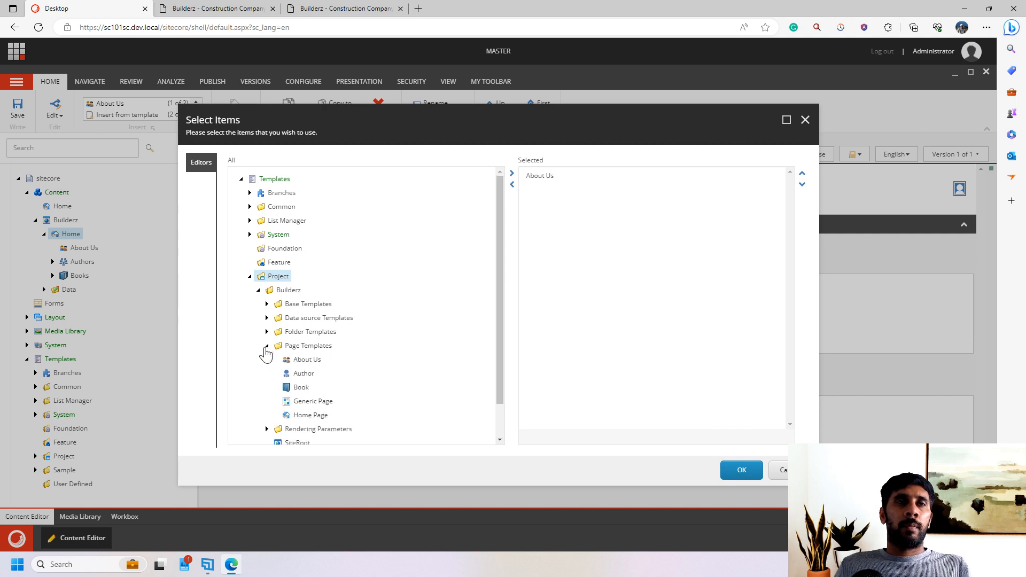
{"action": "double_click", "coordinate": [313, 401]}
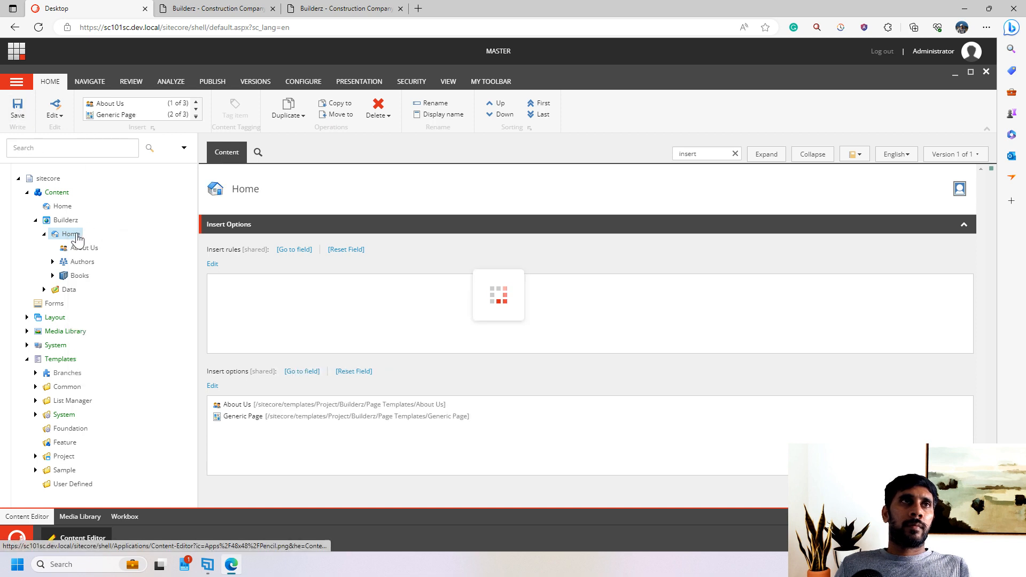
Step: Create Blogs and Contact items under Home from the Generic Page template
{"action": "right_click", "coordinate": [68, 234]}
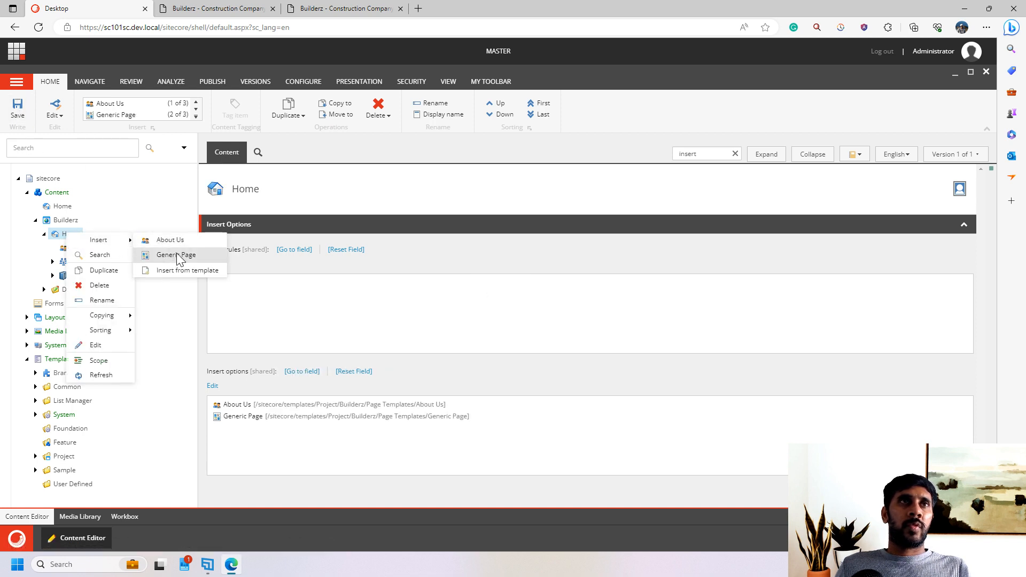
{"action": "left_click", "coordinate": [176, 254]}
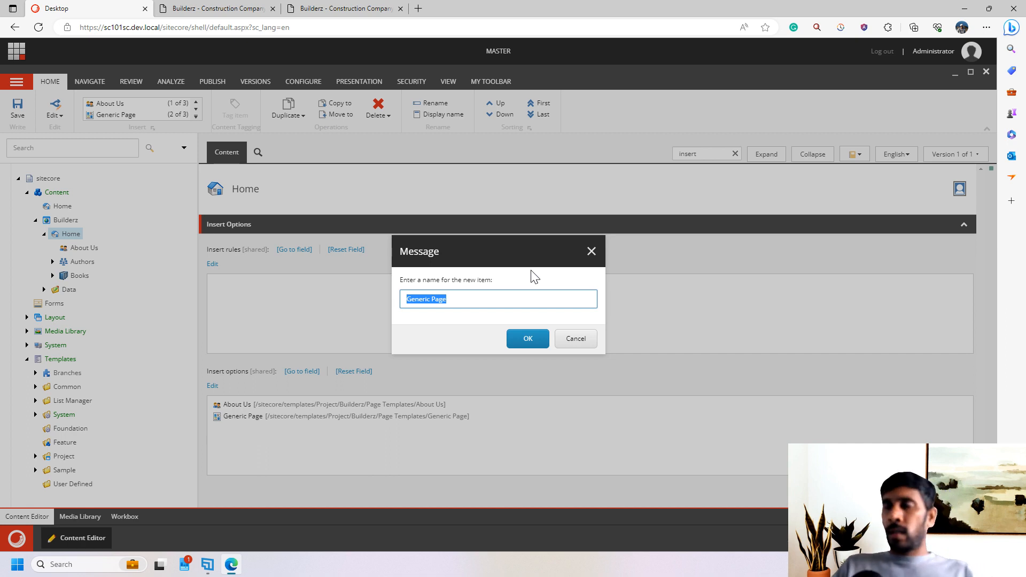
{"action": "type", "text": "Blogs"}
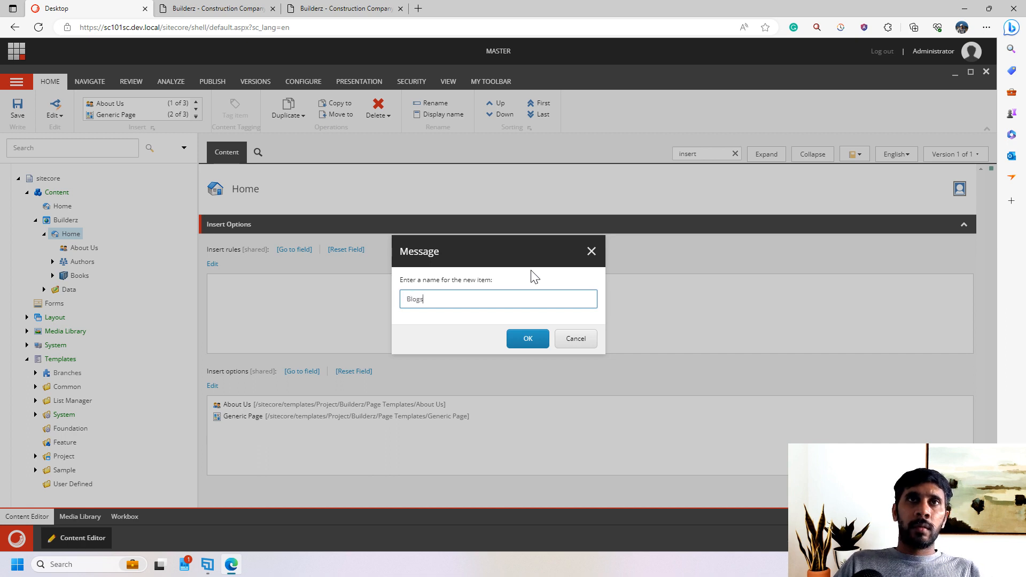
{"action": "left_click", "coordinate": [527, 339]}
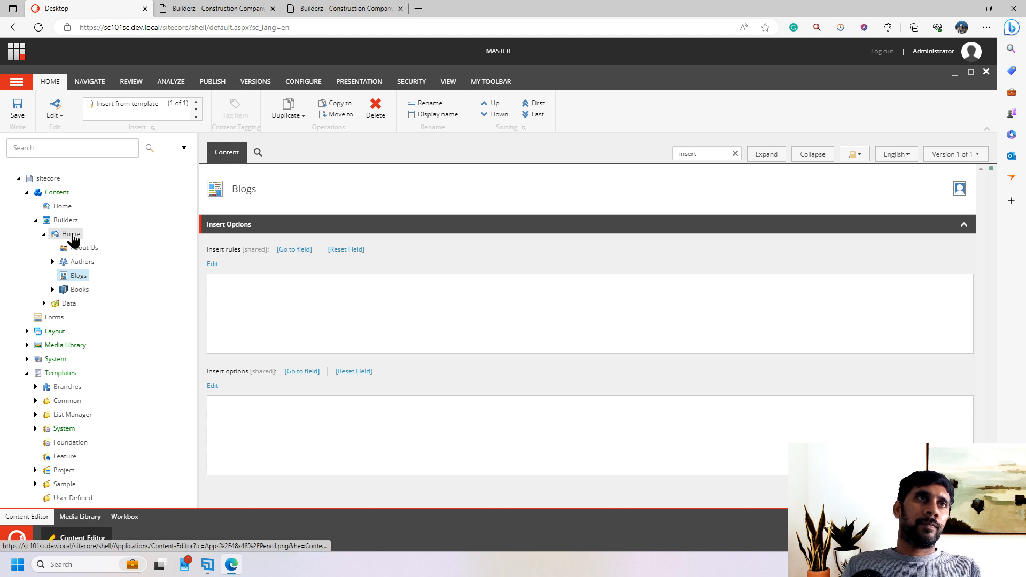
{"action": "left_click", "coordinate": [126, 104]}
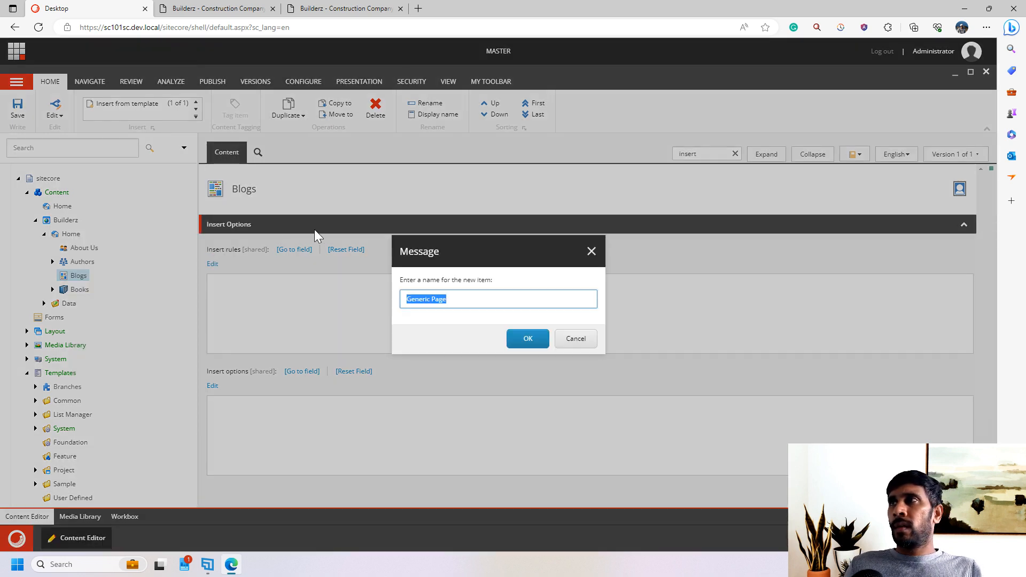
{"action": "type", "text": "Conta"}
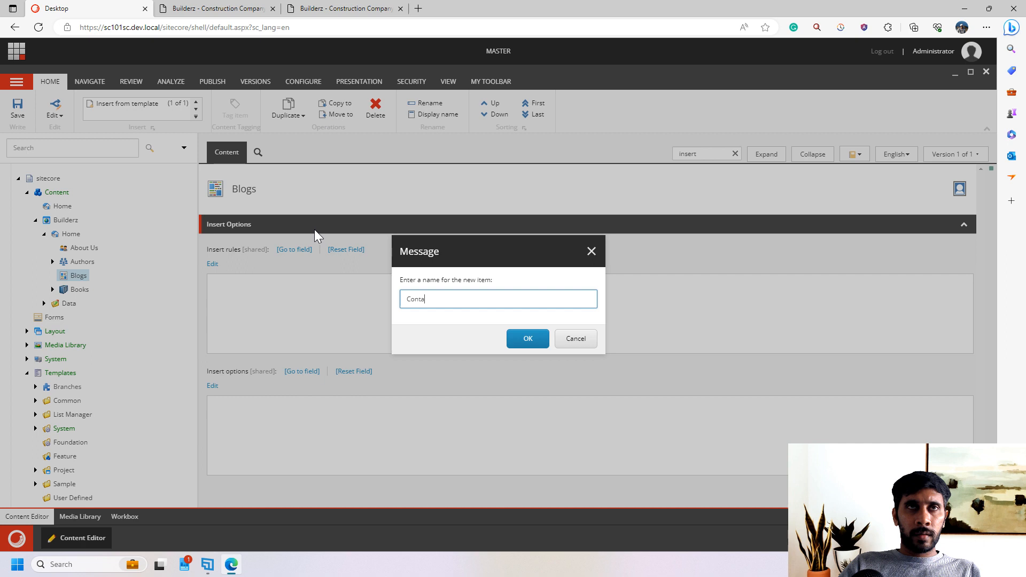
{"action": "left_click", "coordinate": [527, 339]}
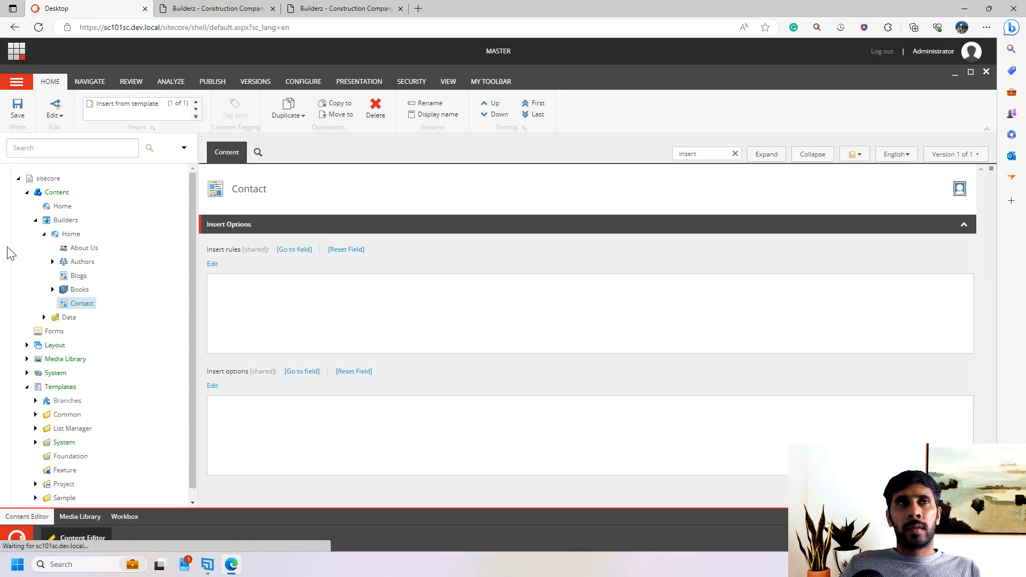
Step: Create Project, Service and Team items under Home from the Generic Page template
{"action": "right_click", "coordinate": [82, 302]}
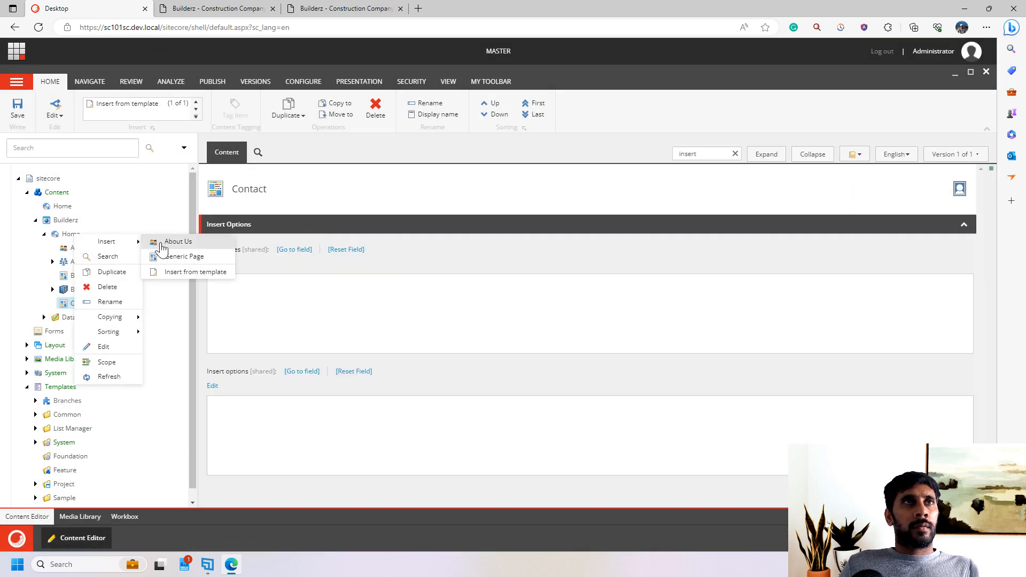
{"action": "left_click", "coordinate": [185, 256]}
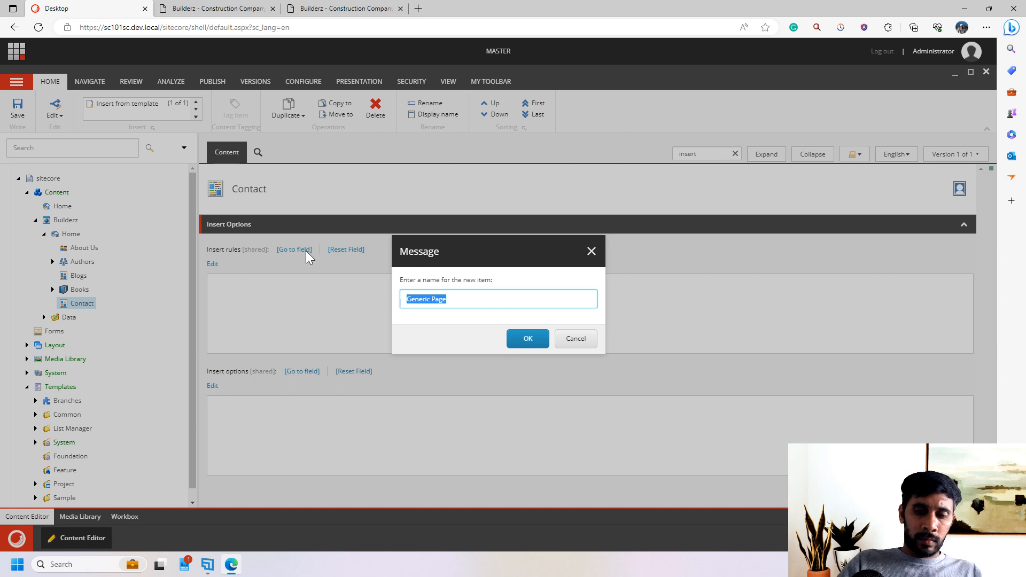
{"action": "type", "text": "Project"}
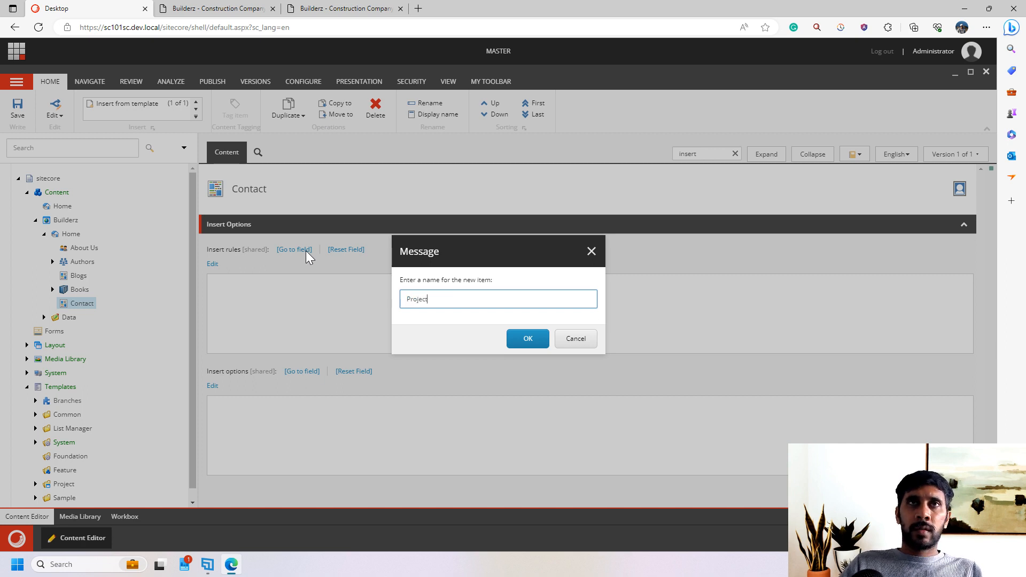
{"action": "left_click", "coordinate": [527, 339]}
{"action": "type", "text": "S"}
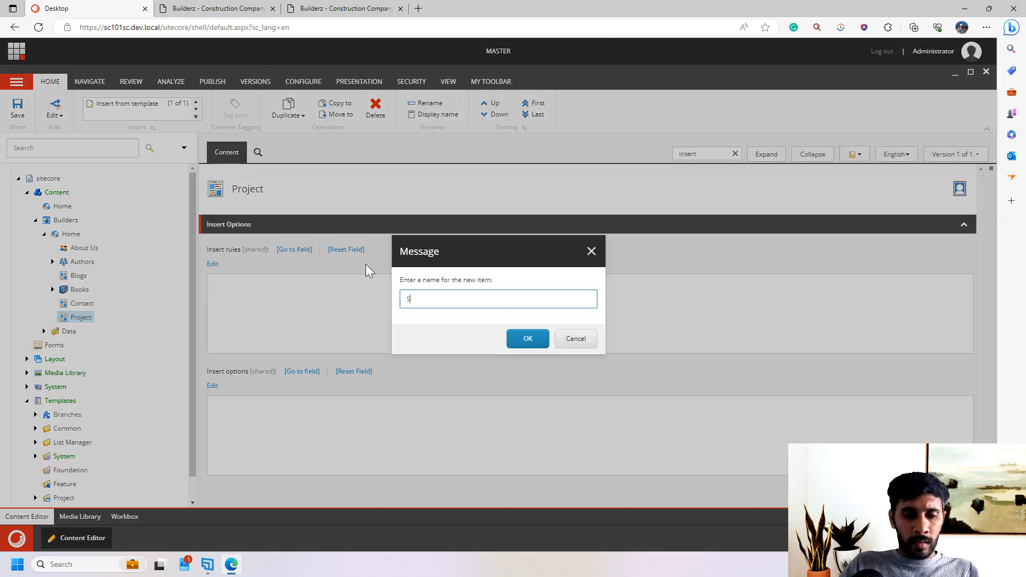
{"action": "left_click", "coordinate": [527, 338]}
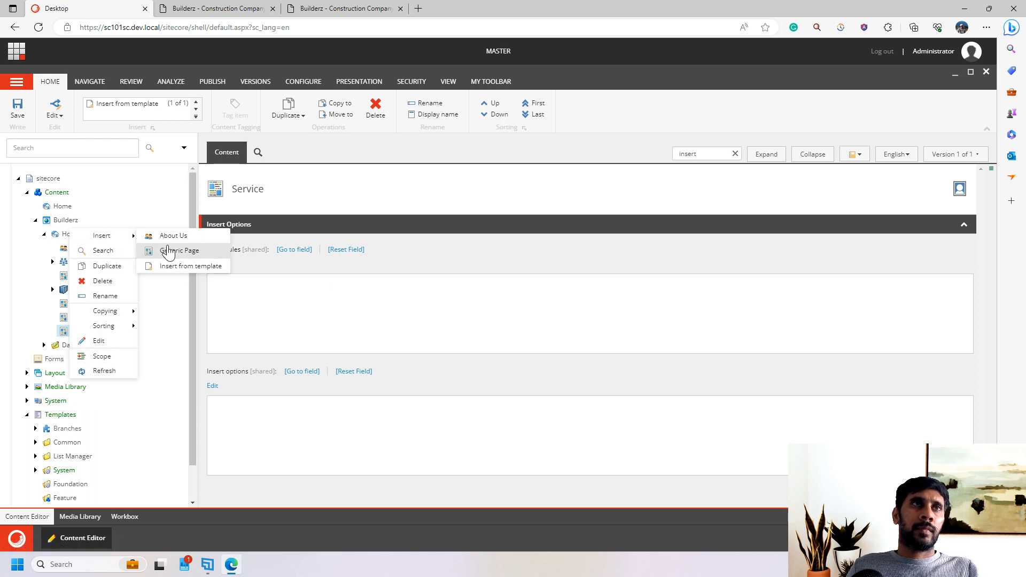
{"action": "mouse_move", "coordinate": [175, 255]}
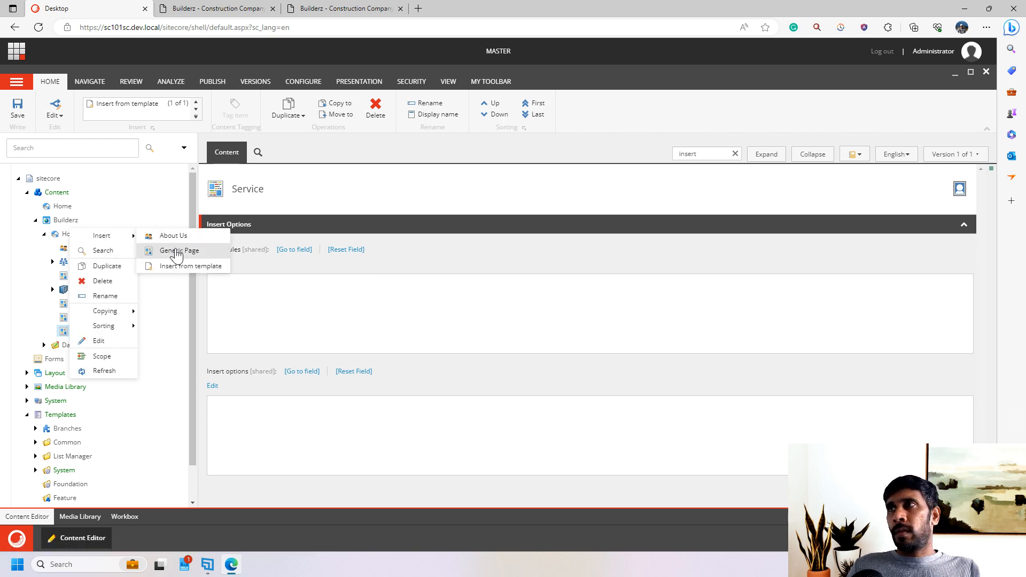
{"action": "left_click", "coordinate": [178, 250]}
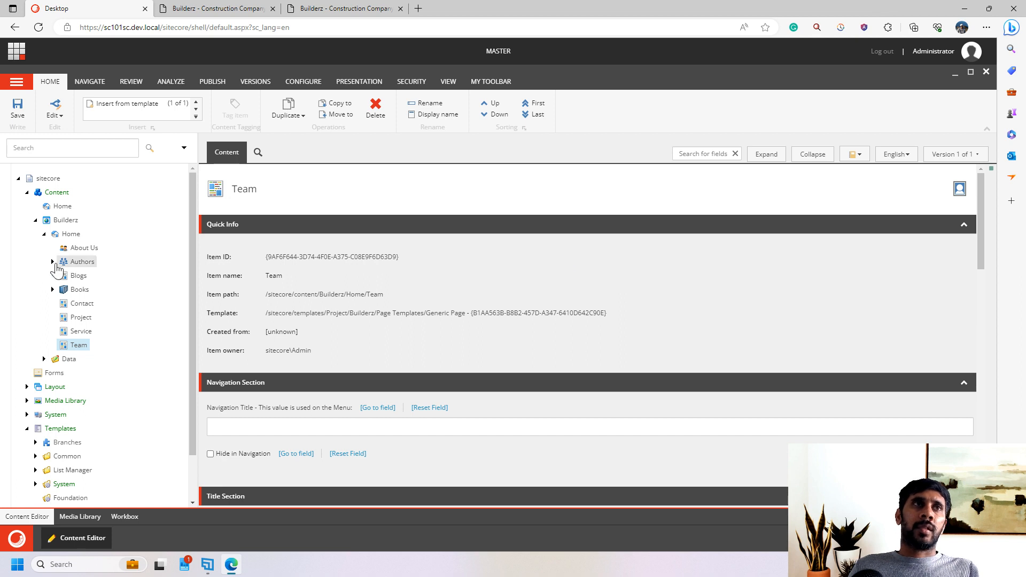
Step: Set the Generic Page __Standard Values Navigation Title to $name
{"action": "left_click", "coordinate": [589, 426]}
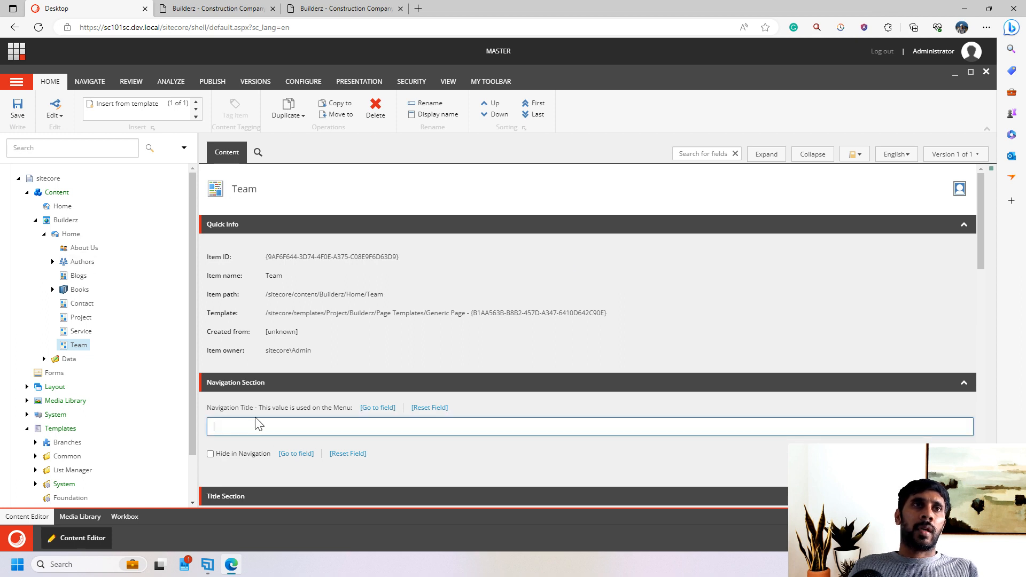
{"action": "scroll", "scroll_direction": "down", "scroll_amount": 3}
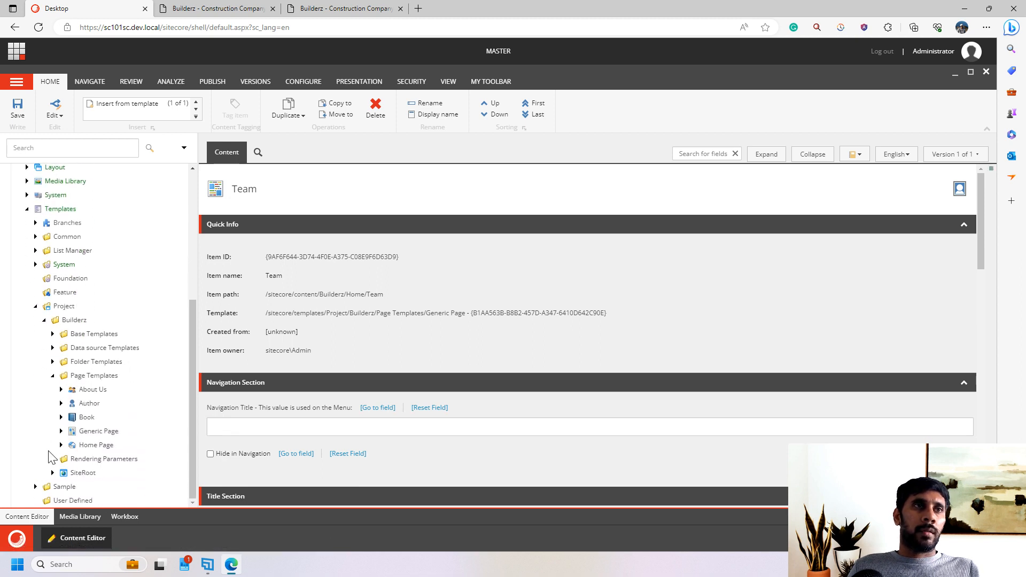
{"action": "left_click", "coordinate": [61, 430]}
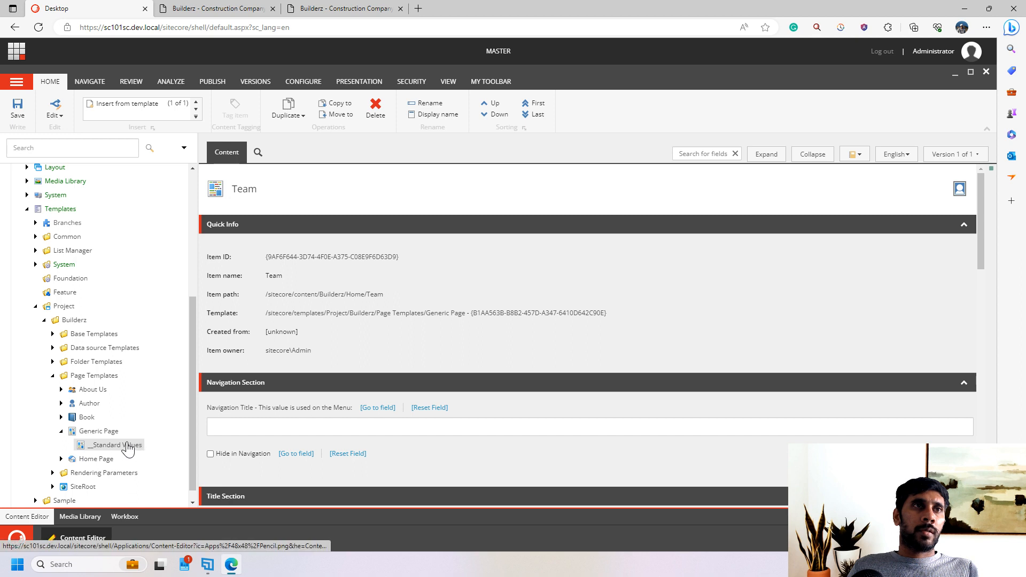
{"action": "left_click", "coordinate": [116, 444]}
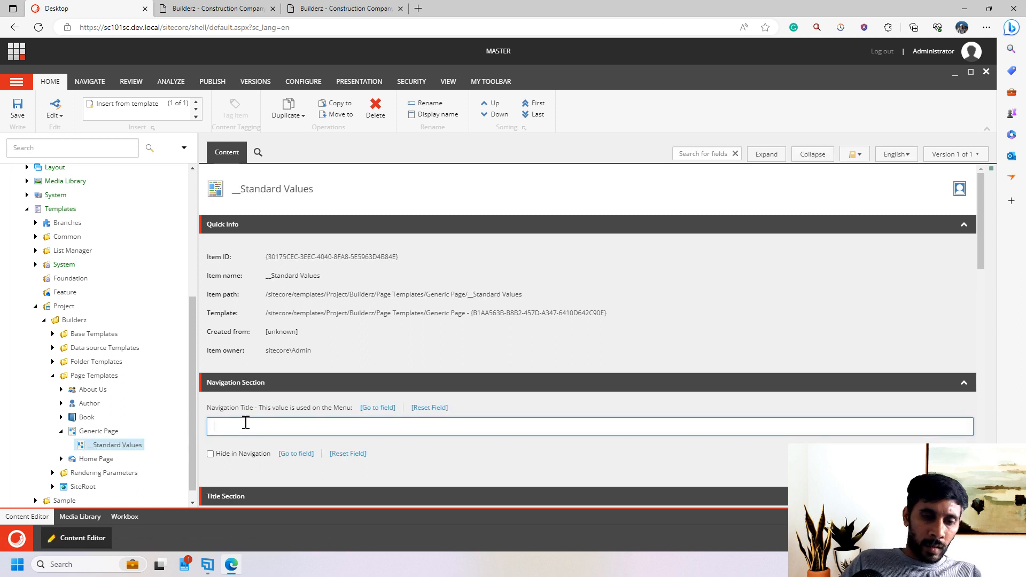
{"action": "type", "text": "$name"}
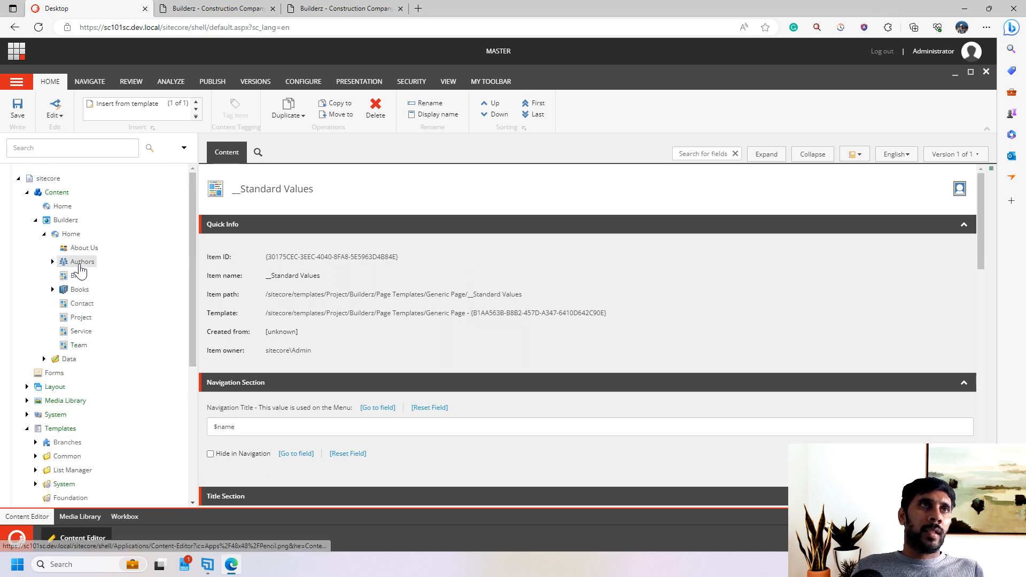
Step: Set Navigation Titles Blogs, Contact, Project and Team on the matching page items
{"action": "left_click", "coordinate": [77, 274]}
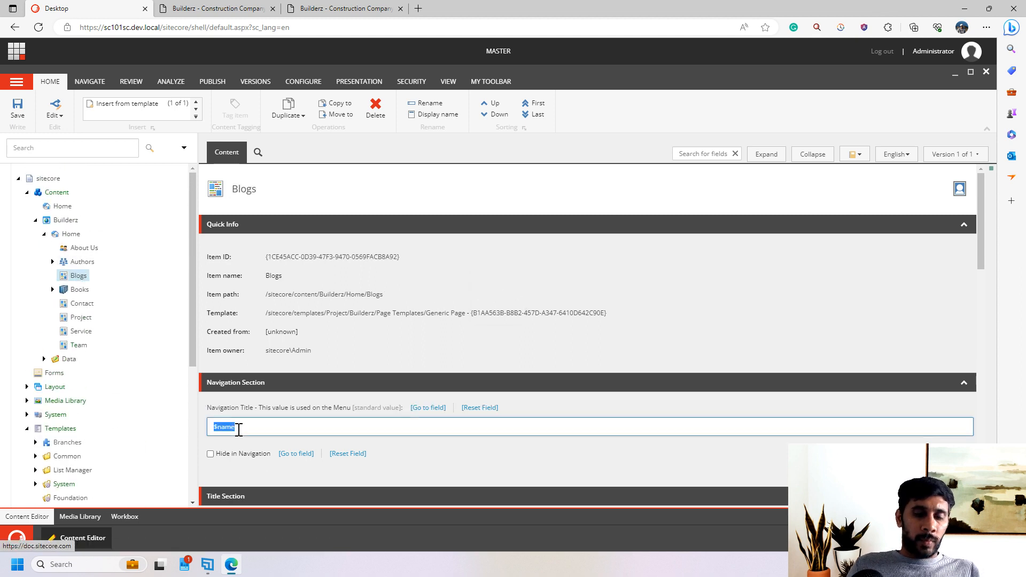
{"action": "type", "text": "Blogs"}
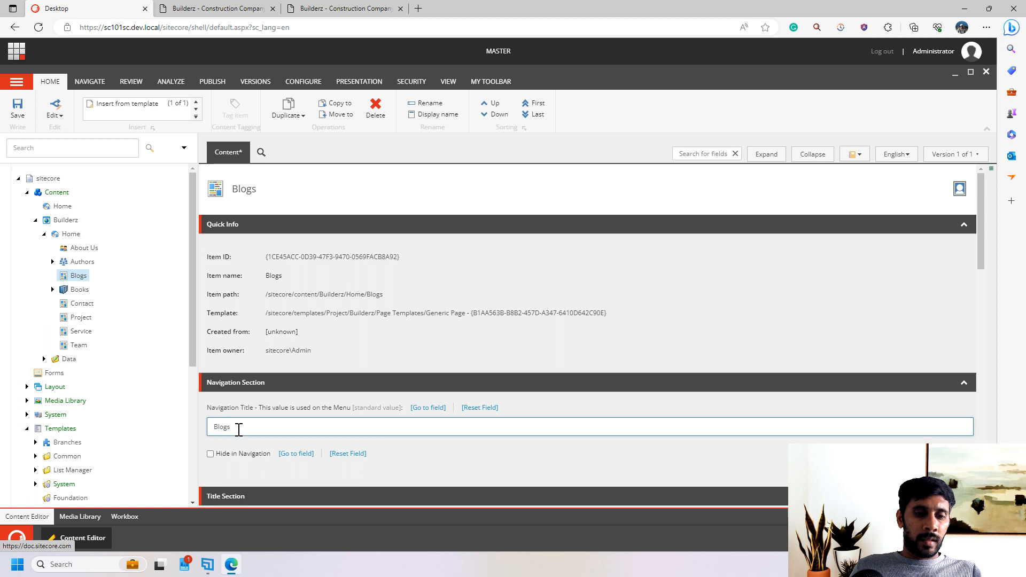
{"action": "left_click", "coordinate": [83, 303]}
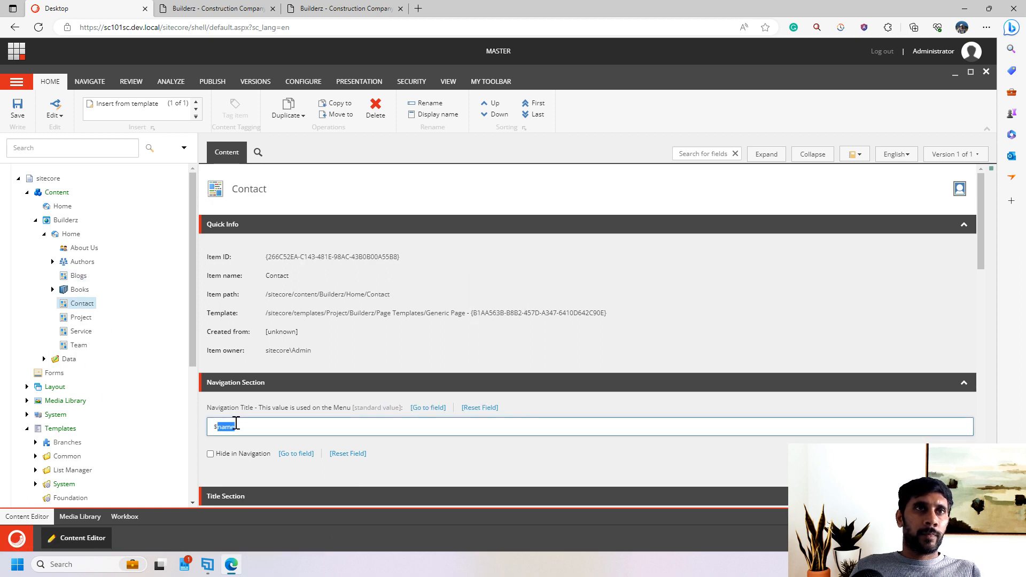
{"action": "type", "text": "Contact"}
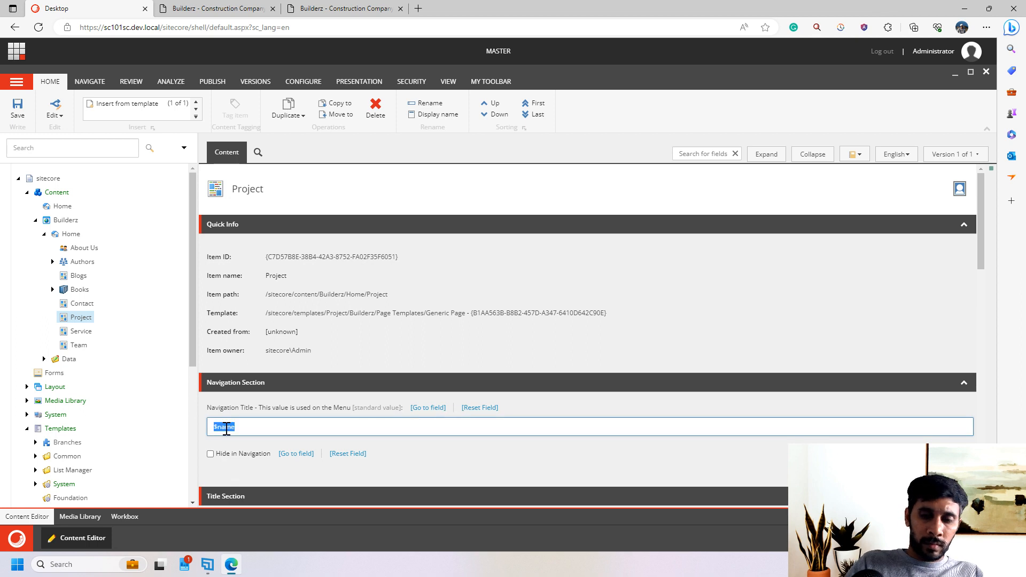
{"action": "type", "text": "Project"}
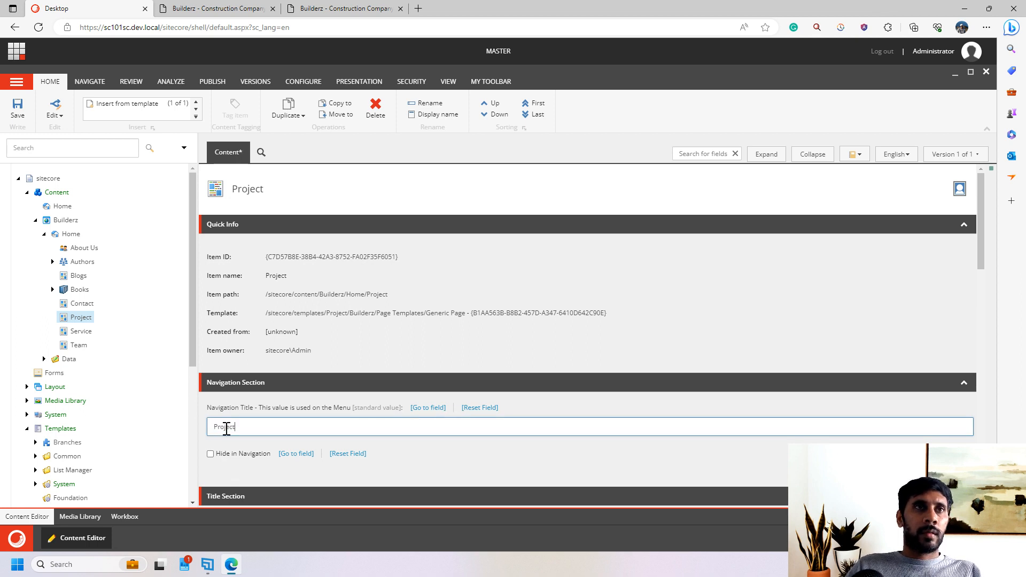
{"action": "left_click", "coordinate": [82, 331]}
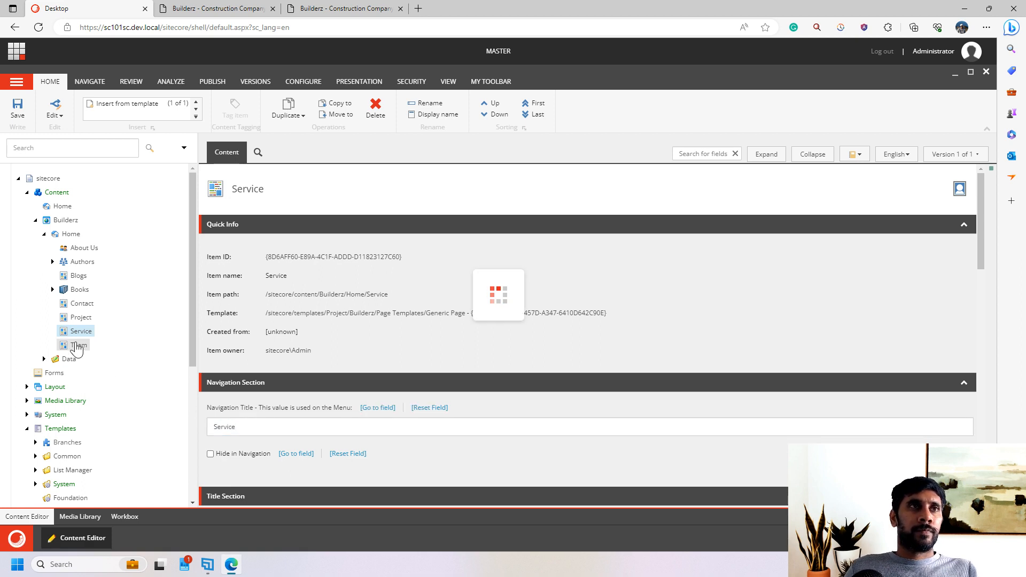
{"action": "left_click", "coordinate": [77, 345]}
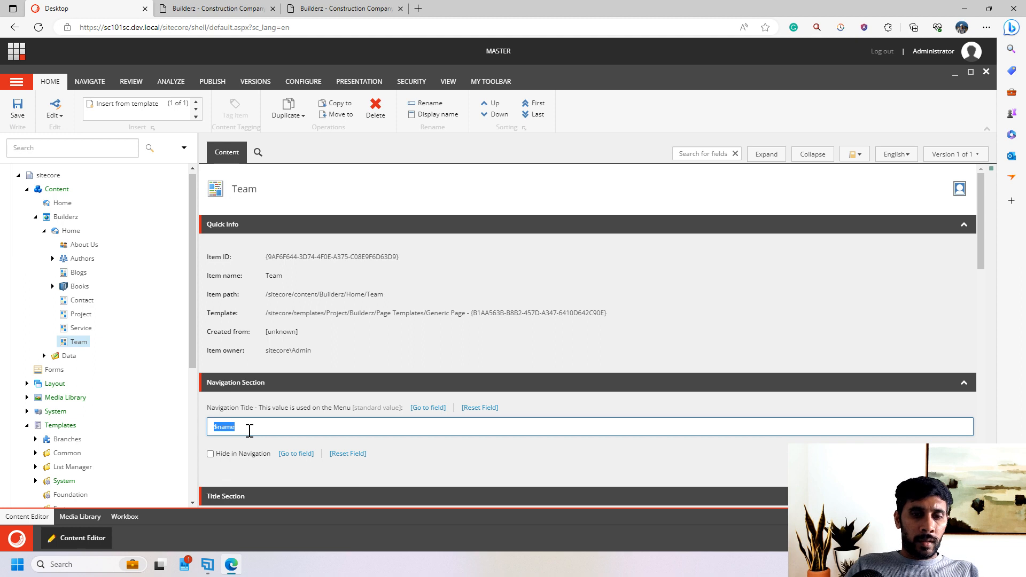
{"action": "type", "text": "Team"}
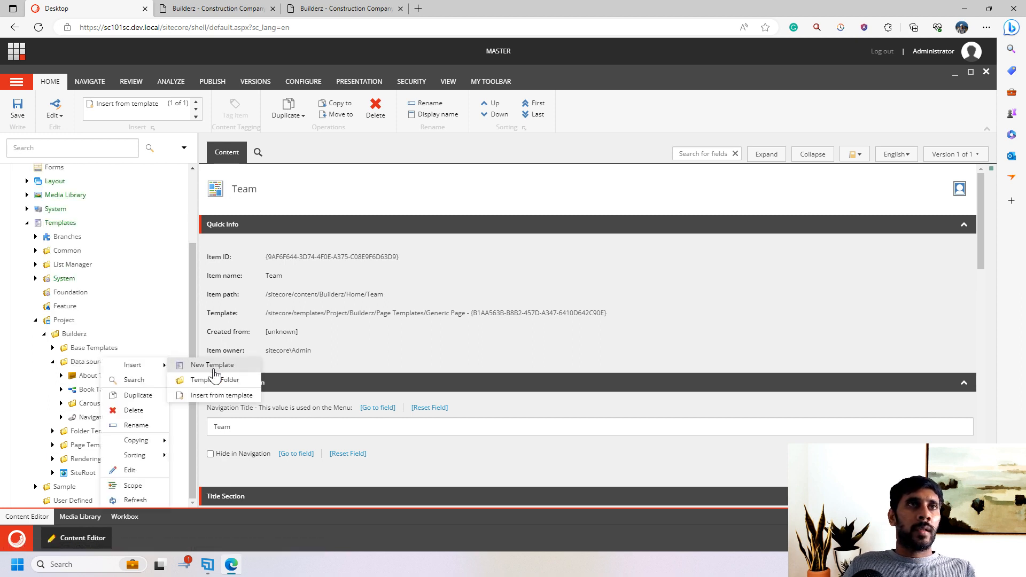
Step: Insert a new Testimonial template under Data source Templates and create its standard values
{"action": "left_click", "coordinate": [213, 365]}
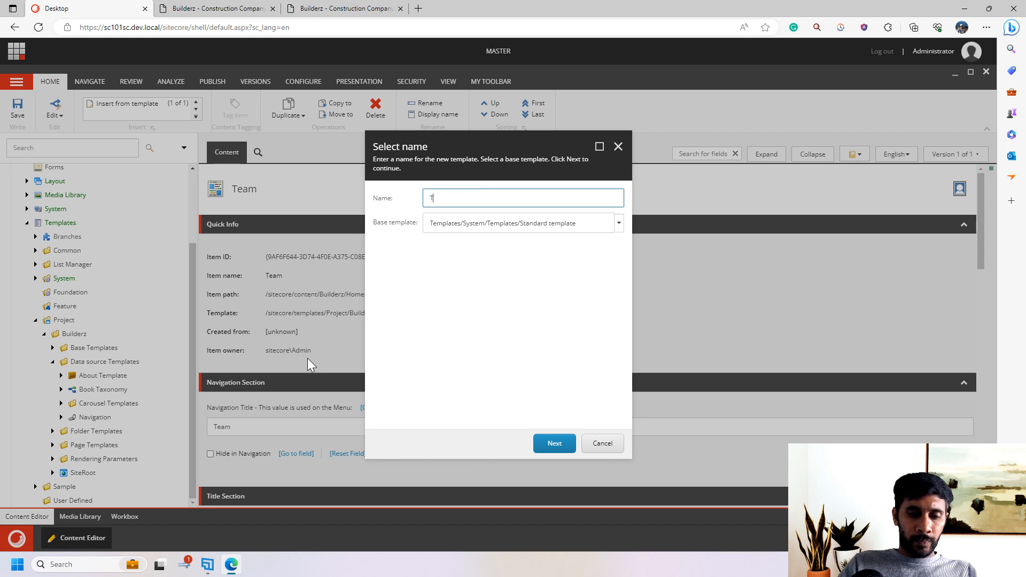
{"action": "type", "text": "Testimonial"}
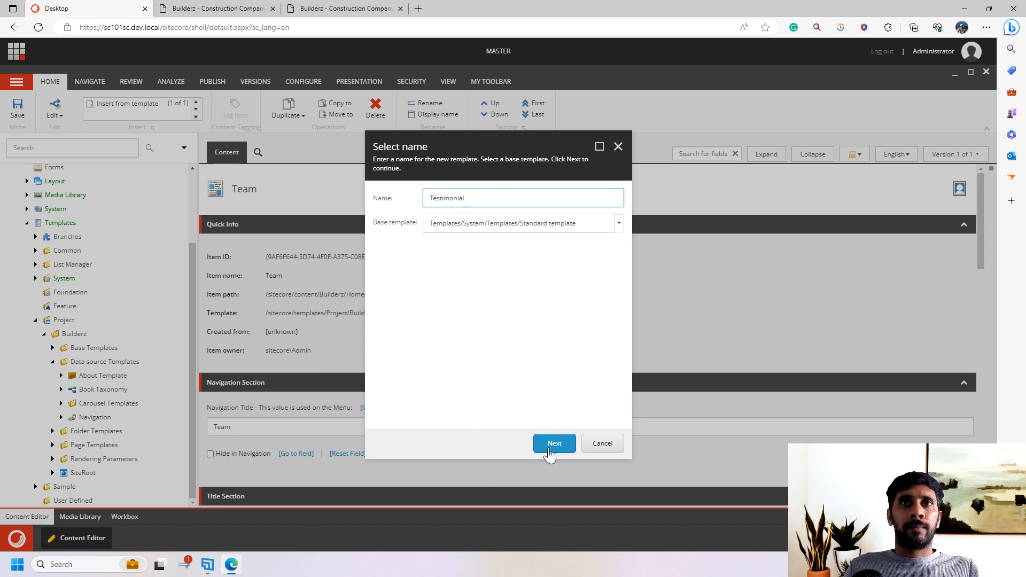
{"action": "left_click", "coordinate": [553, 443]}
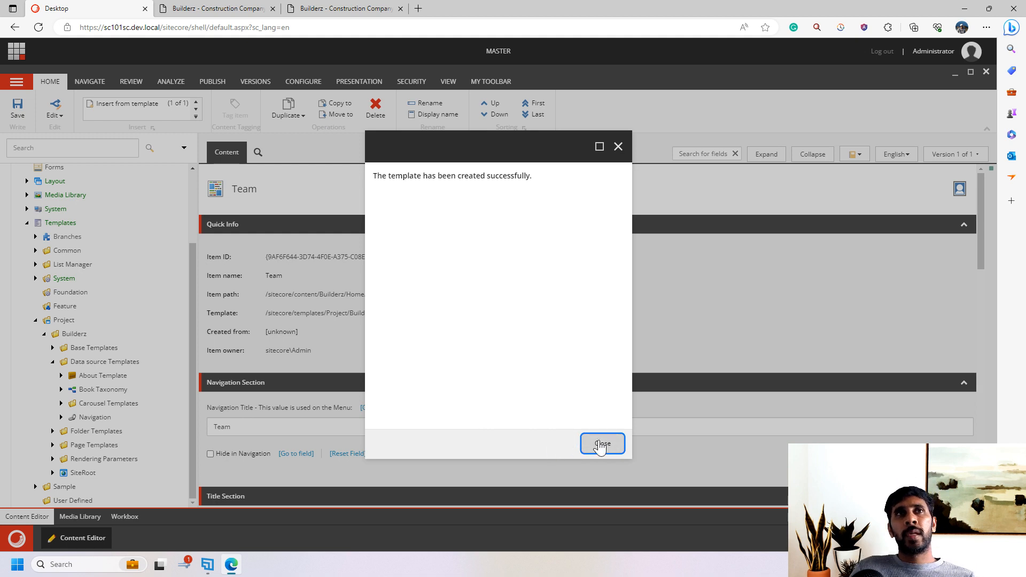
{"action": "left_click", "coordinate": [602, 444]}
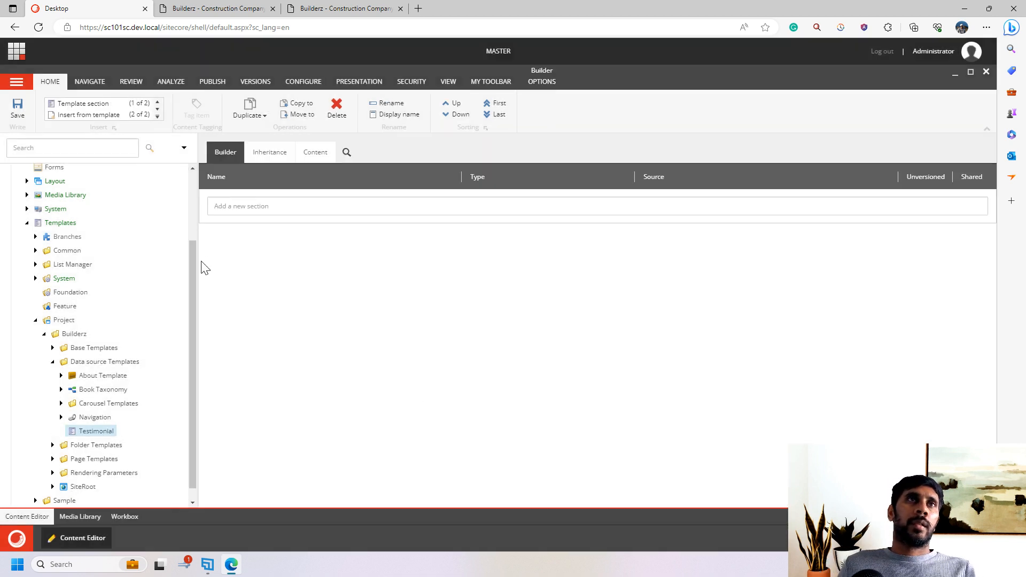
{"action": "mouse_move", "coordinate": [302, 232]}
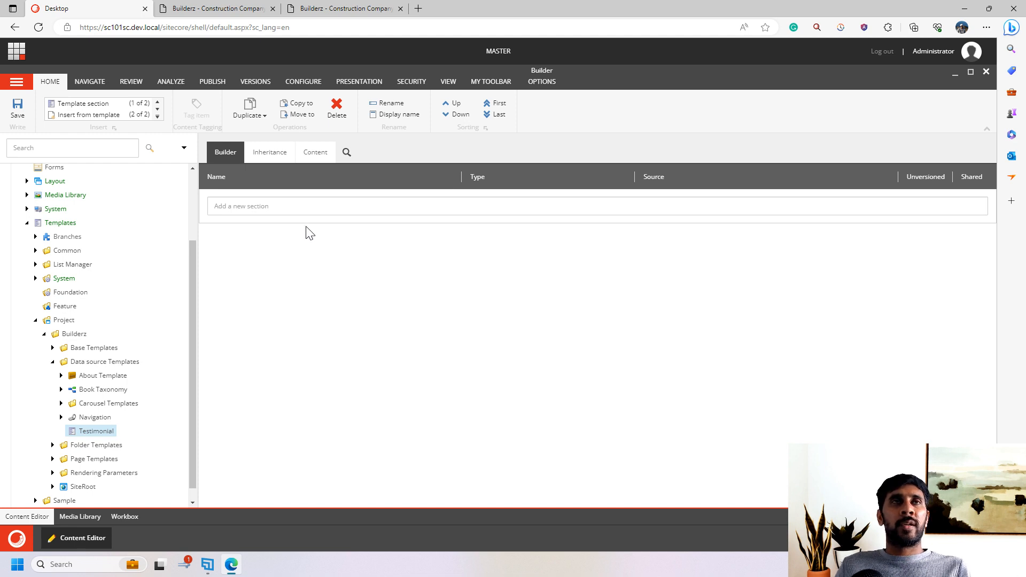
{"action": "mouse_move", "coordinate": [314, 152]}
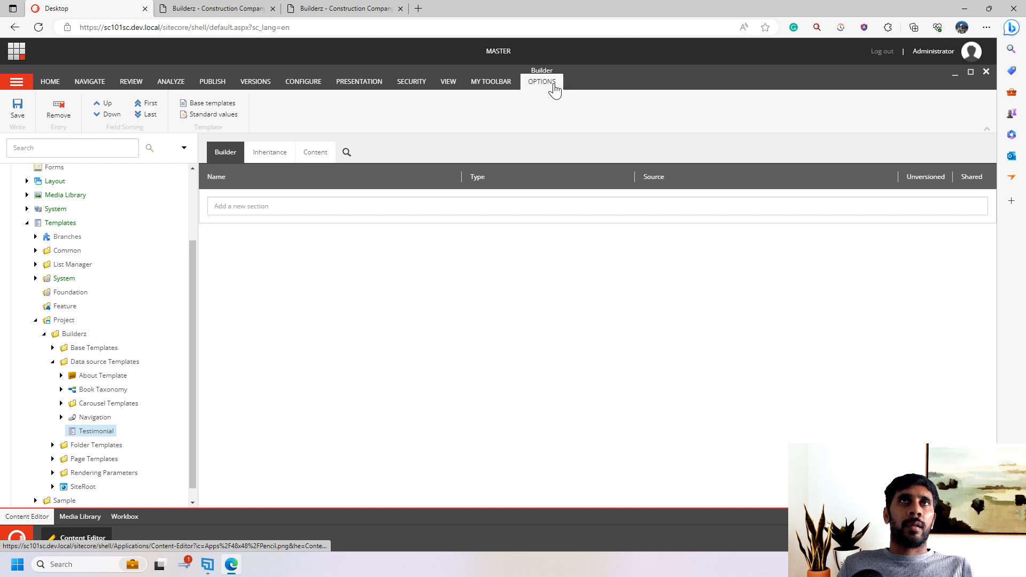
{"action": "left_click", "coordinate": [118, 417]}
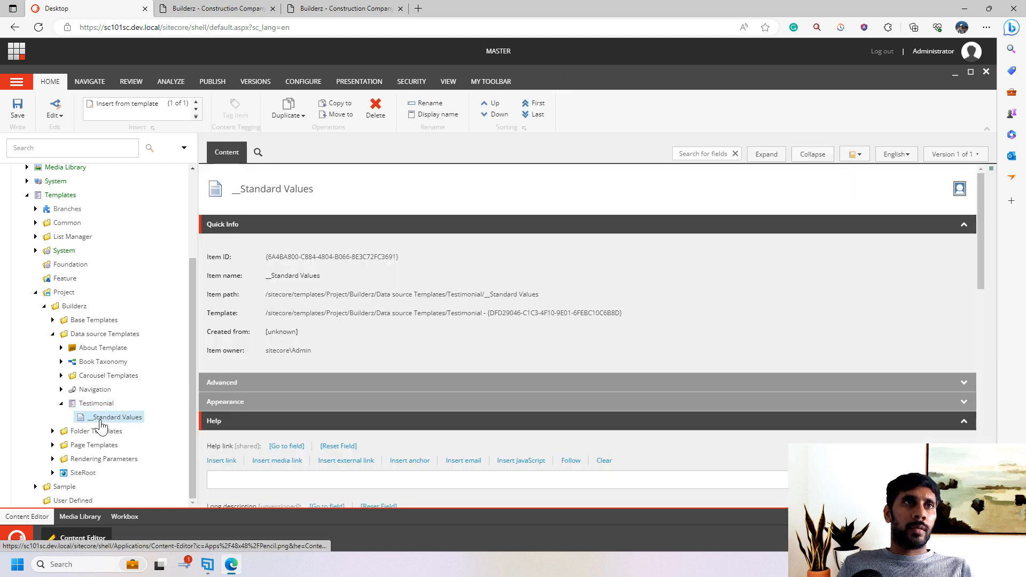
Step: Search icons for 'review' and apply the Reviews icon to the Testimonial template
{"action": "left_click", "coordinate": [95, 403]}
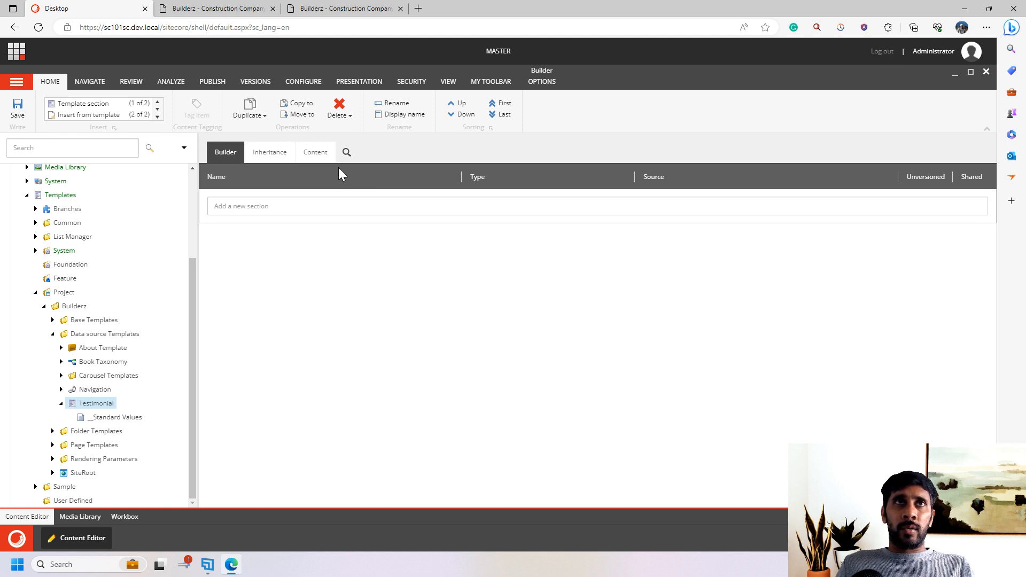
{"action": "left_click", "coordinate": [314, 151]}
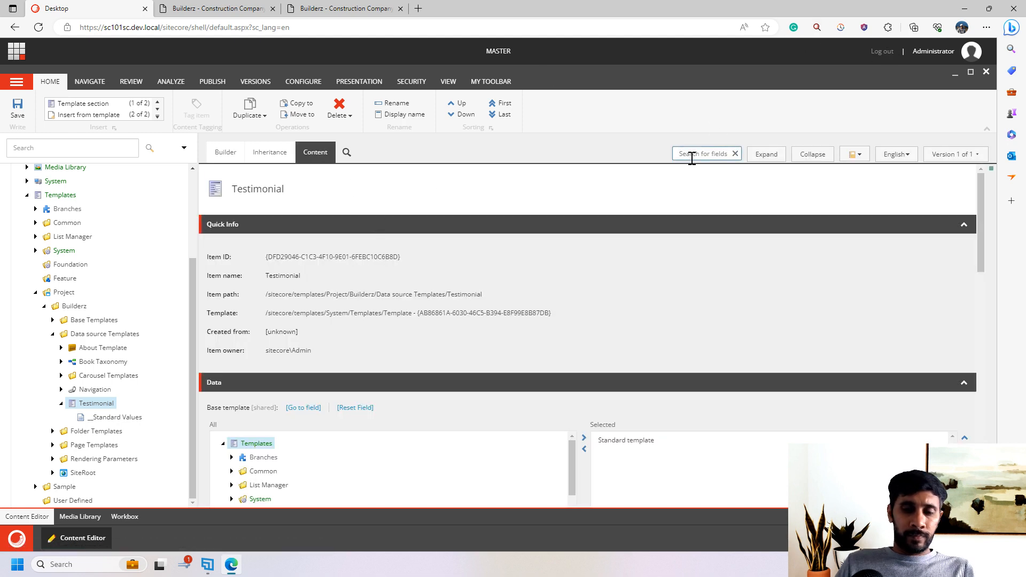
{"action": "type", "text": "icon"}
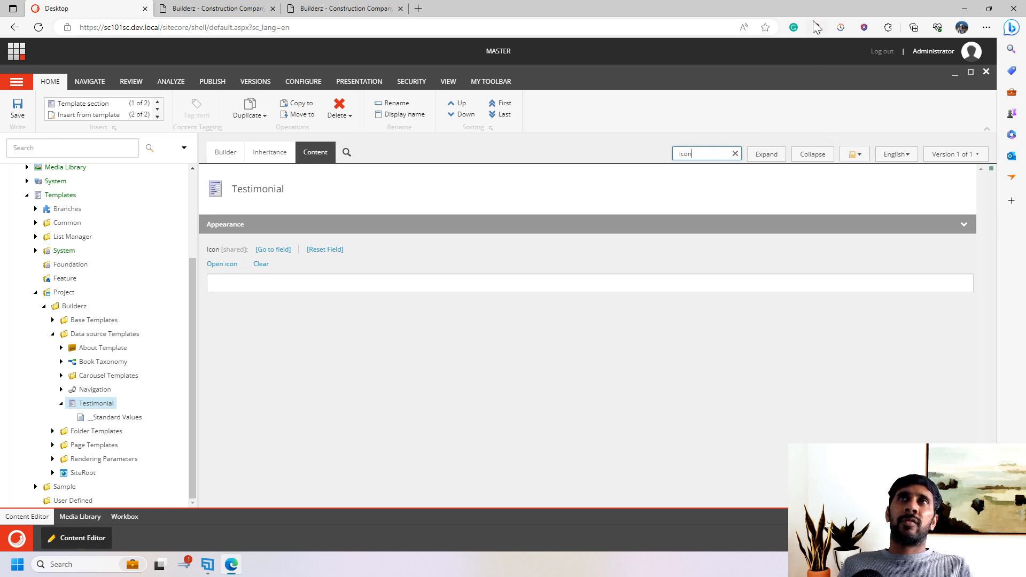
{"action": "left_click", "coordinate": [222, 264]}
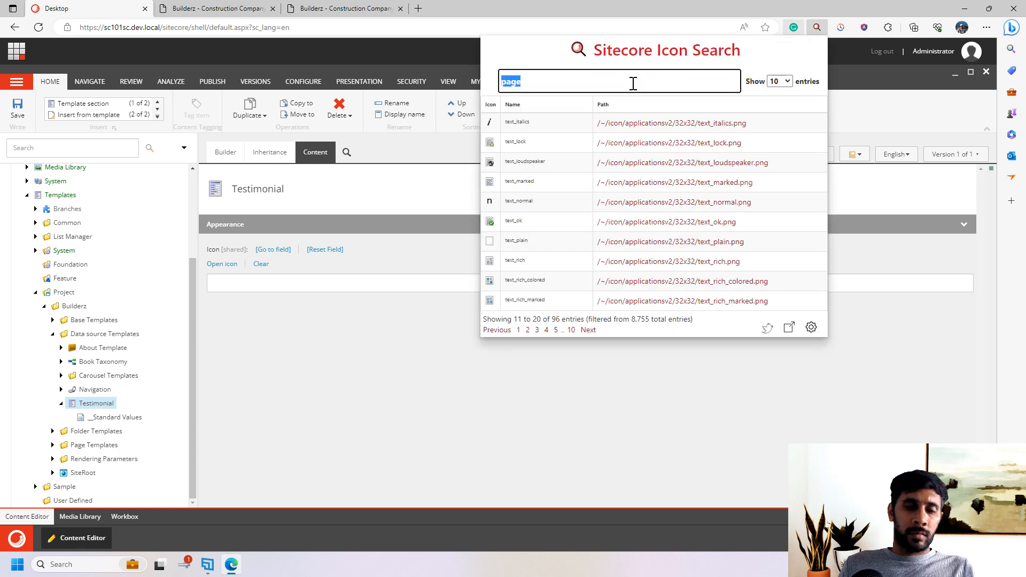
{"action": "type", "text": "review"}
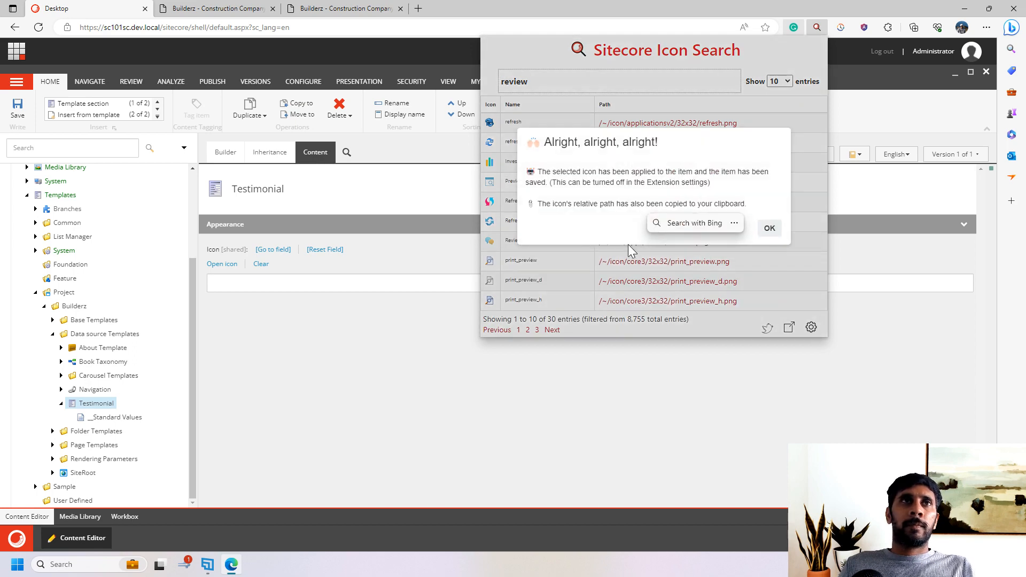
{"action": "left_click", "coordinate": [768, 227]}
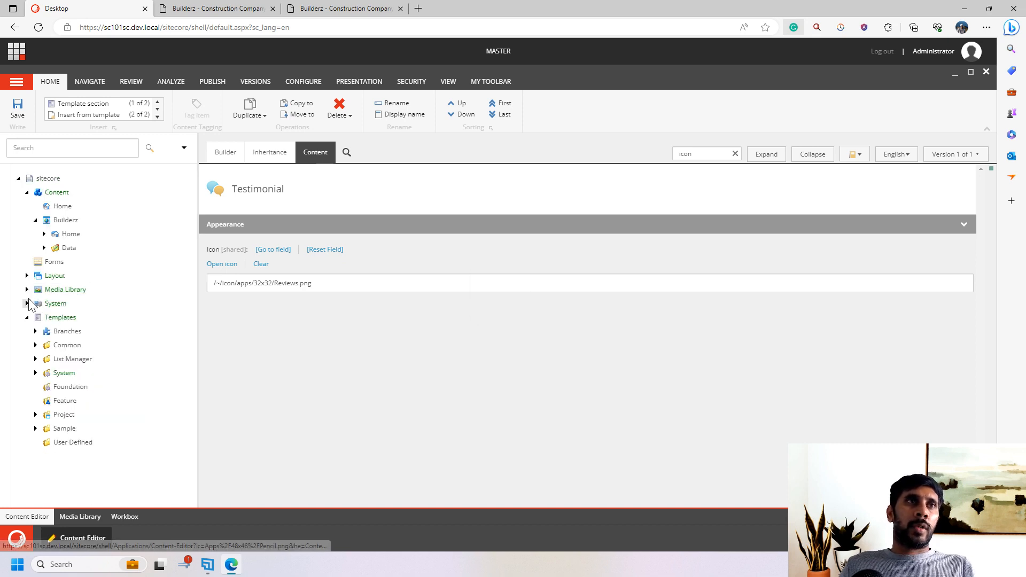
{"action": "left_click", "coordinate": [43, 247]}
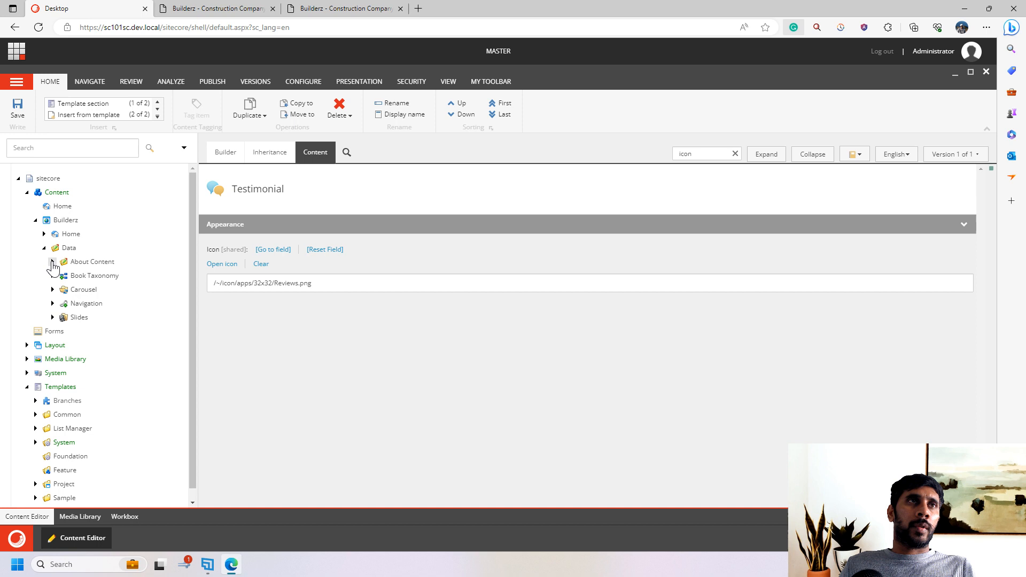
Step: View the Data folder template's Standard Values and filter its fields by 'Insert' to see the insert options
{"action": "left_click", "coordinate": [69, 247]}
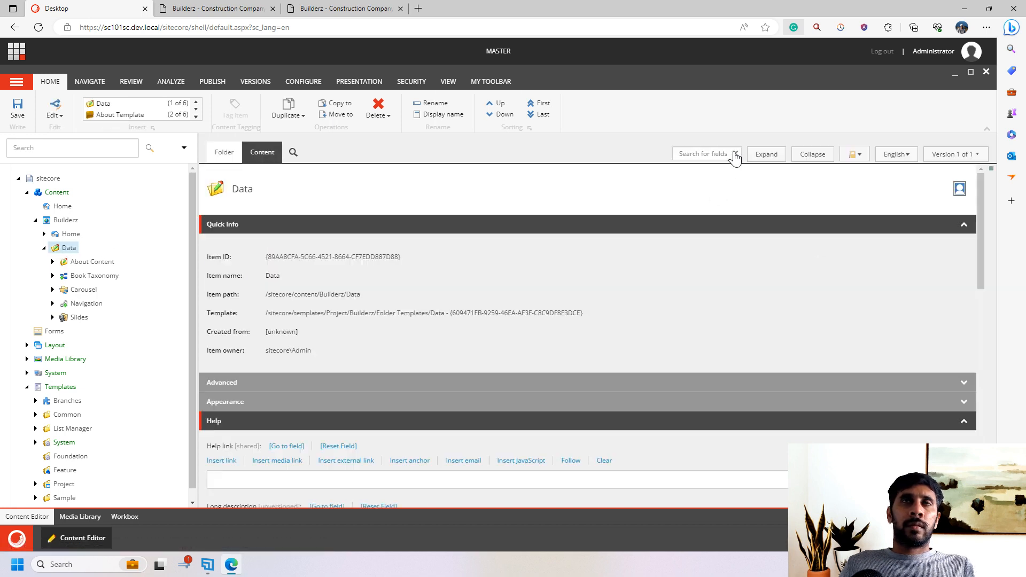
{"action": "left_click", "coordinate": [703, 153]}
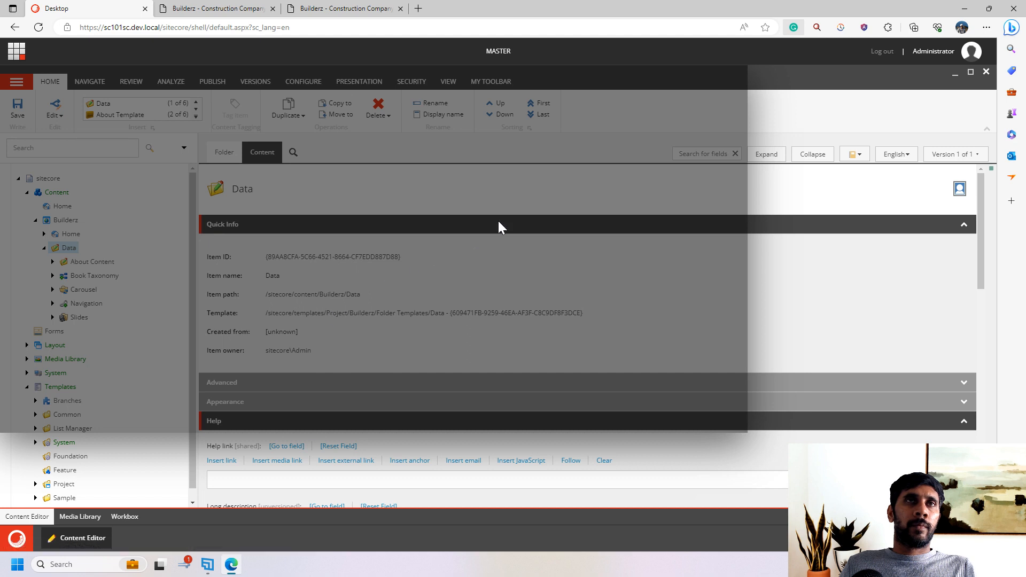
{"action": "mouse_move", "coordinate": [522, 218]}
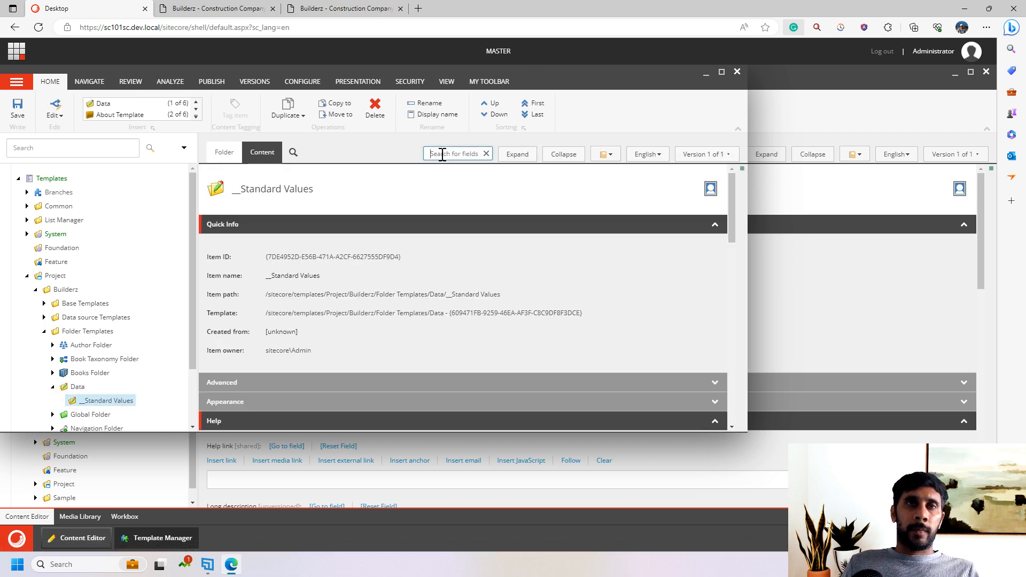
{"action": "type", "text": "Insert"}
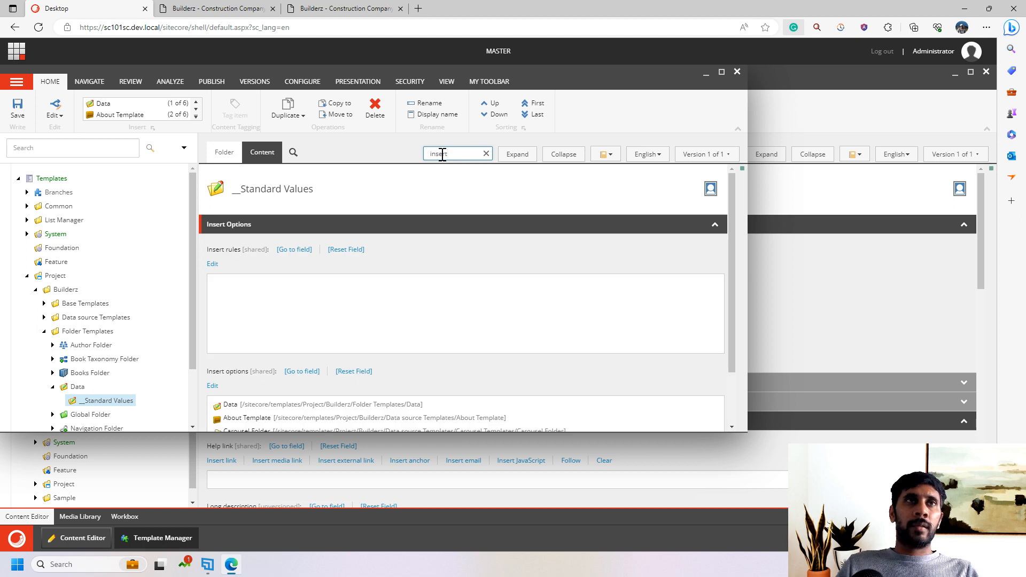
{"action": "scroll", "scroll_direction": "down", "scroll_amount": 3}
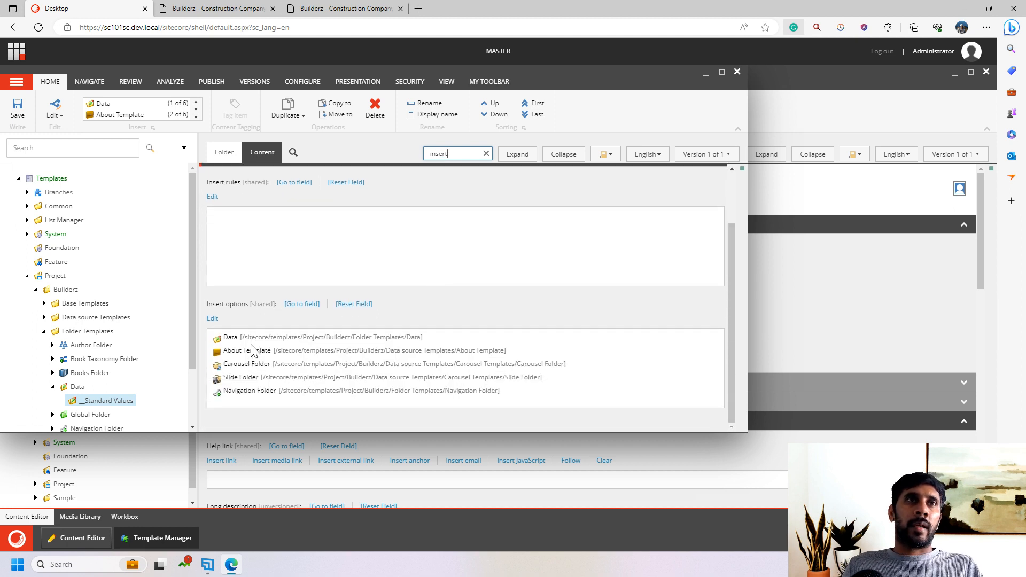
{"action": "mouse_move", "coordinate": [261, 372]}
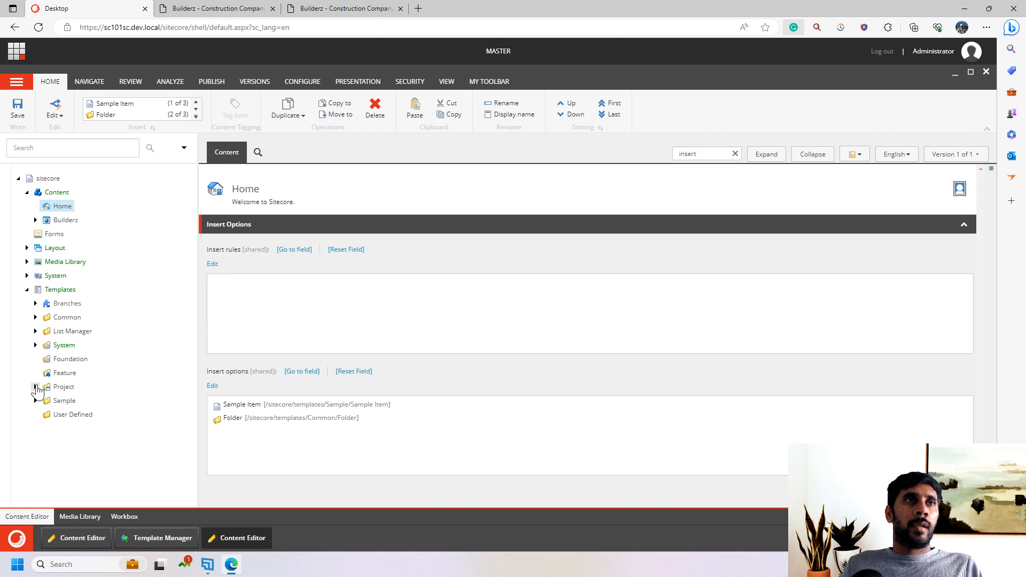
Step: Create a new Testimonial template located under Project > Builderz > Folder Templates
{"action": "left_click", "coordinate": [36, 387]}
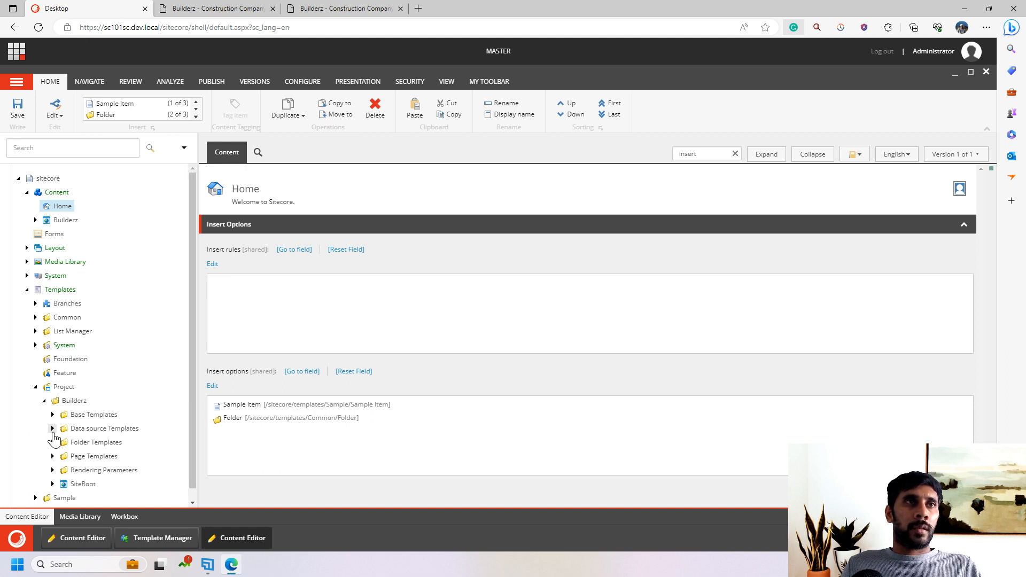
{"action": "right_click", "coordinate": [104, 428]}
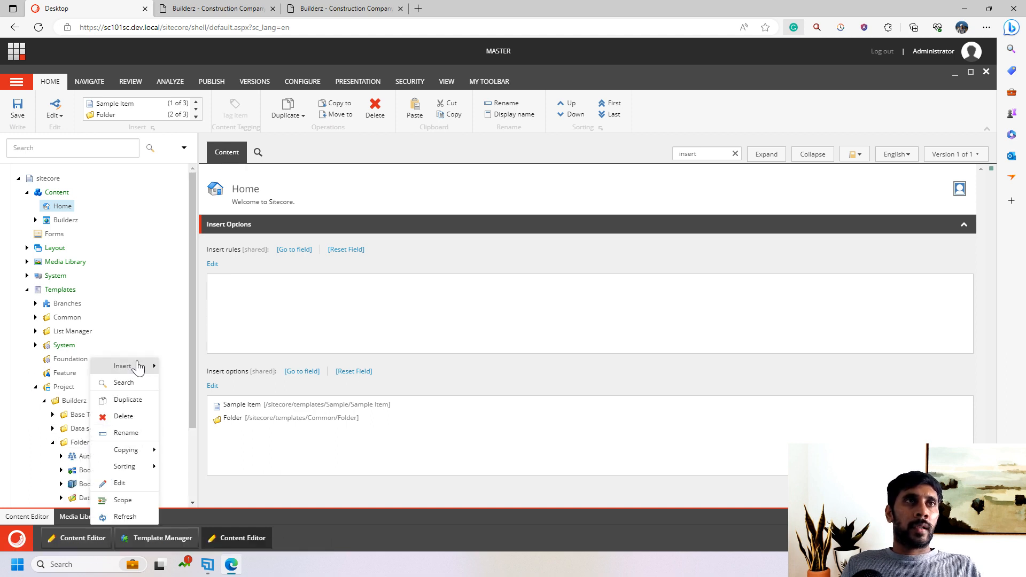
{"action": "left_click", "coordinate": [121, 365]}
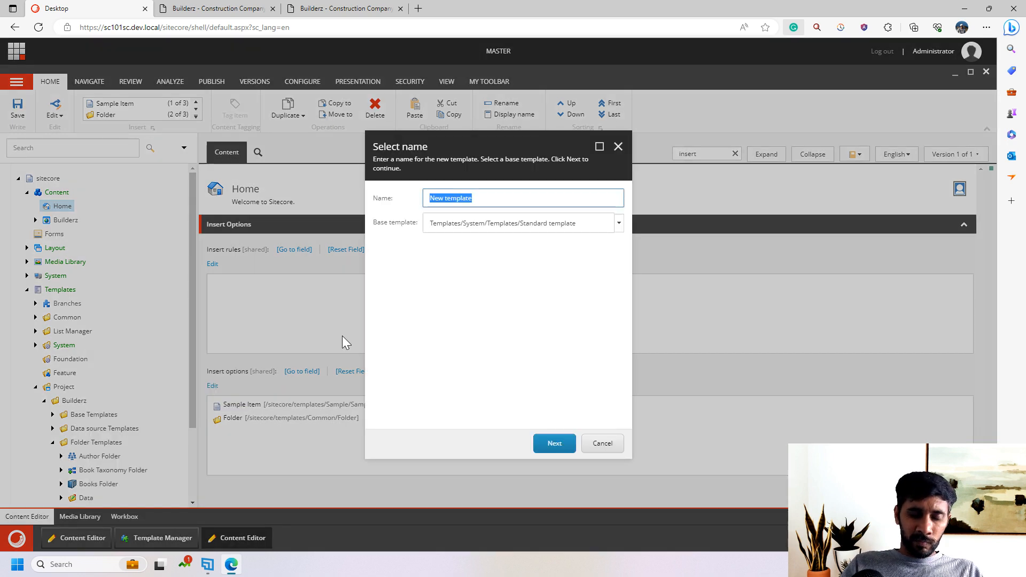
{"action": "type", "text": "Testimonial Fo"}
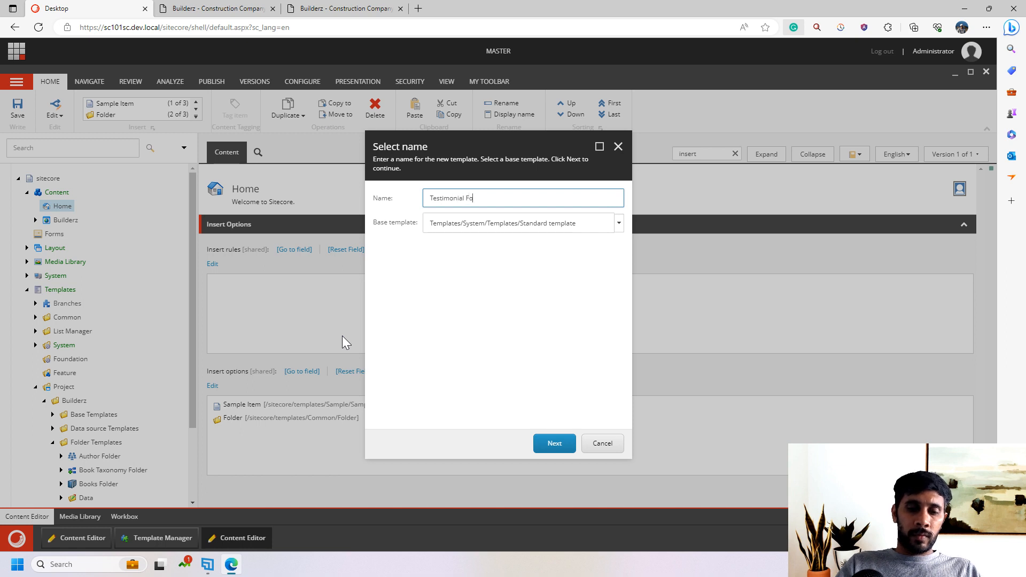
{"action": "left_click", "coordinate": [554, 443]}
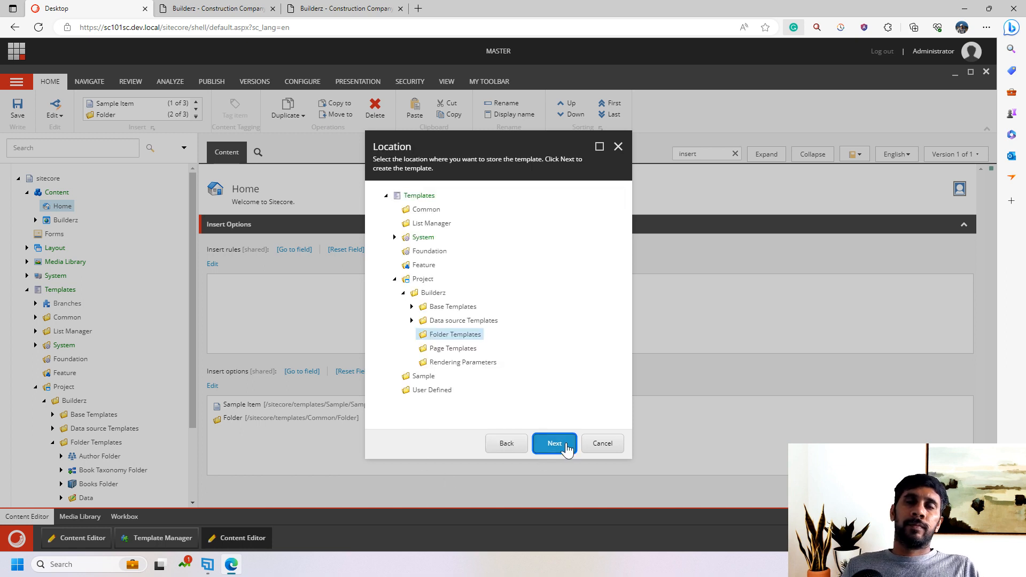
{"action": "left_click", "coordinate": [553, 443]}
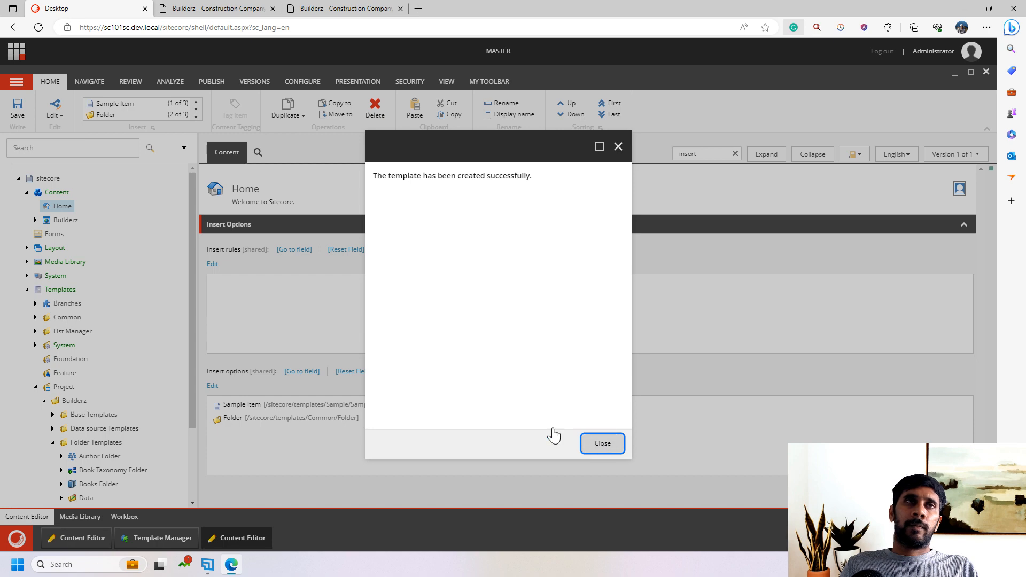
{"action": "left_click", "coordinate": [601, 442]}
{"action": "type", "text": "f"}
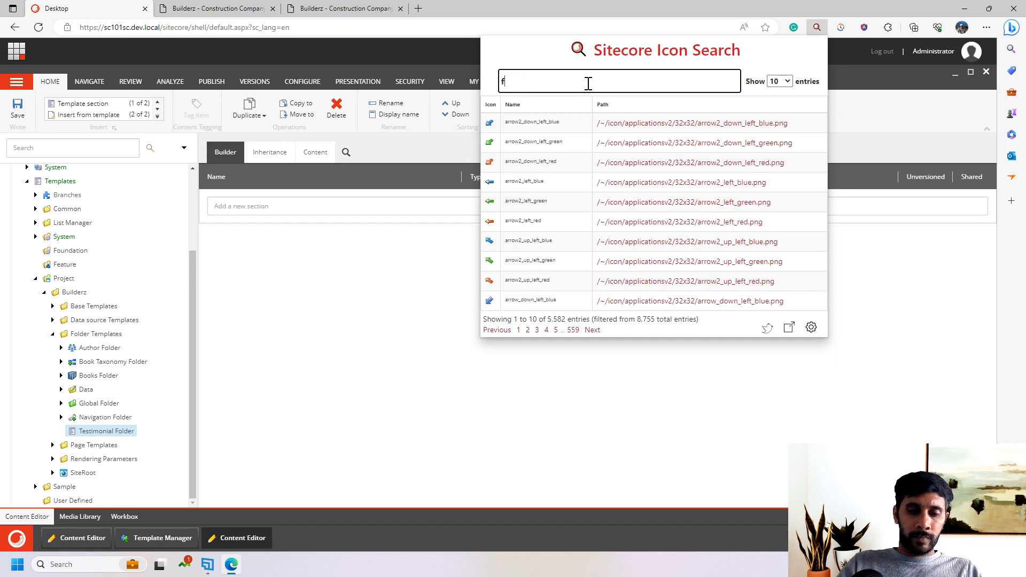
Step: Assign the folder_new icon (/~/icon/applicationsv2/32x32/folder_new.png) to the Testimonial Folder template
{"action": "type", "text": "older"}
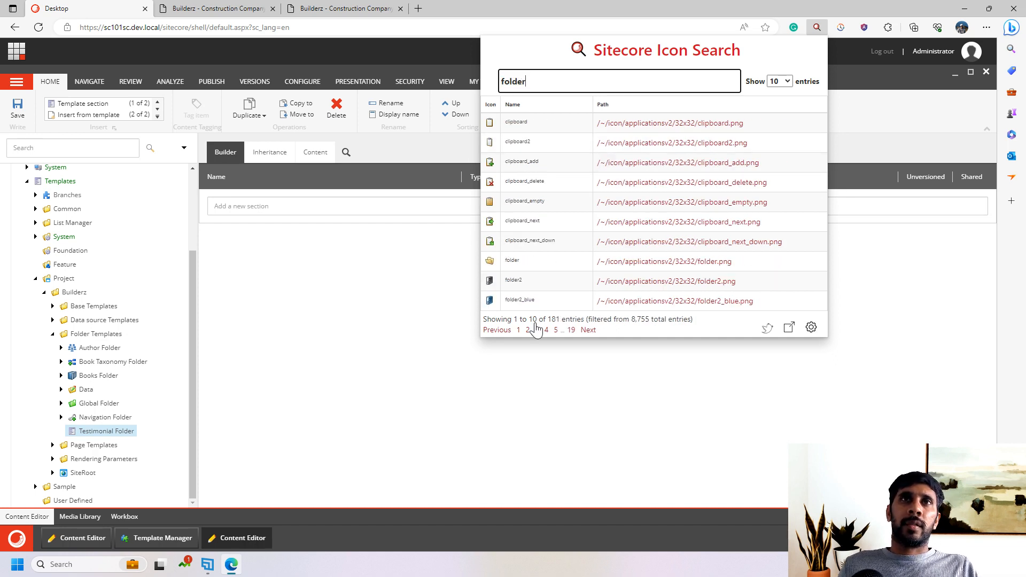
{"action": "left_click", "coordinate": [546, 329]}
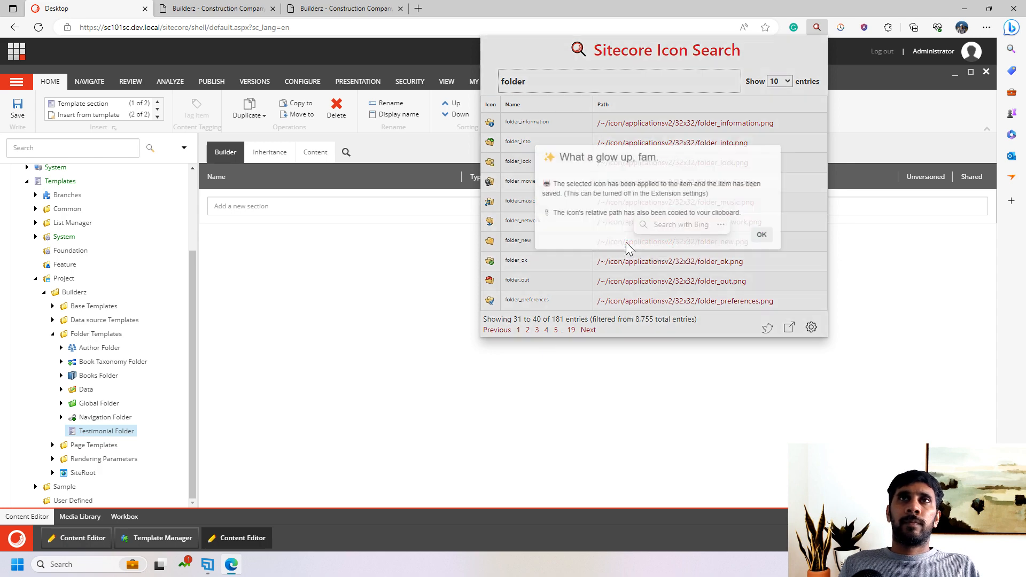
{"action": "left_click", "coordinate": [761, 234]}
{"action": "type", "text": "insert"}
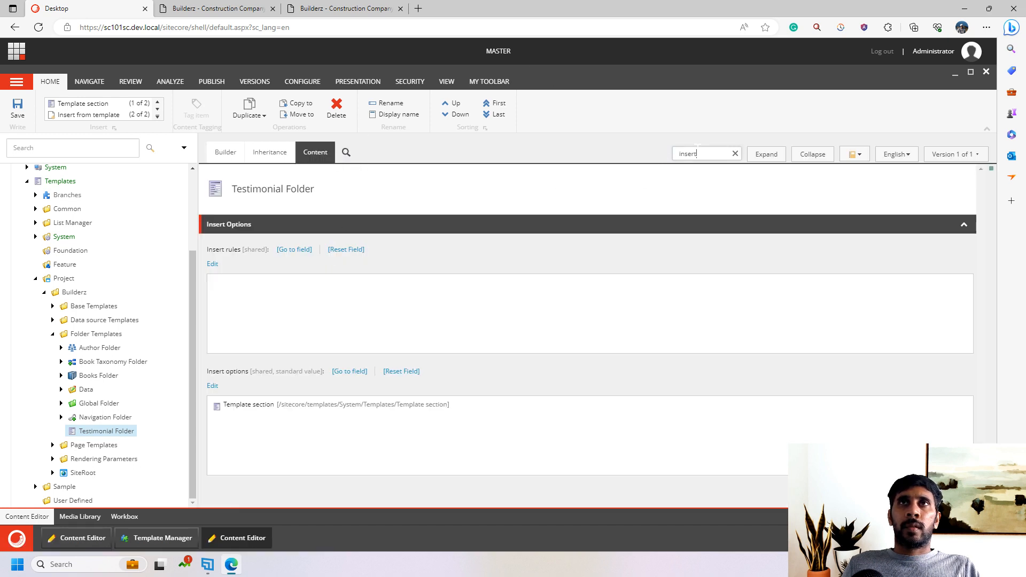
{"action": "type", "text": "icon"}
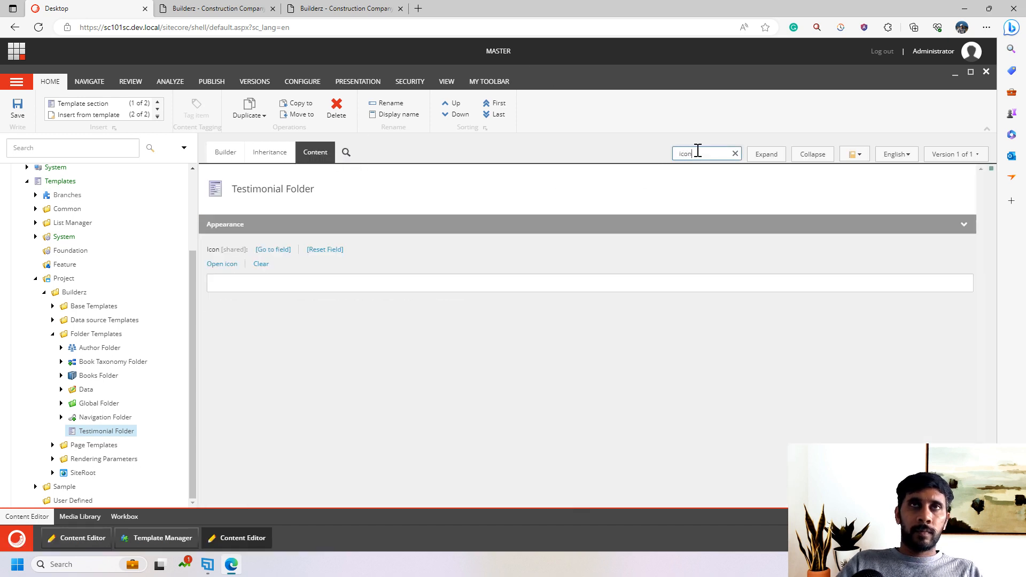
{"action": "type", "text": "/~/icon/applicationsv2/32x32/folder_new.png"}
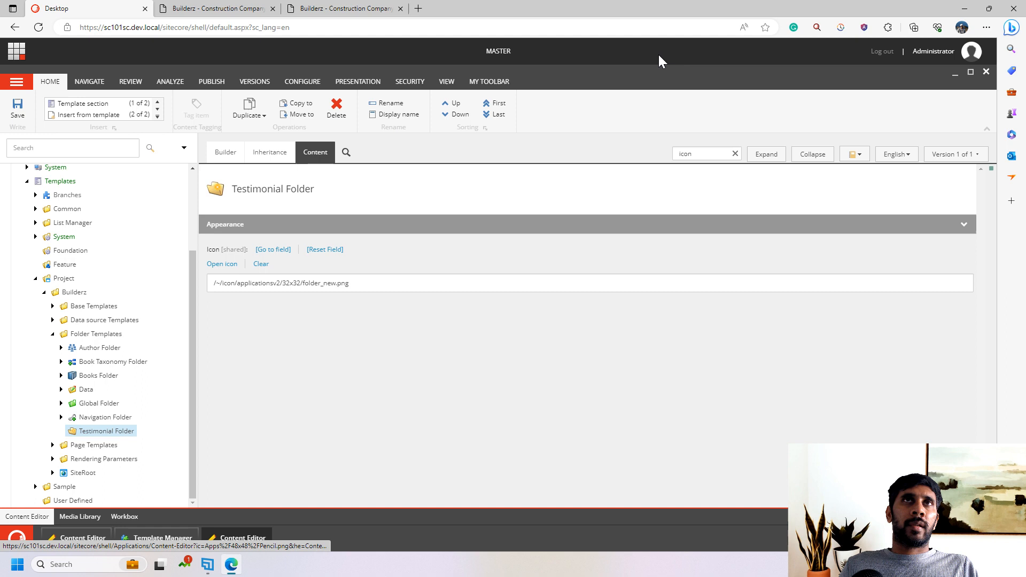
Step: Create the Standard Values item for the Testimonial Folder template via Builder Options
{"action": "left_click", "coordinate": [226, 152]}
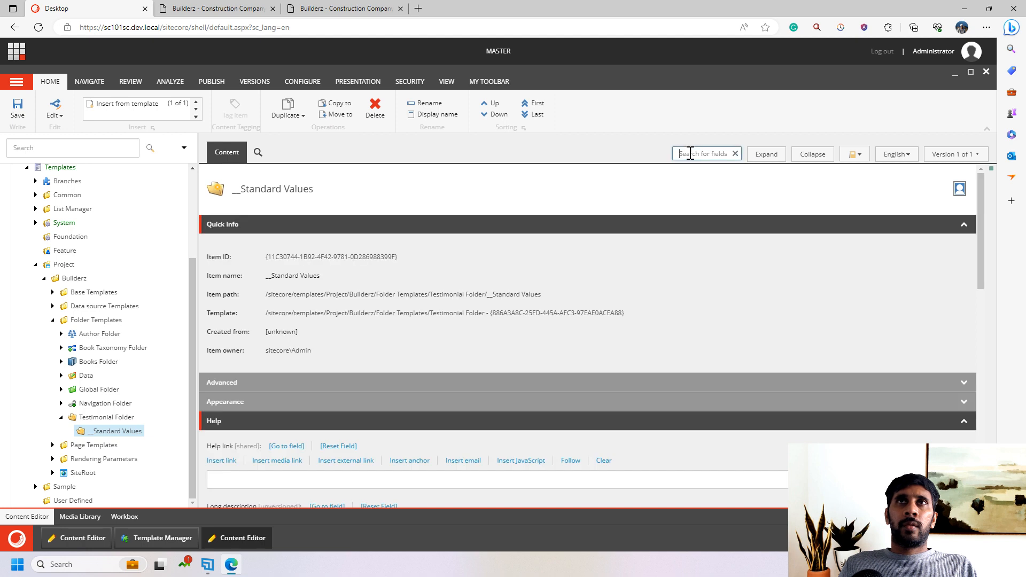
Step: Allow Testimonial and Testimonial Folder as insert options on Testimonial Folder's Standard Values
{"action": "type", "text": "insert"}
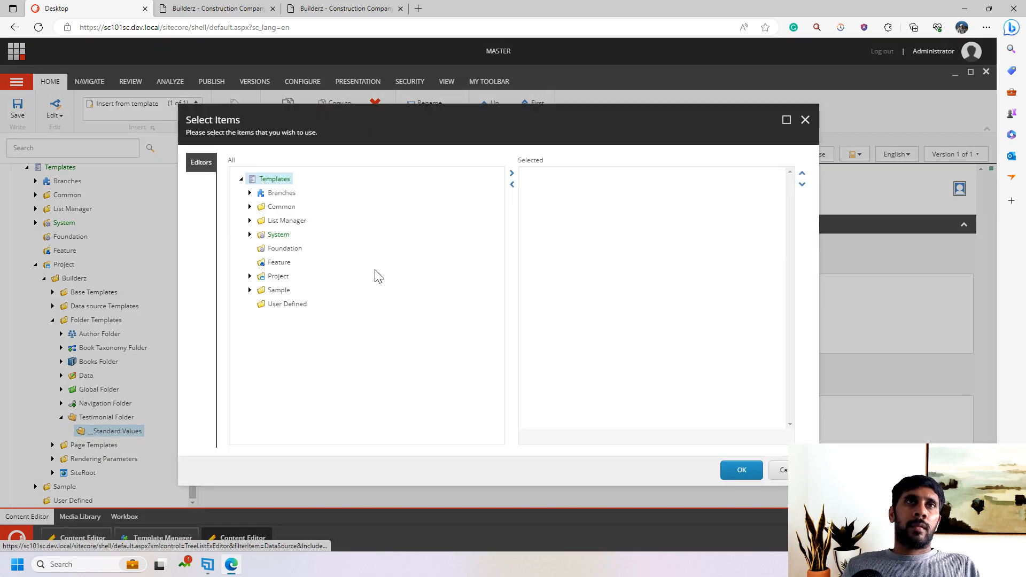
{"action": "left_click", "coordinate": [250, 276]}
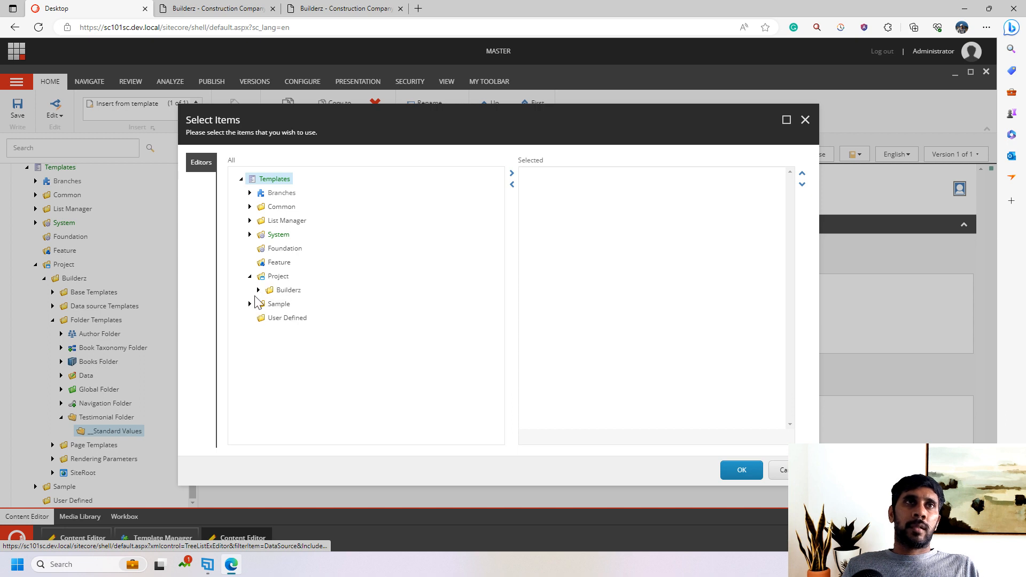
{"action": "left_click", "coordinate": [257, 289]}
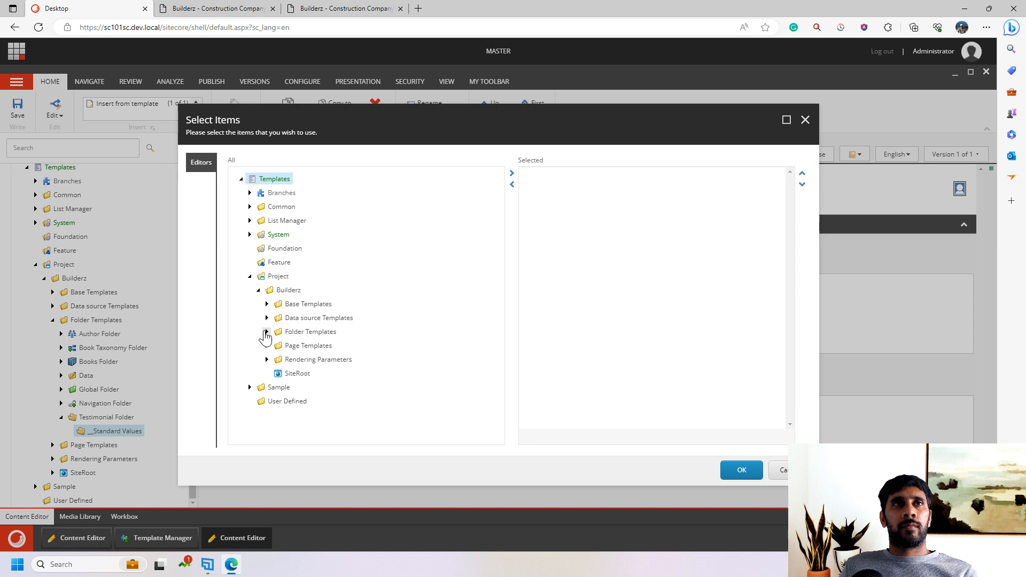
{"action": "left_click", "coordinate": [268, 322]}
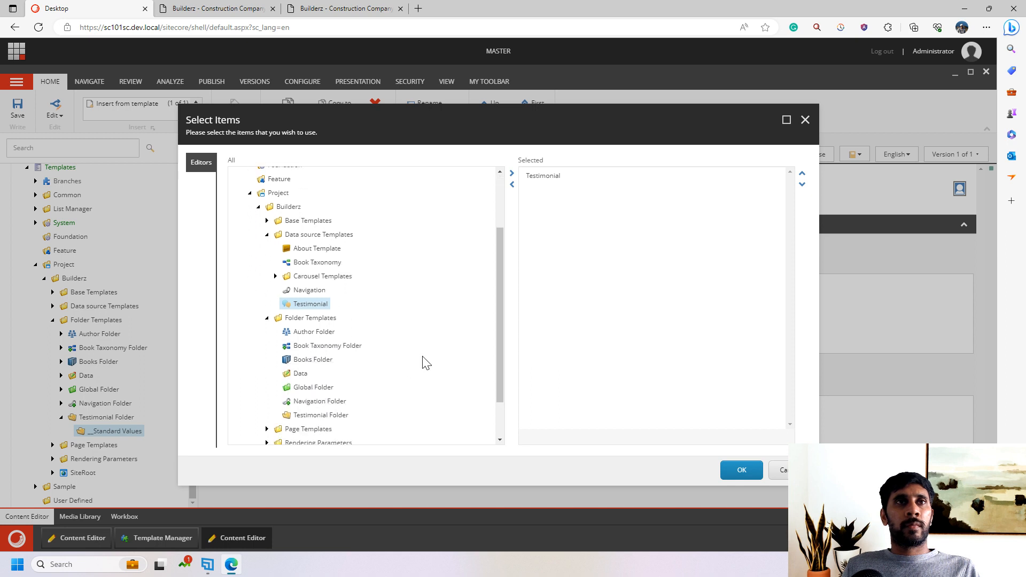
{"action": "mouse_move", "coordinate": [320, 415]}
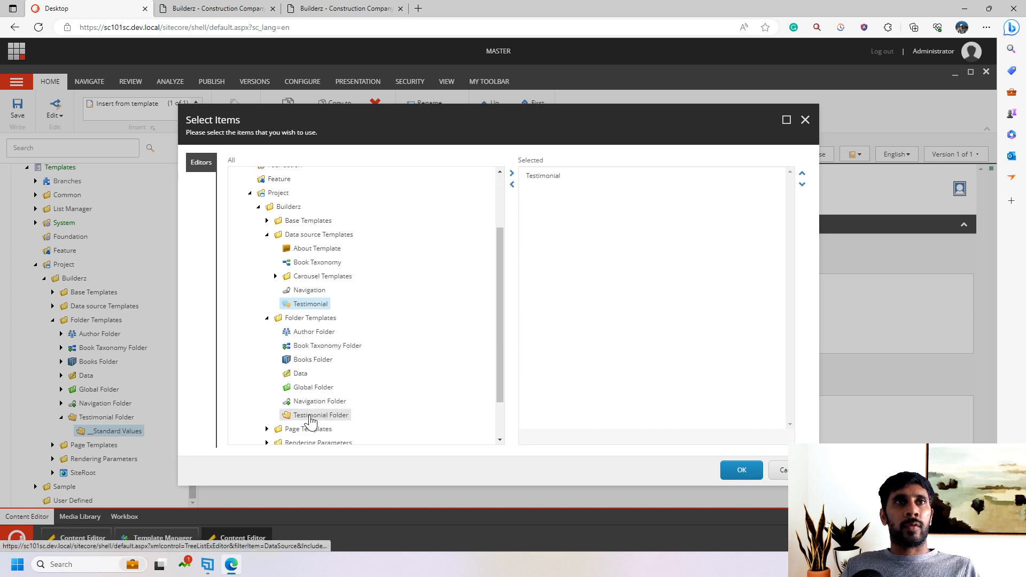
{"action": "left_click", "coordinate": [741, 470]}
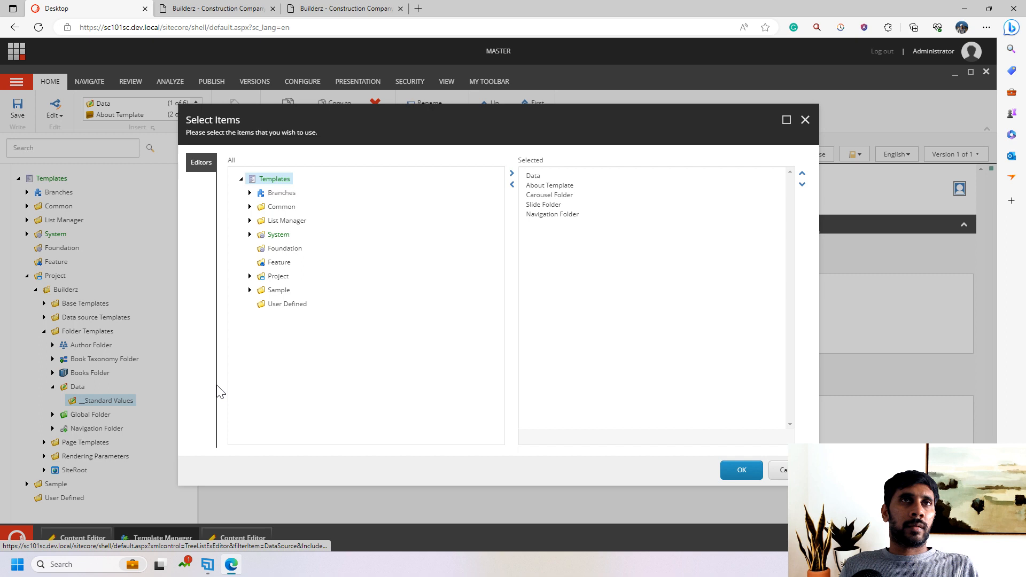
Step: Add Testimonial Folder to the Data folder template's insert options and confirm
{"action": "left_click", "coordinate": [250, 276]}
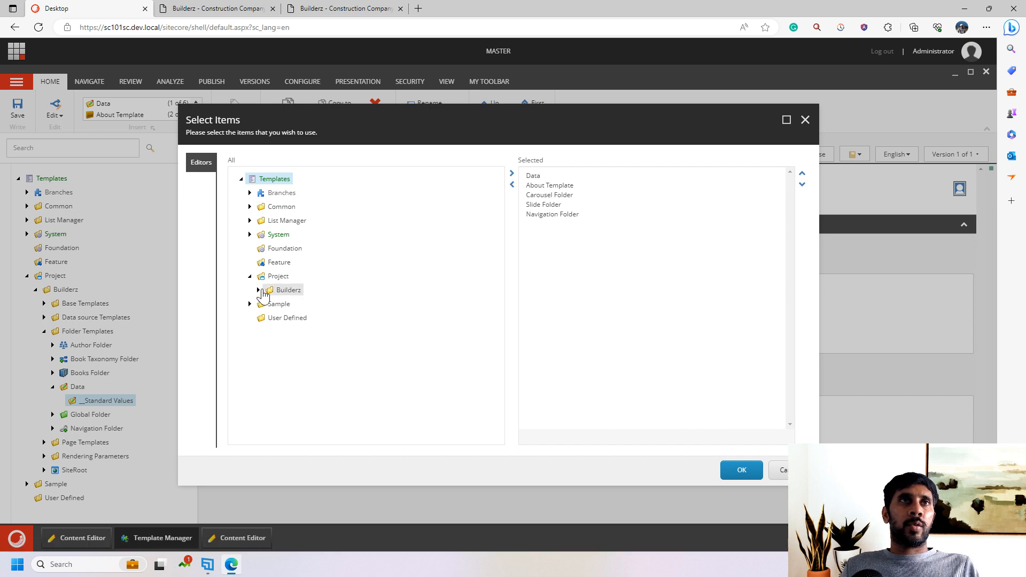
{"action": "left_click", "coordinate": [258, 289]}
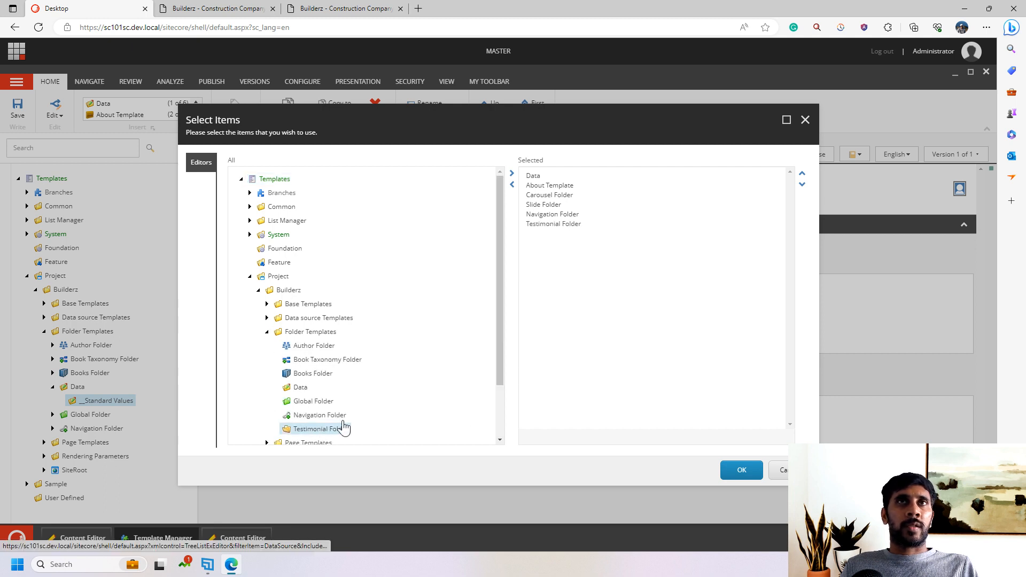
{"action": "left_click", "coordinate": [740, 470]}
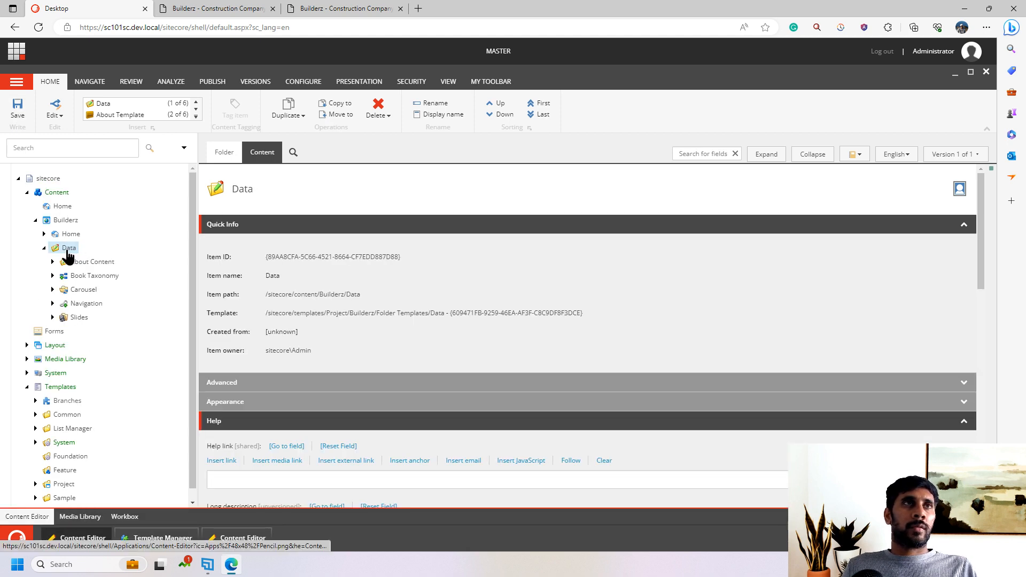
Step: Insert a Testimonials folder under Data, then a Client Testimonial item inside it
{"action": "right_click", "coordinate": [69, 247]}
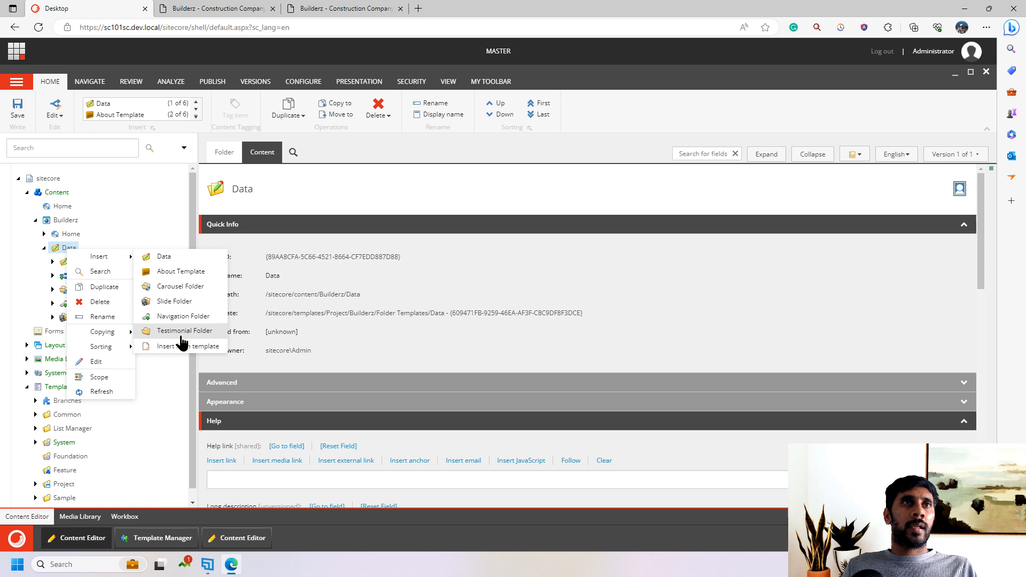
{"action": "left_click", "coordinate": [185, 331]}
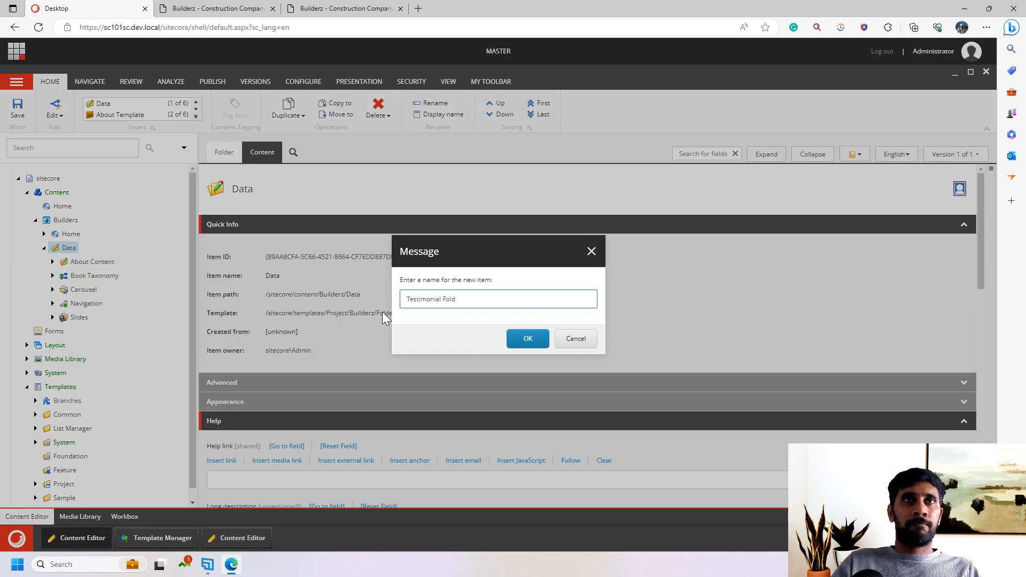
{"action": "type", "text": "Testimonials"}
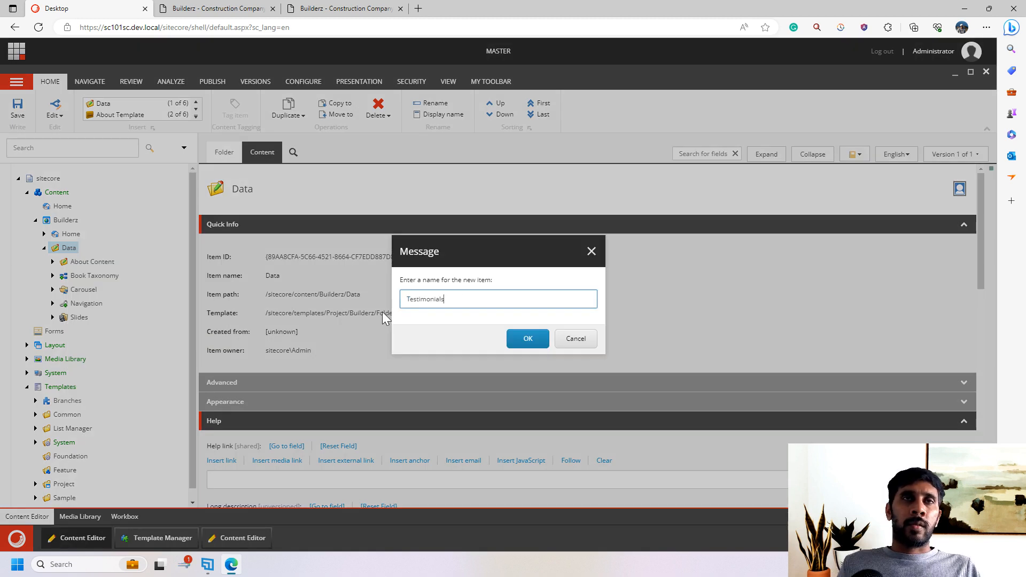
{"action": "left_click", "coordinate": [527, 339]}
{"action": "type", "text": "C"}
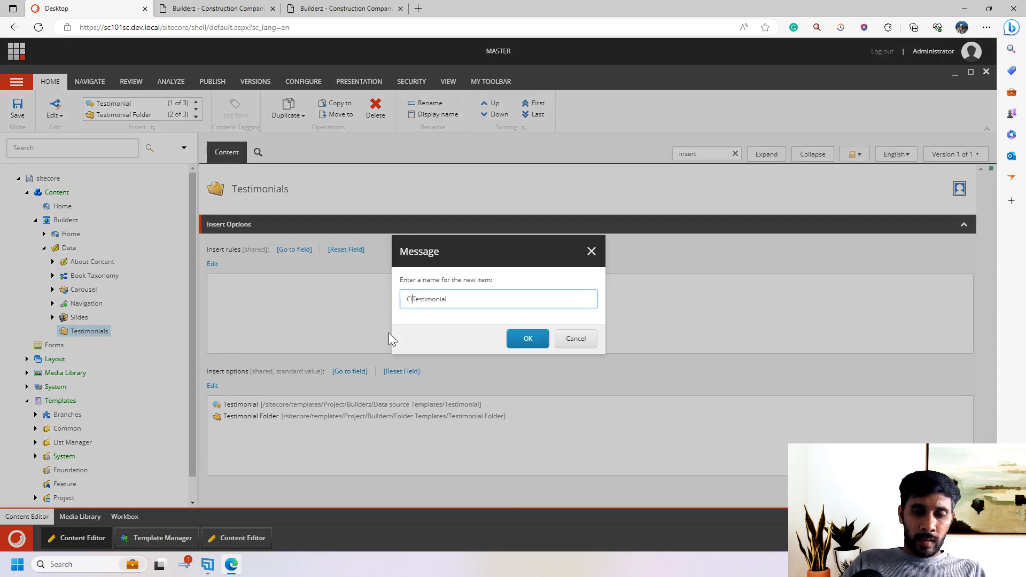
{"action": "left_click", "coordinate": [527, 338]}
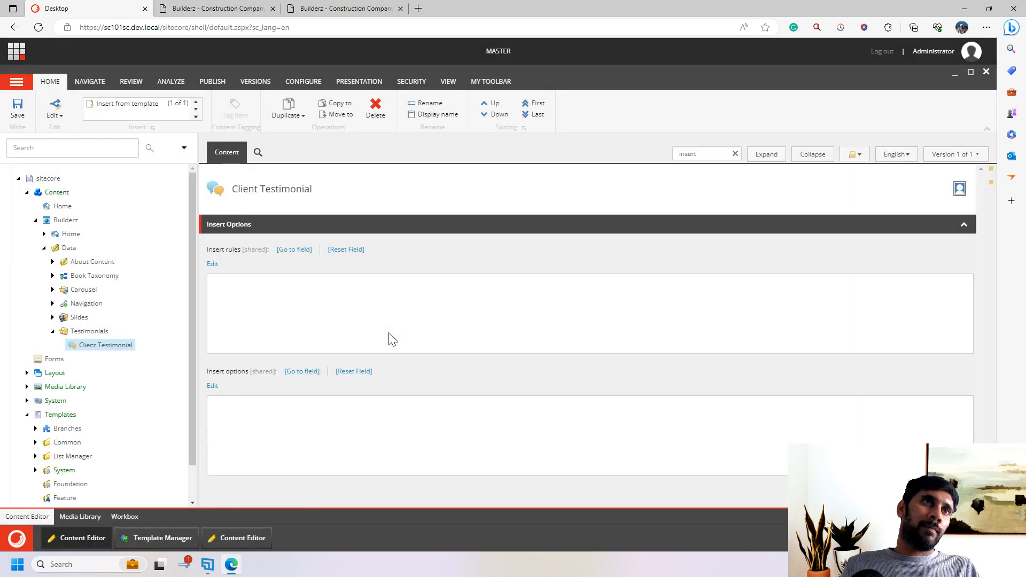
Step: Insert a Testimonial item named Partner Testimonial into the Testimonials folder
{"action": "right_click", "coordinate": [108, 345]}
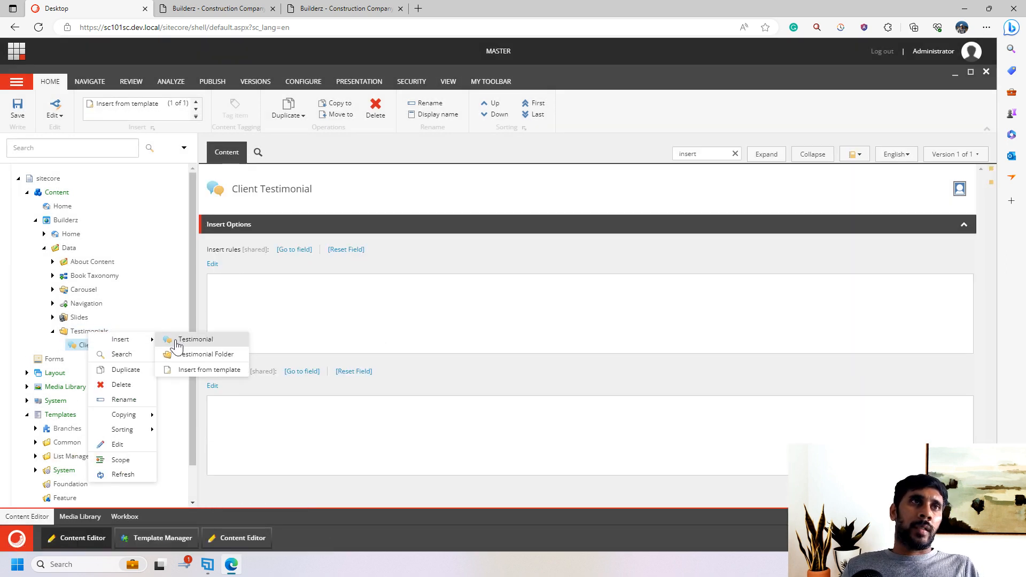
{"action": "left_click", "coordinate": [194, 338]}
{"action": "type", "text": "Partner Testimonial"}
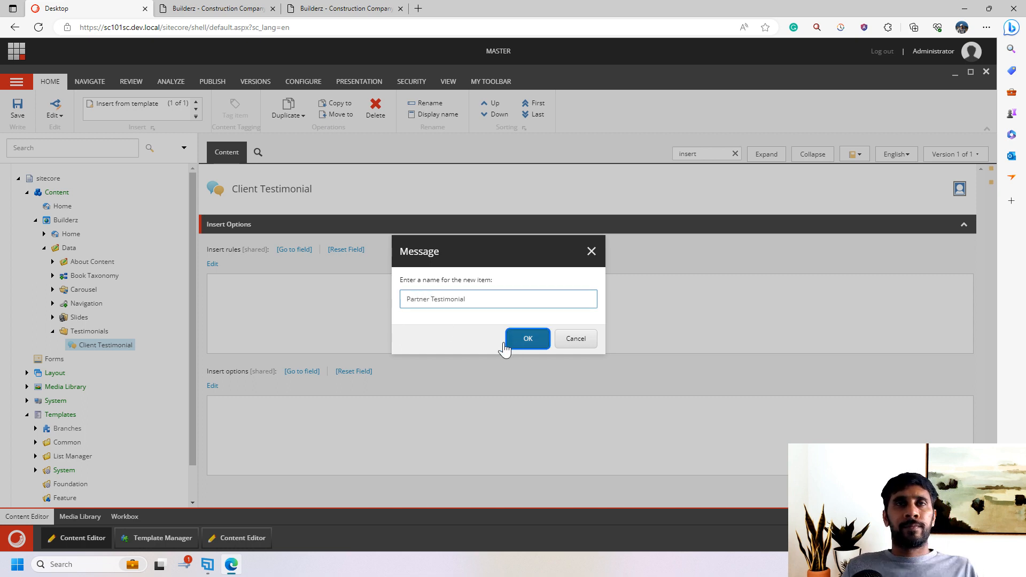
{"action": "left_click", "coordinate": [527, 339]}
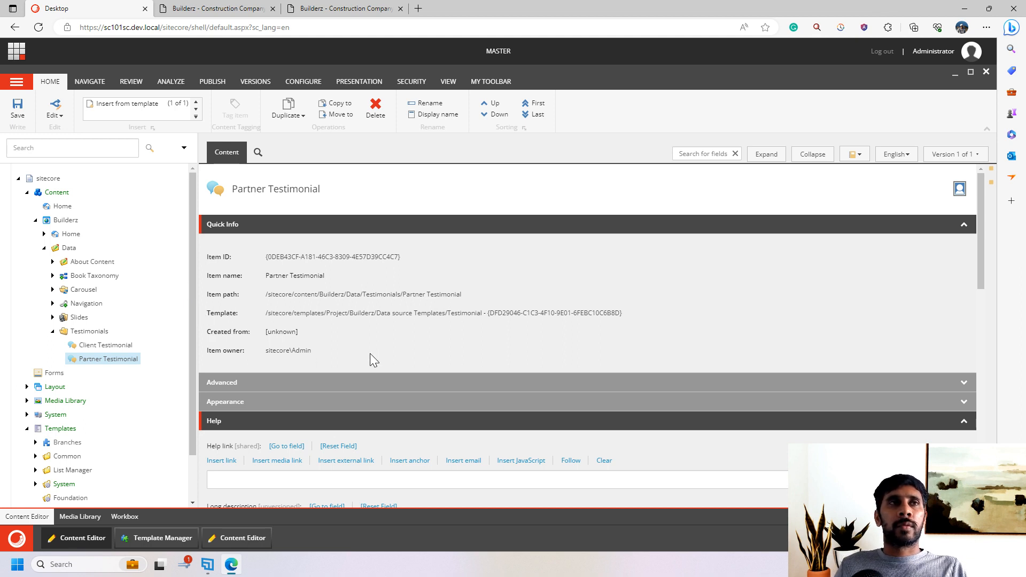
{"action": "scroll", "scroll_direction": "down", "scroll_amount": 3}
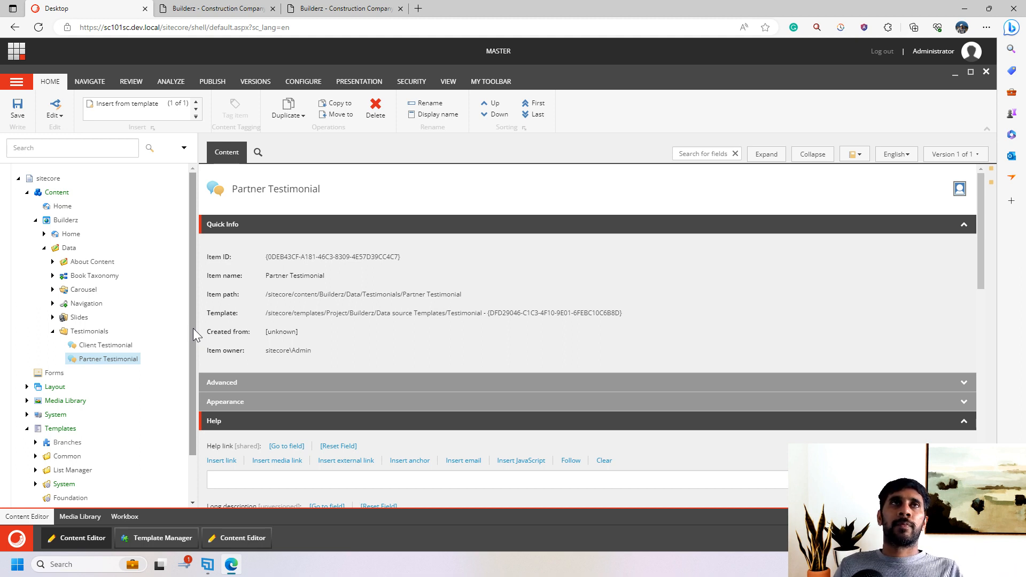
{"action": "mouse_move", "coordinate": [709, 447]}
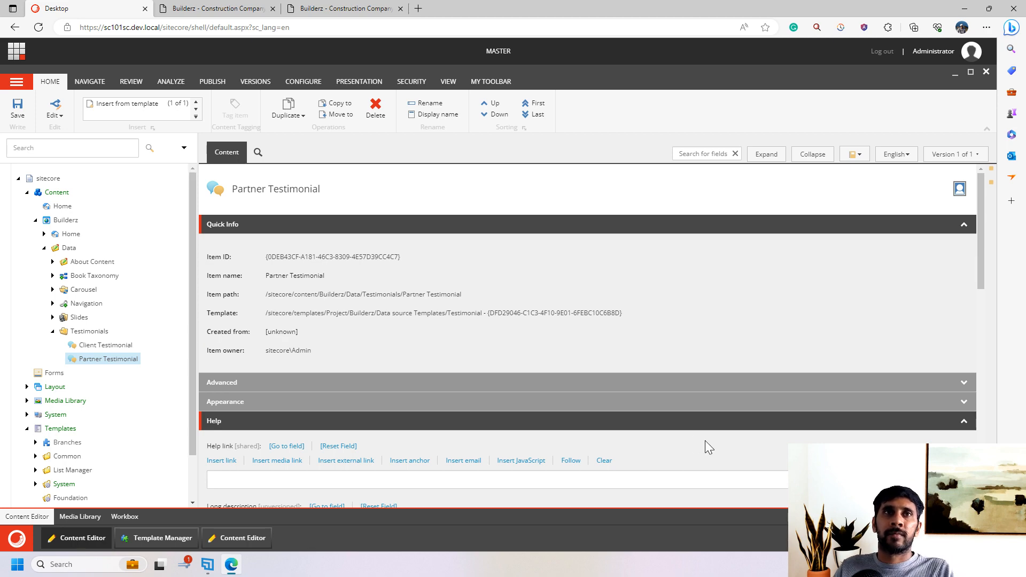